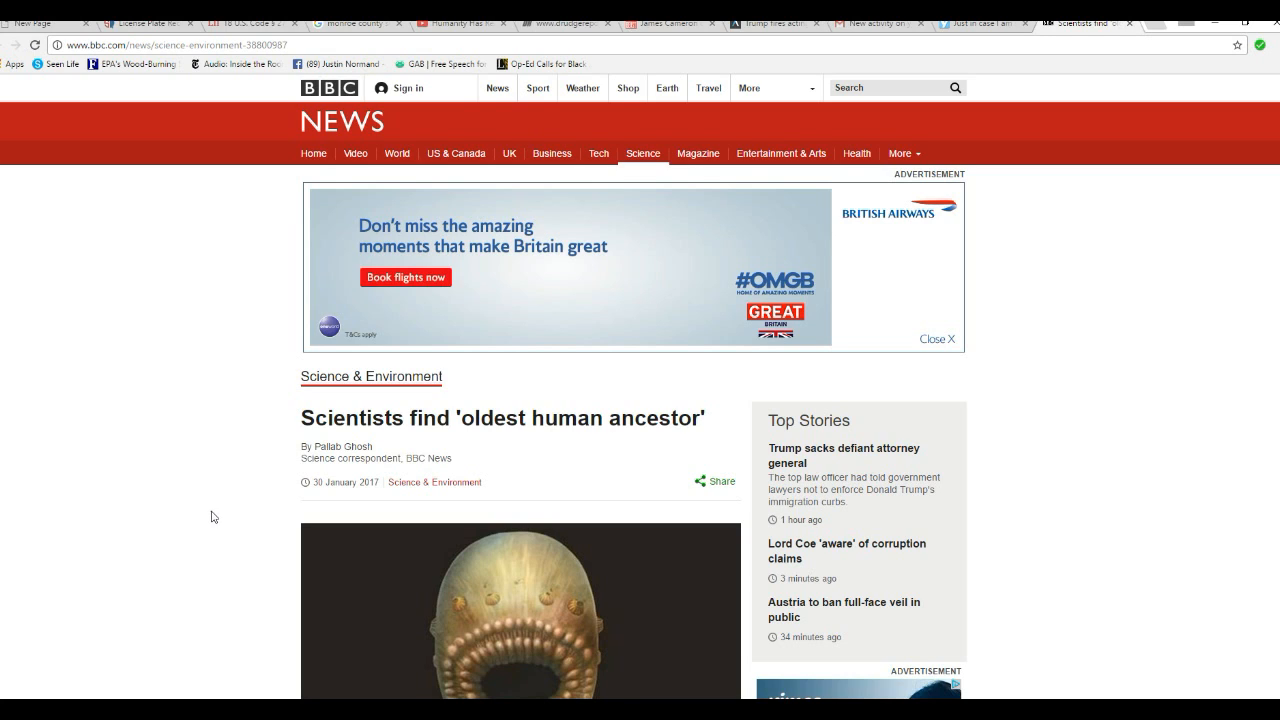
mouse_move(208, 566)
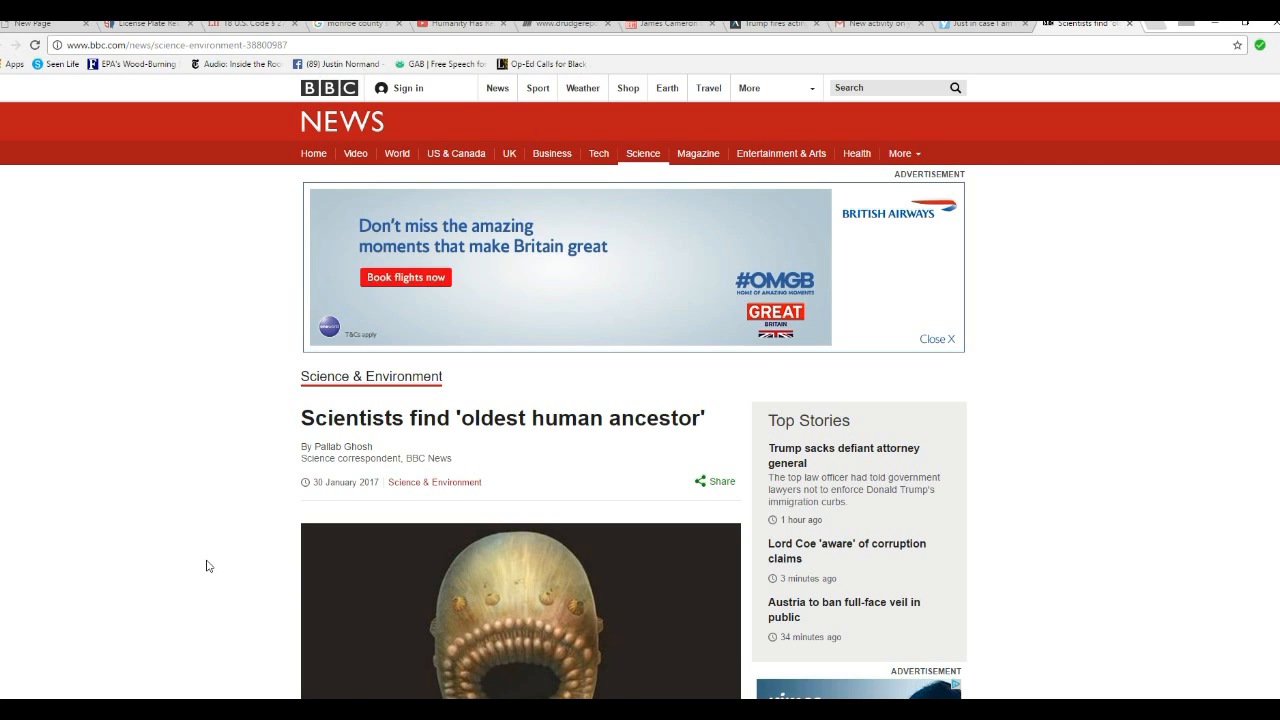
mouse_move(192, 568)
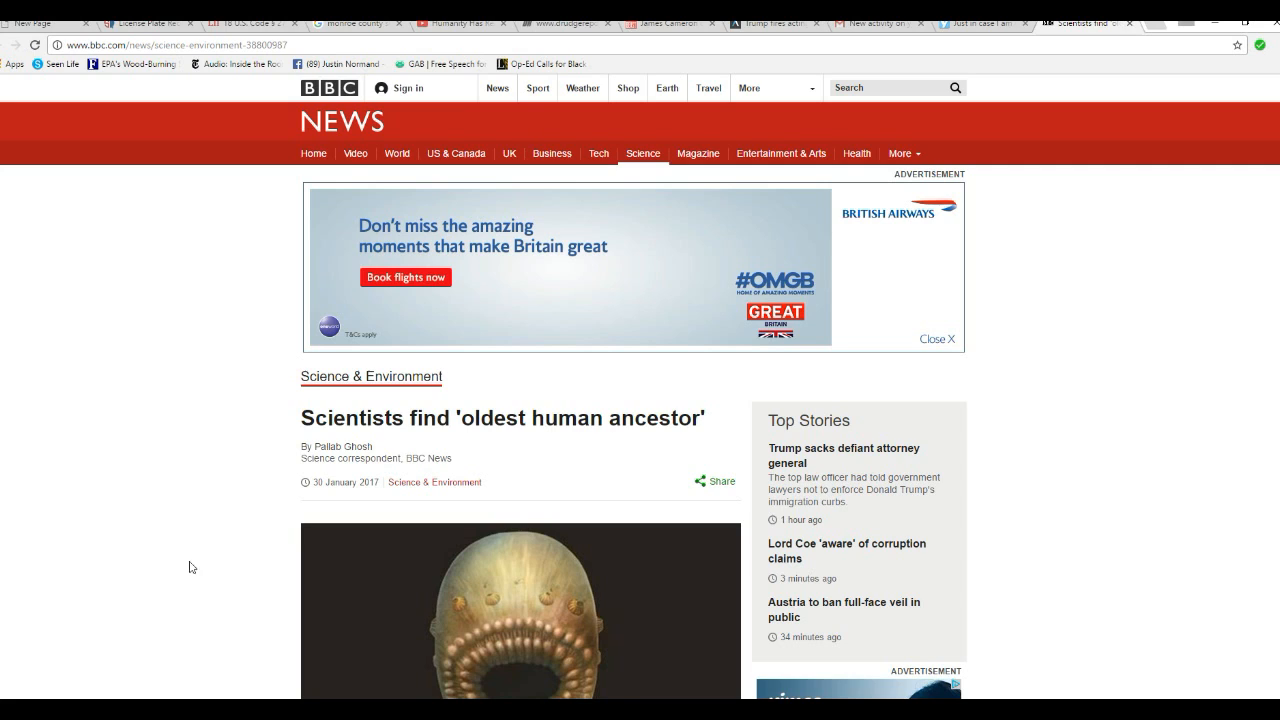
mouse_move(252, 600)
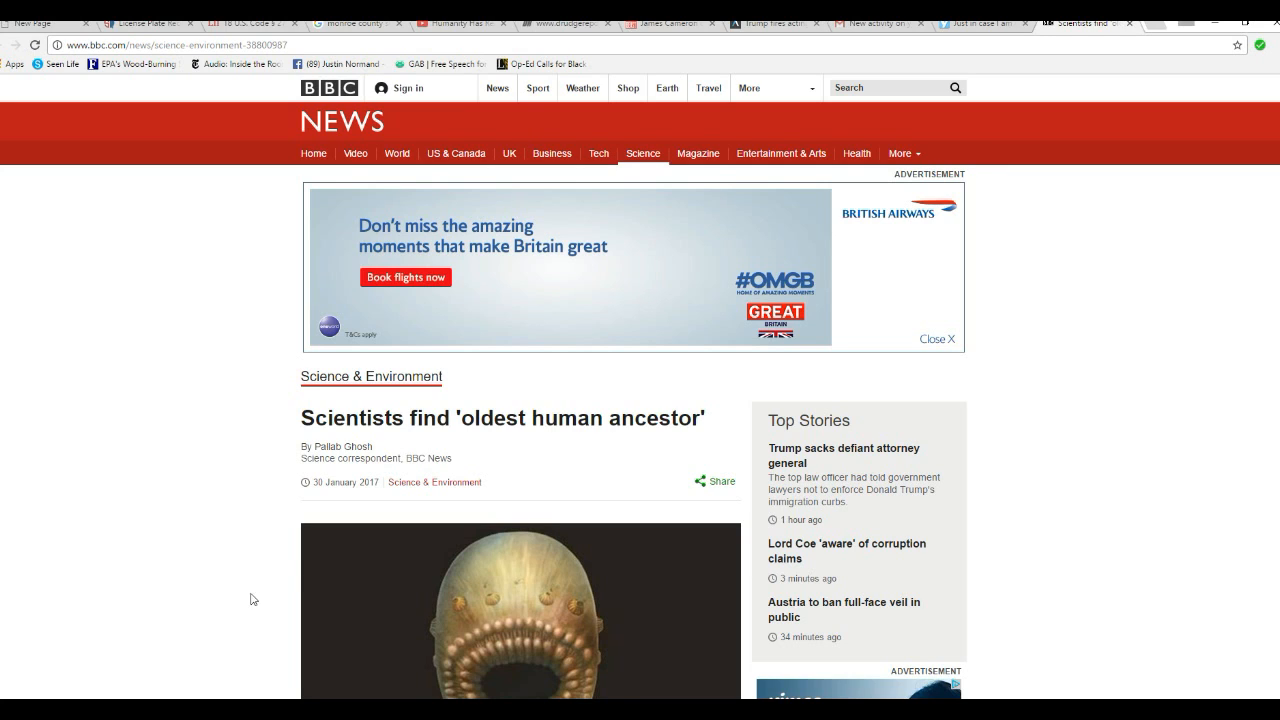
mouse_move(242, 556)
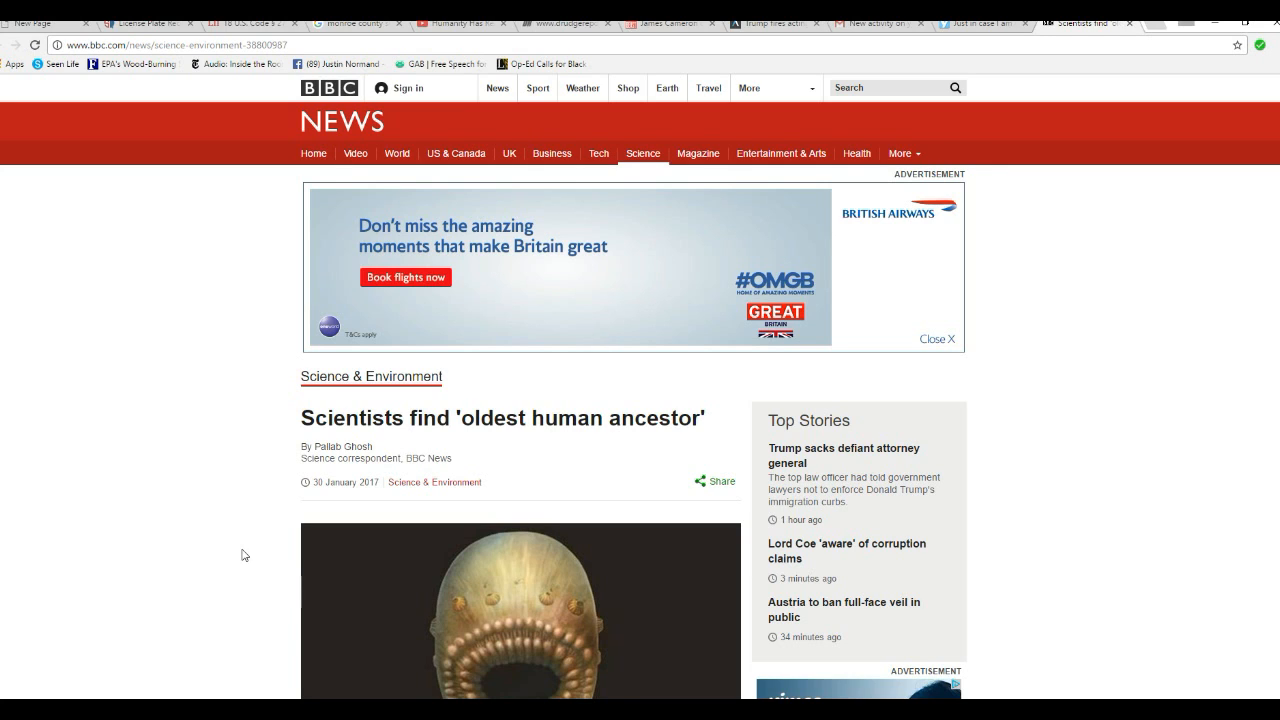
mouse_move(228, 544)
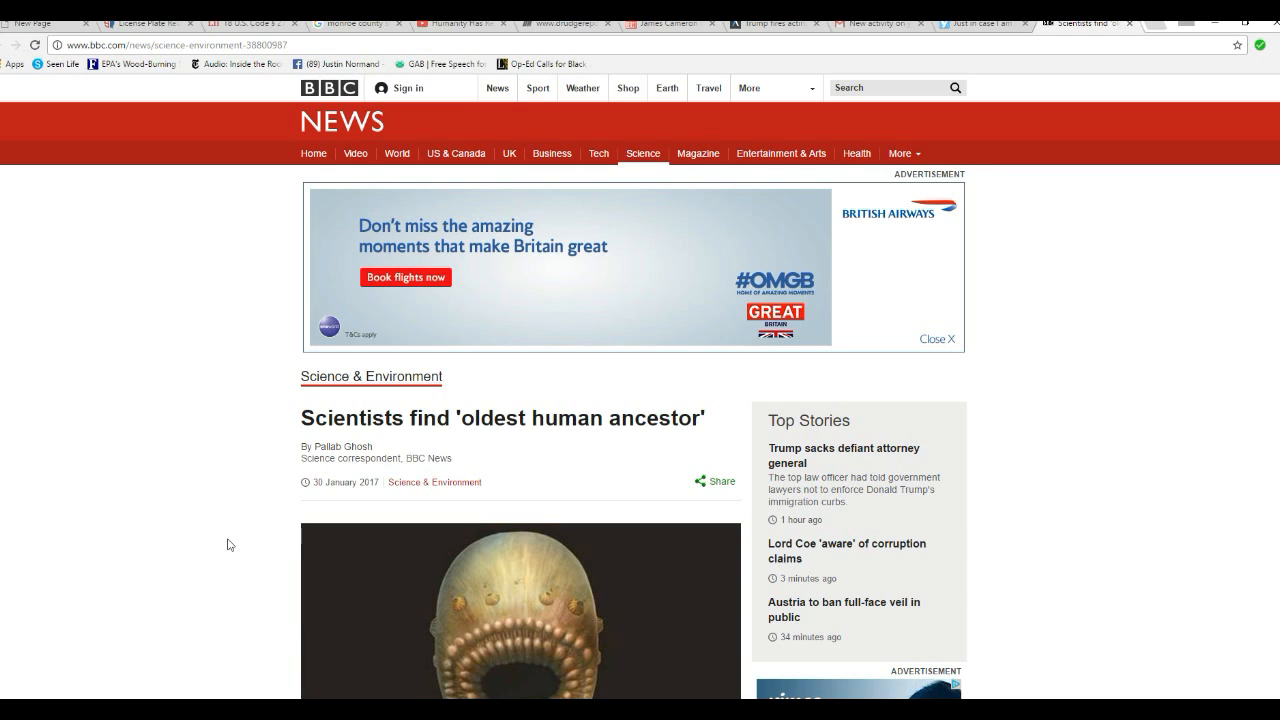
mouse_move(196, 532)
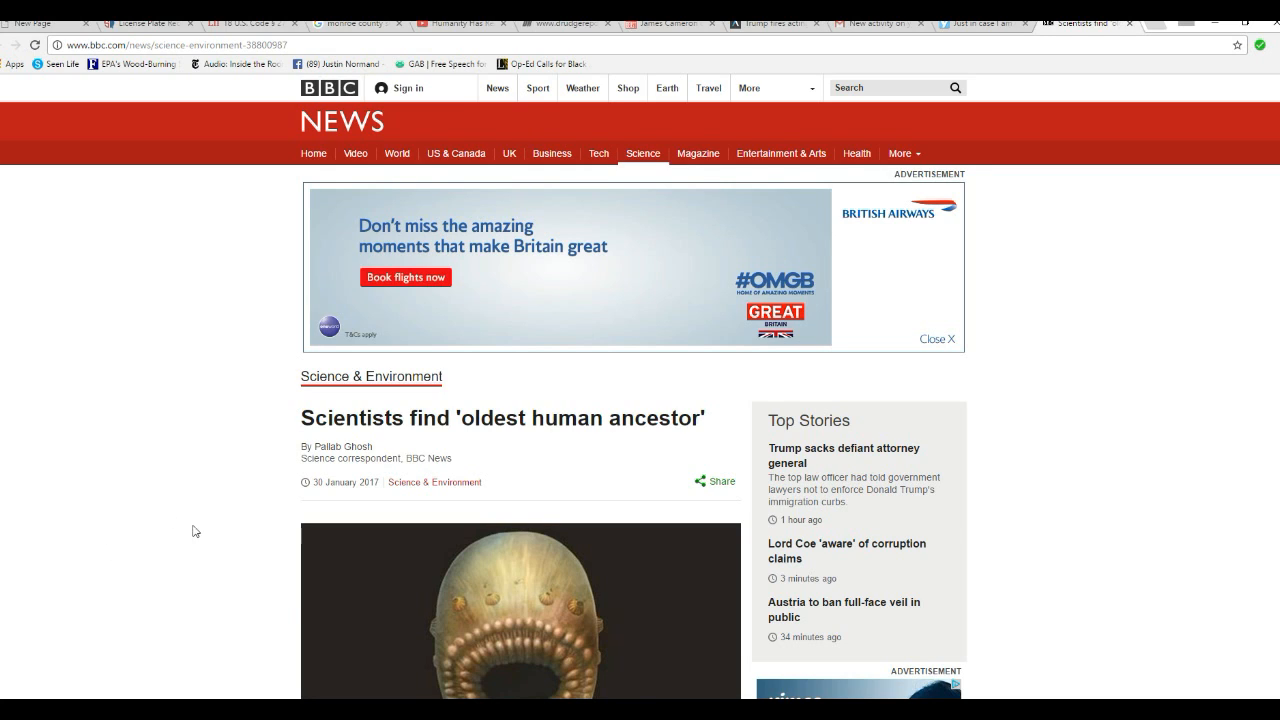
mouse_move(192, 548)
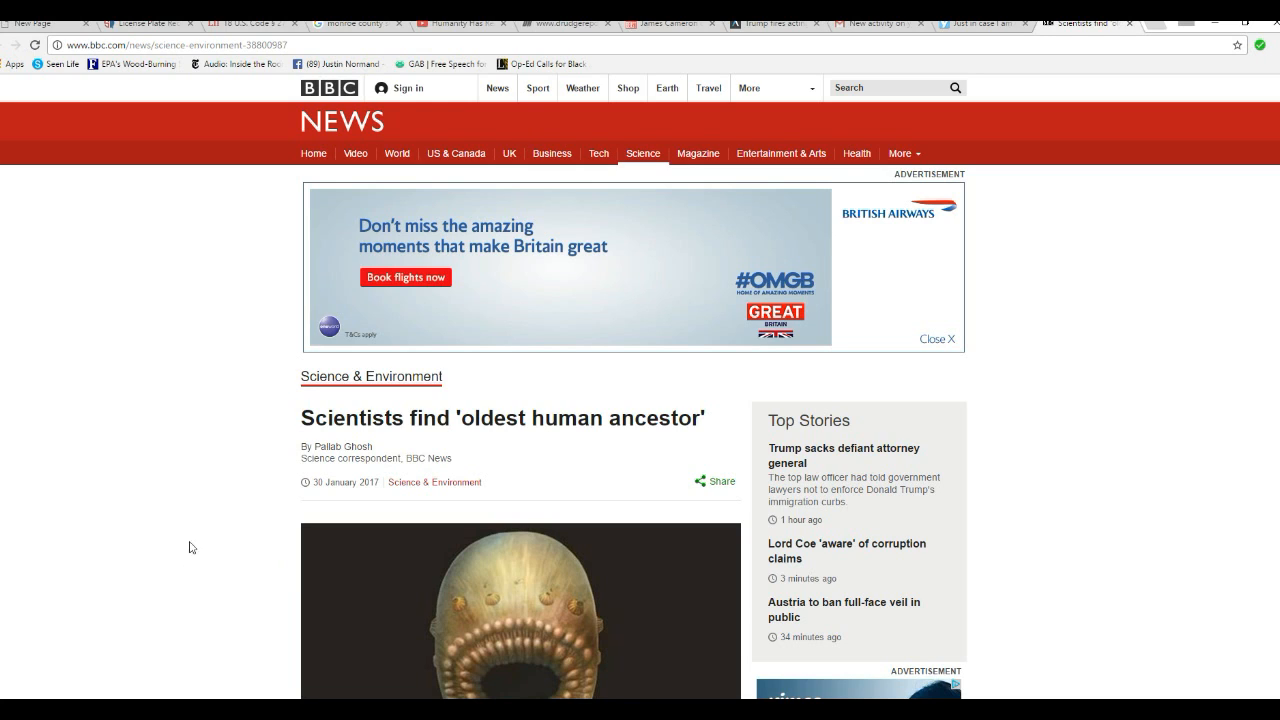
mouse_move(228, 548)
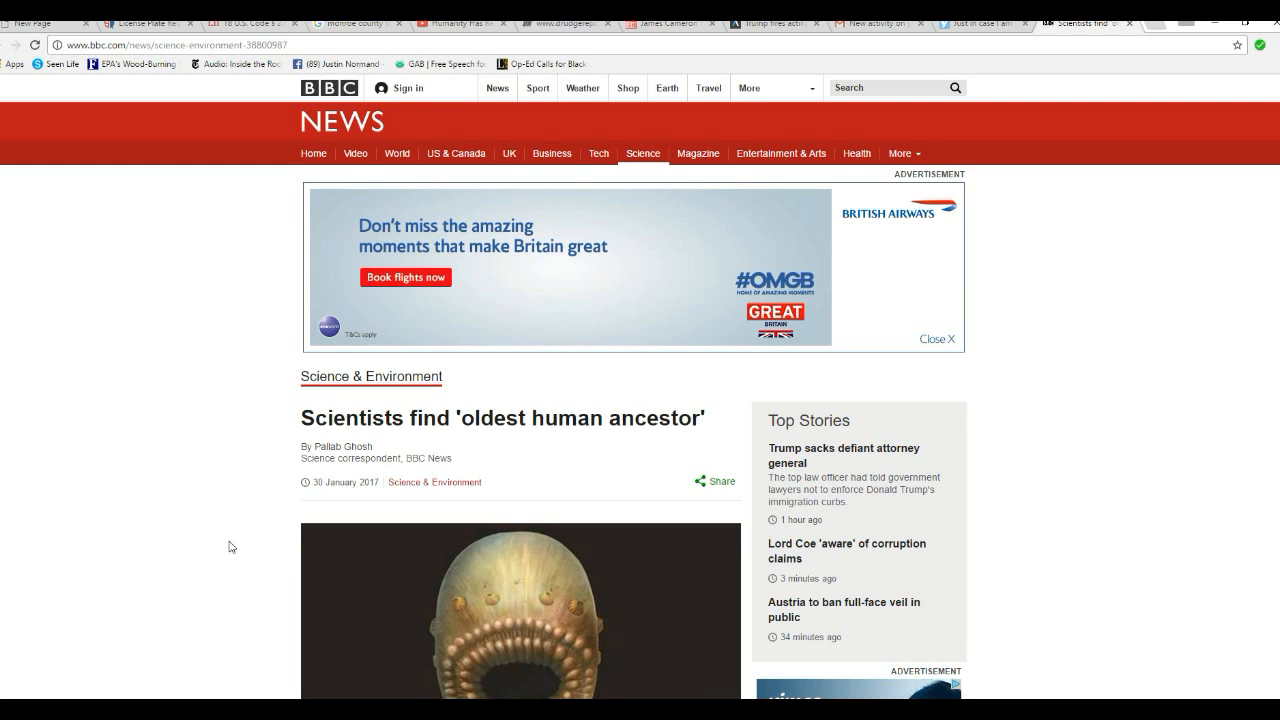
scroll("down", 3)
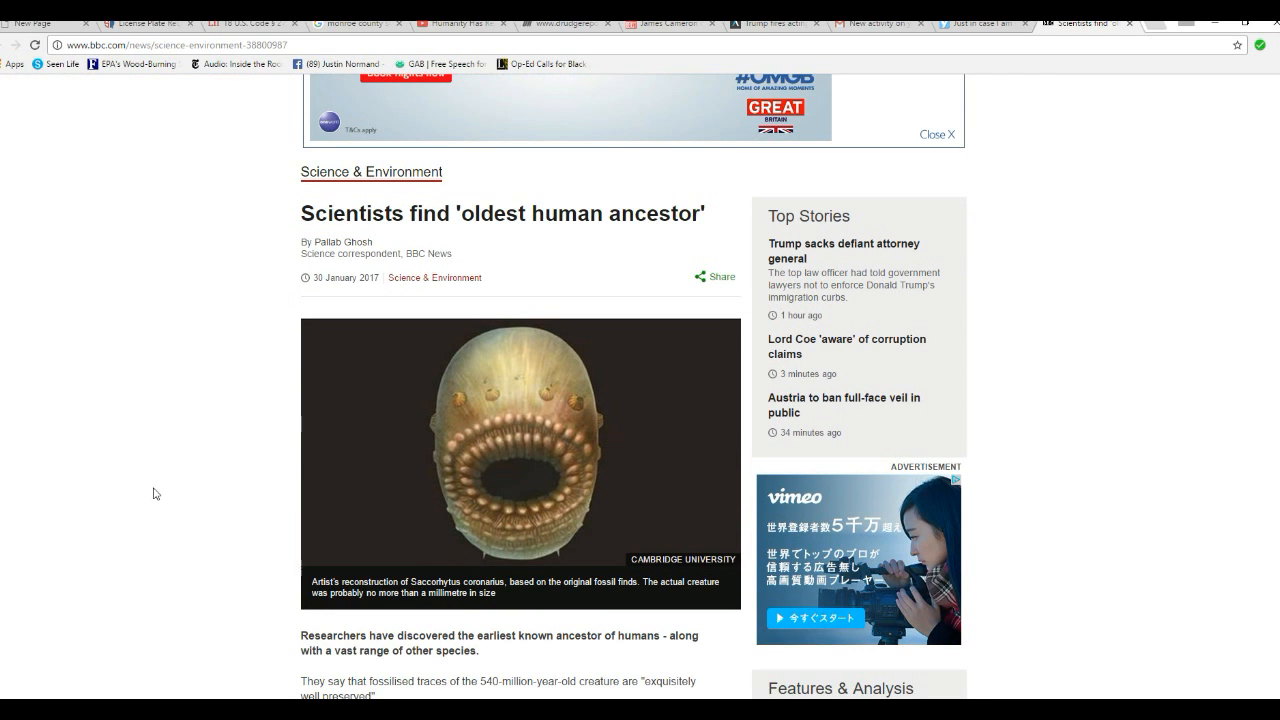
mouse_move(224, 504)
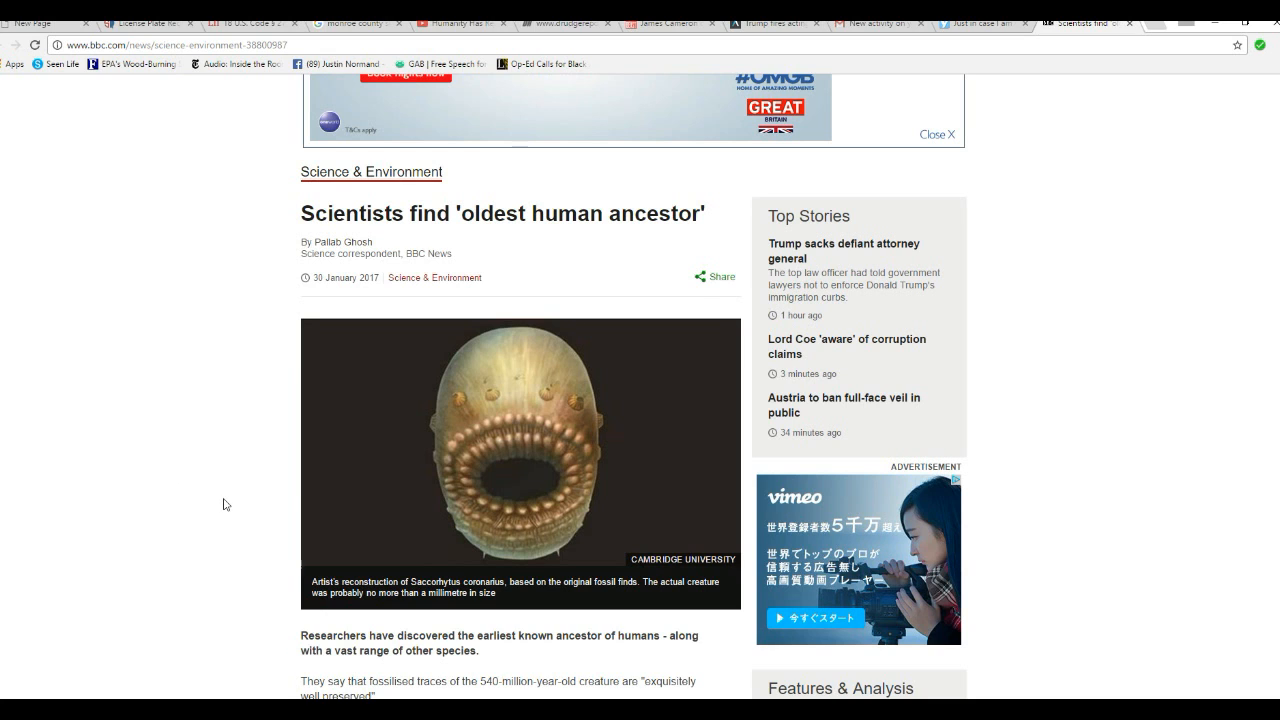
scroll("down", 3)
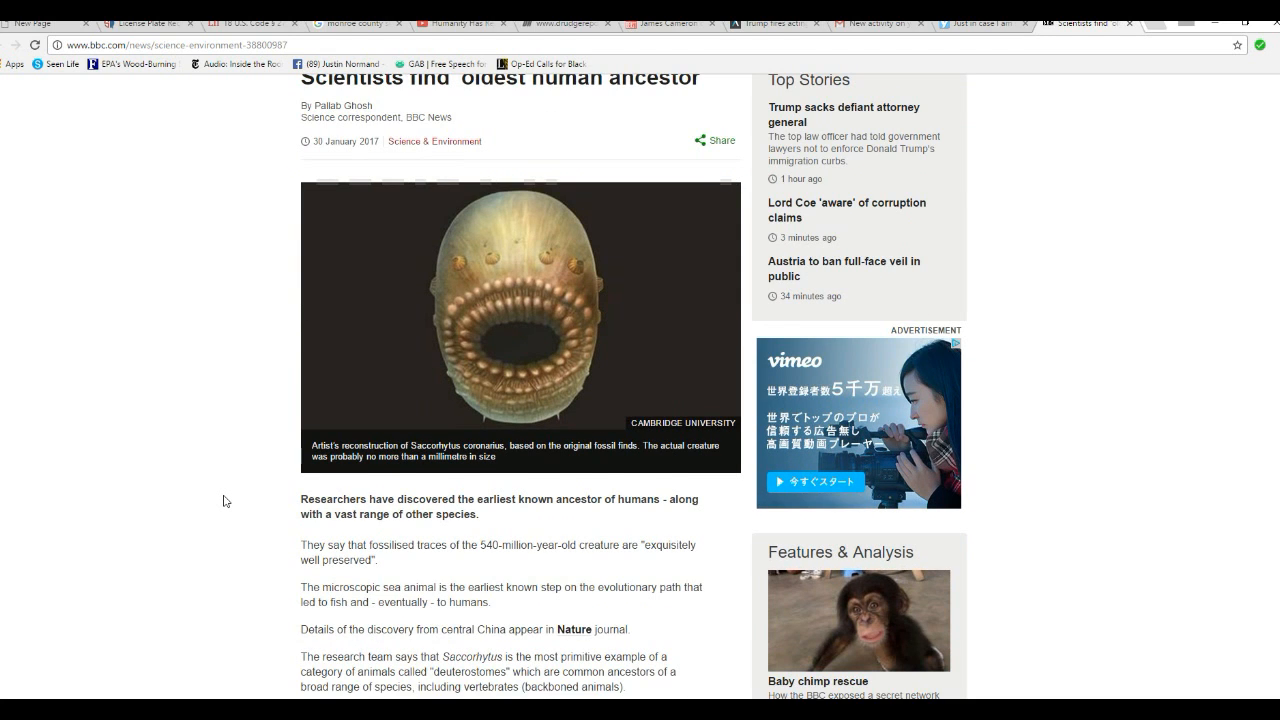
mouse_move(228, 552)
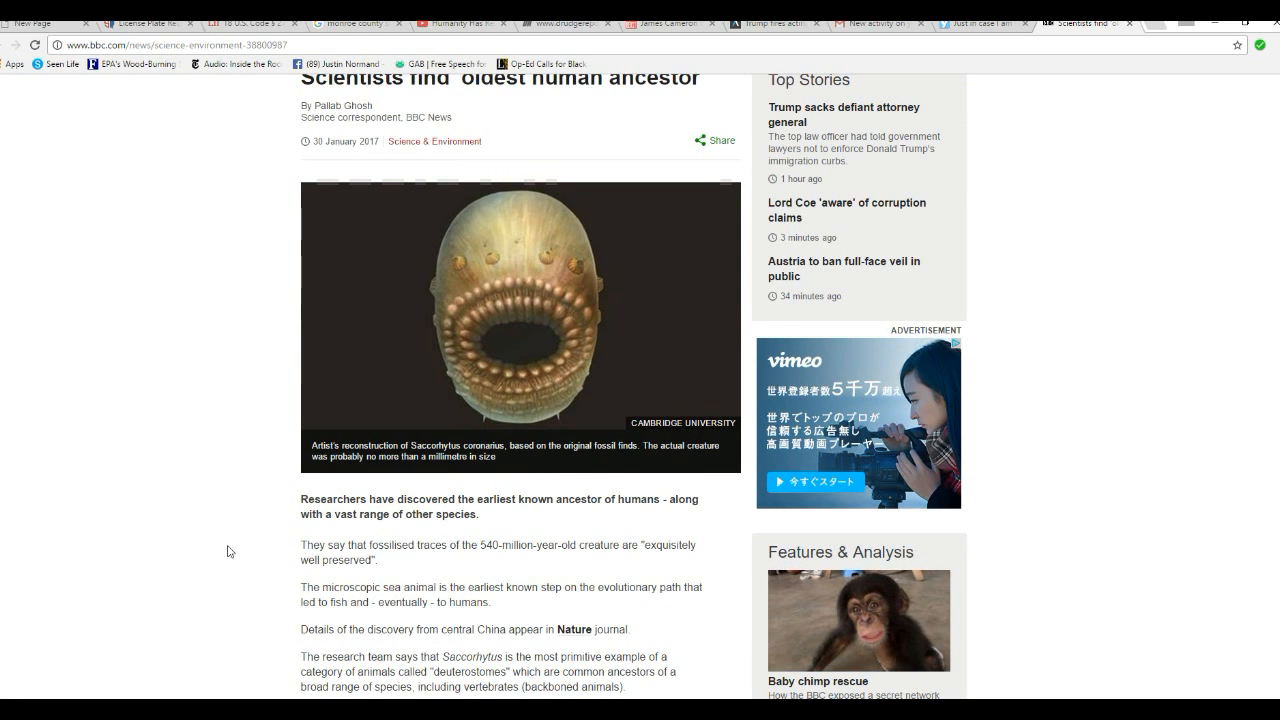
mouse_move(238, 580)
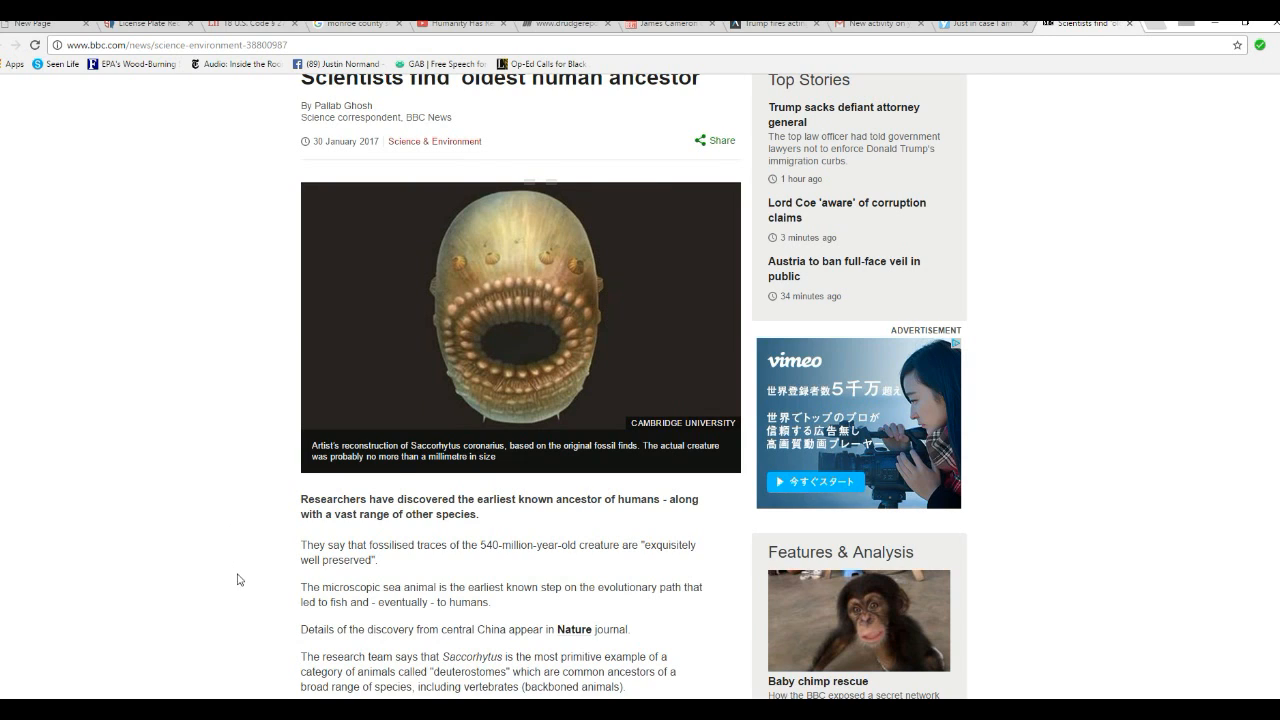
mouse_move(240, 552)
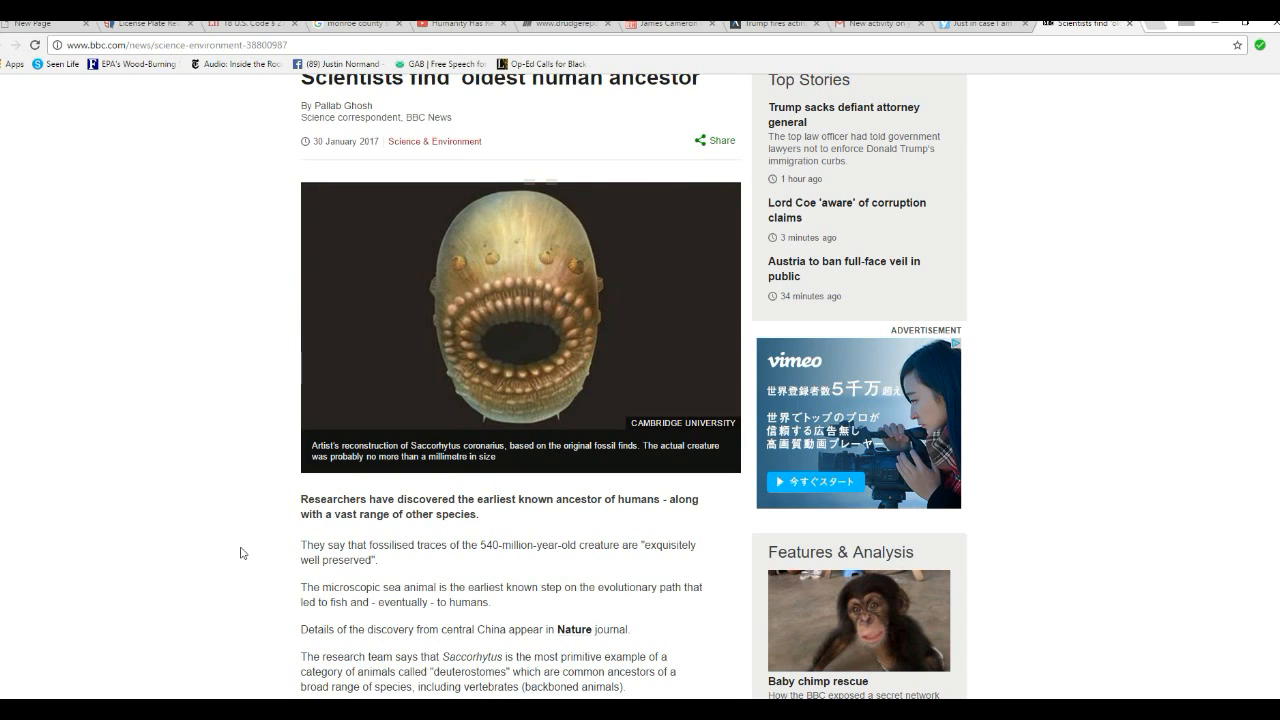
mouse_move(172, 588)
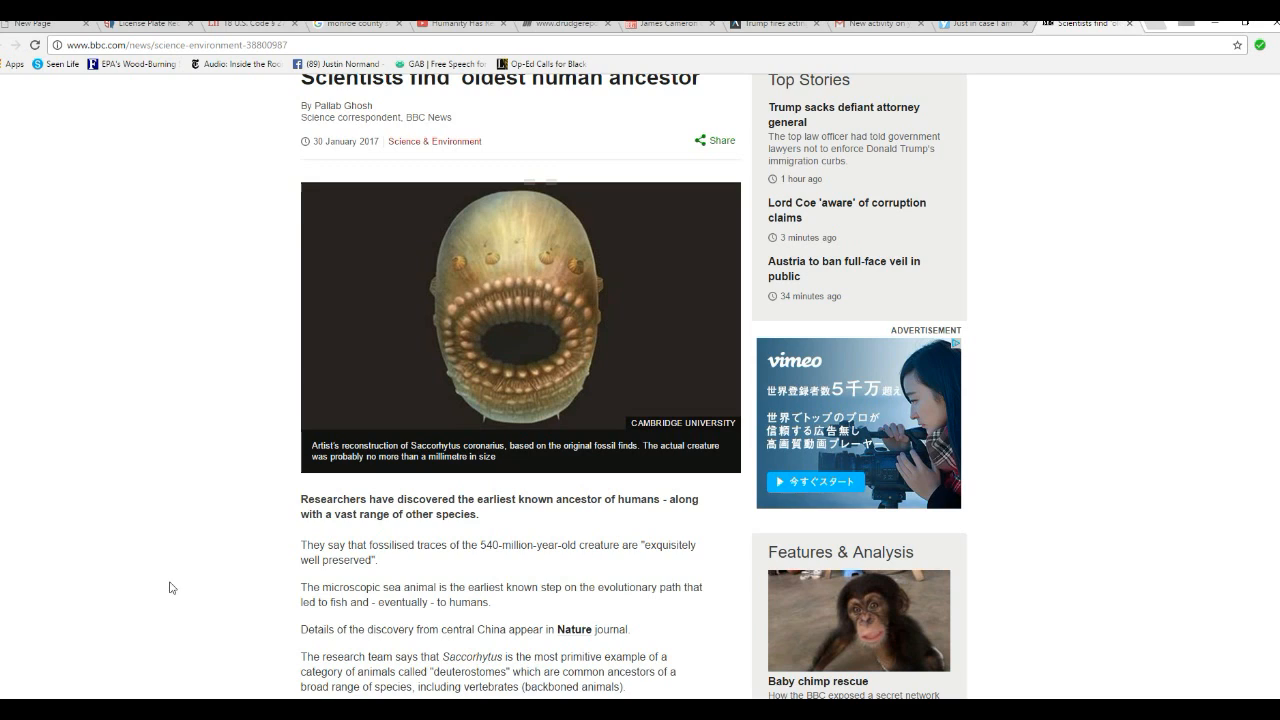
mouse_move(236, 548)
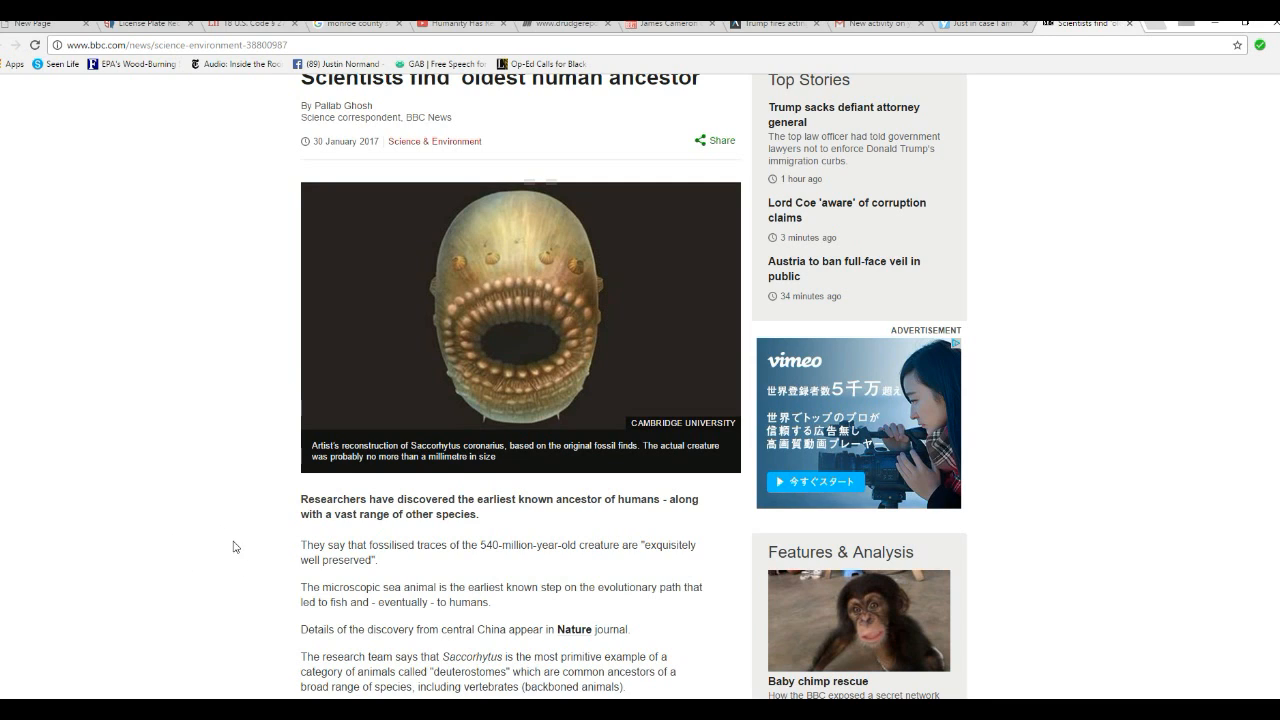
mouse_move(272, 552)
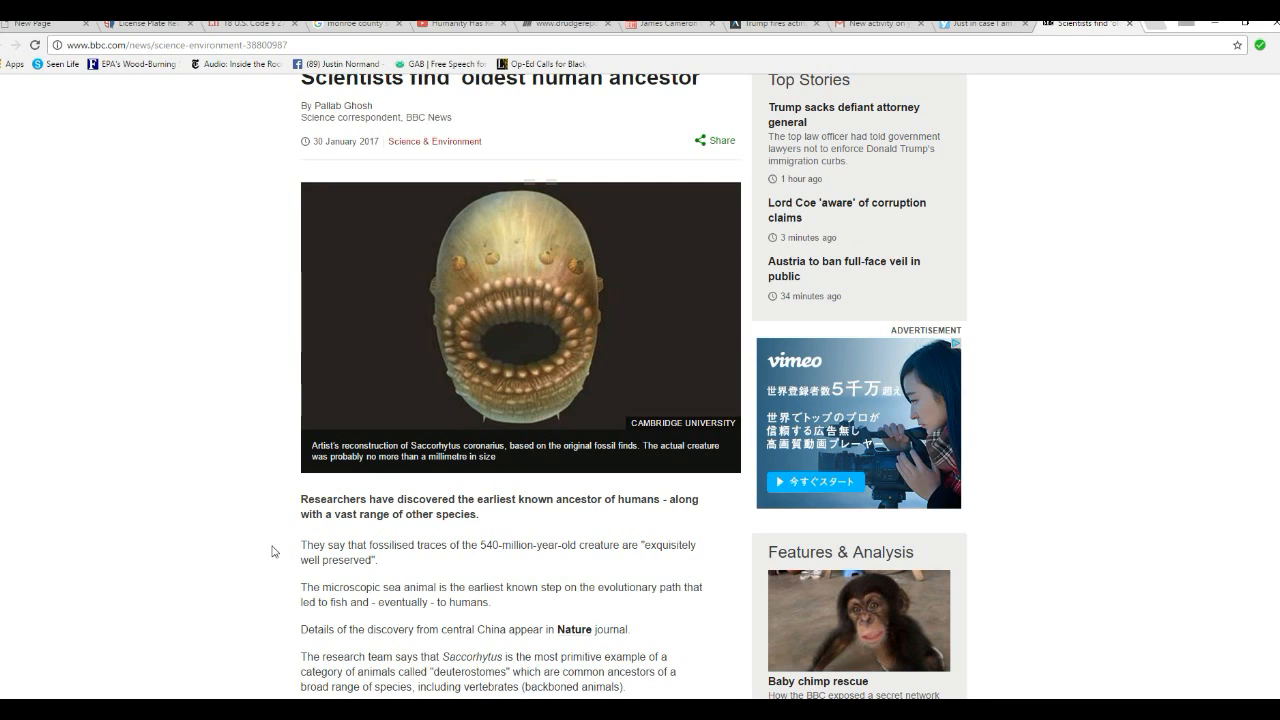
mouse_move(244, 518)
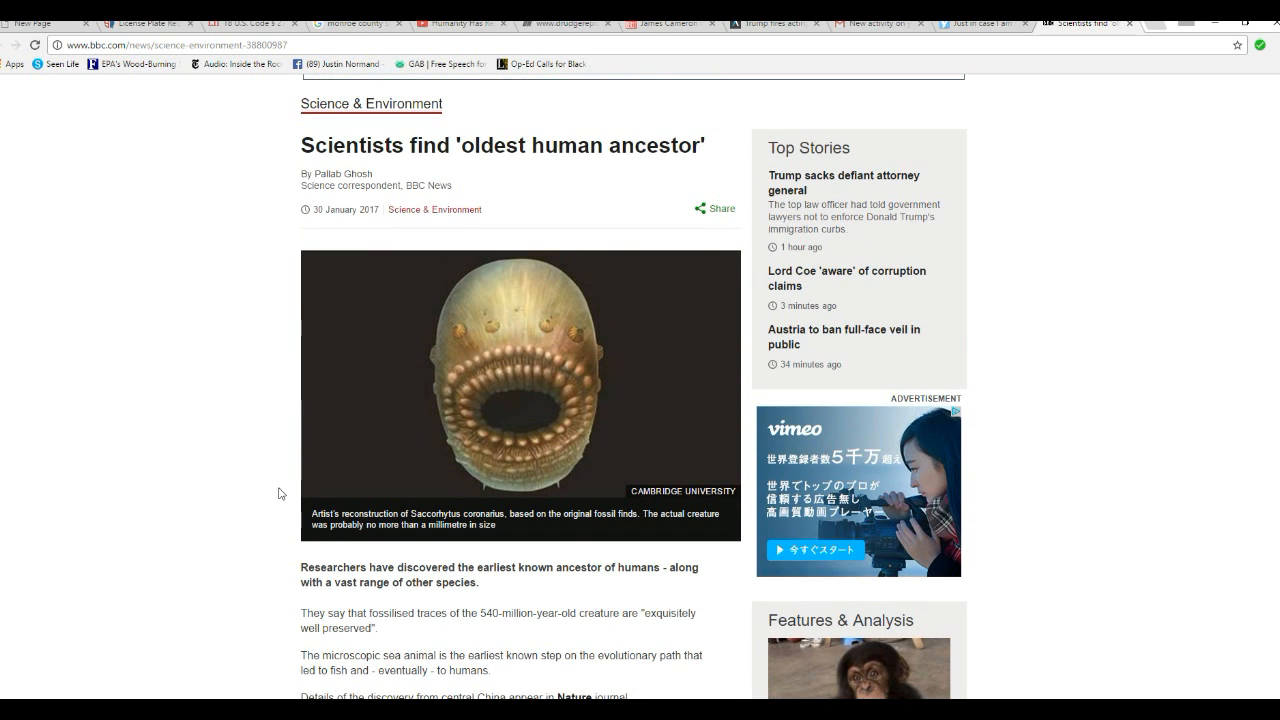
mouse_move(192, 482)
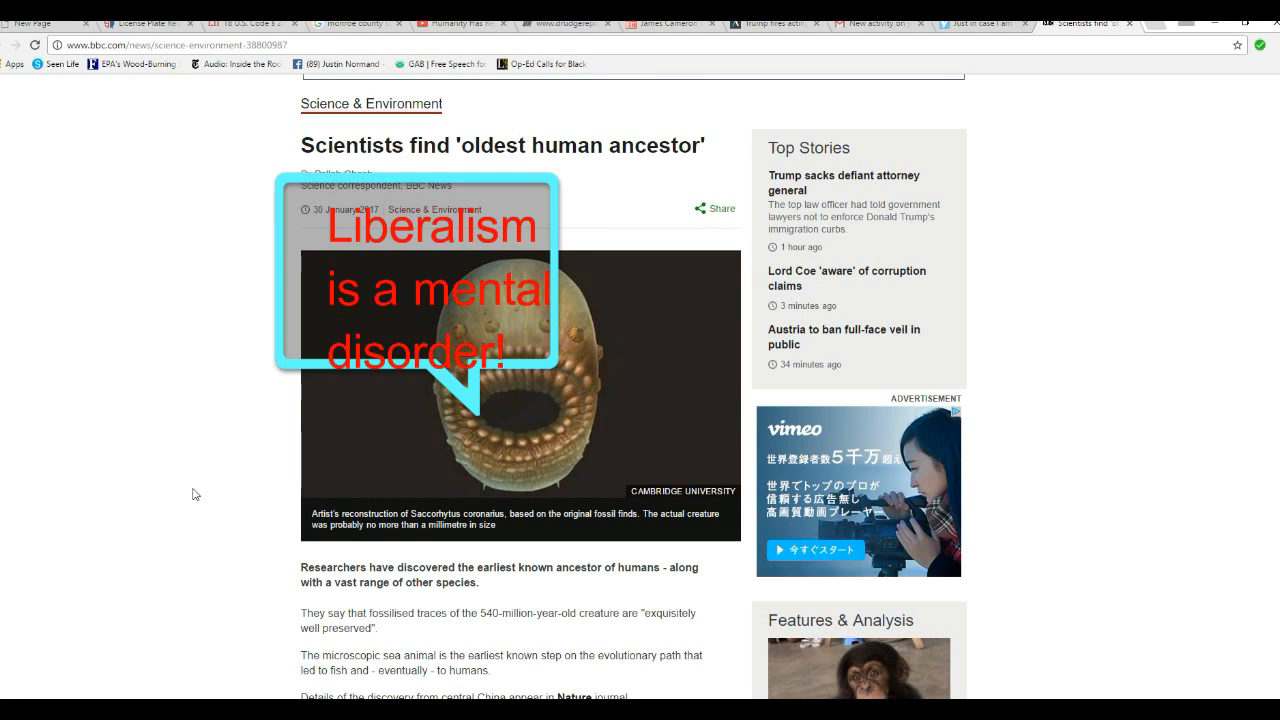
scroll("down", 3)
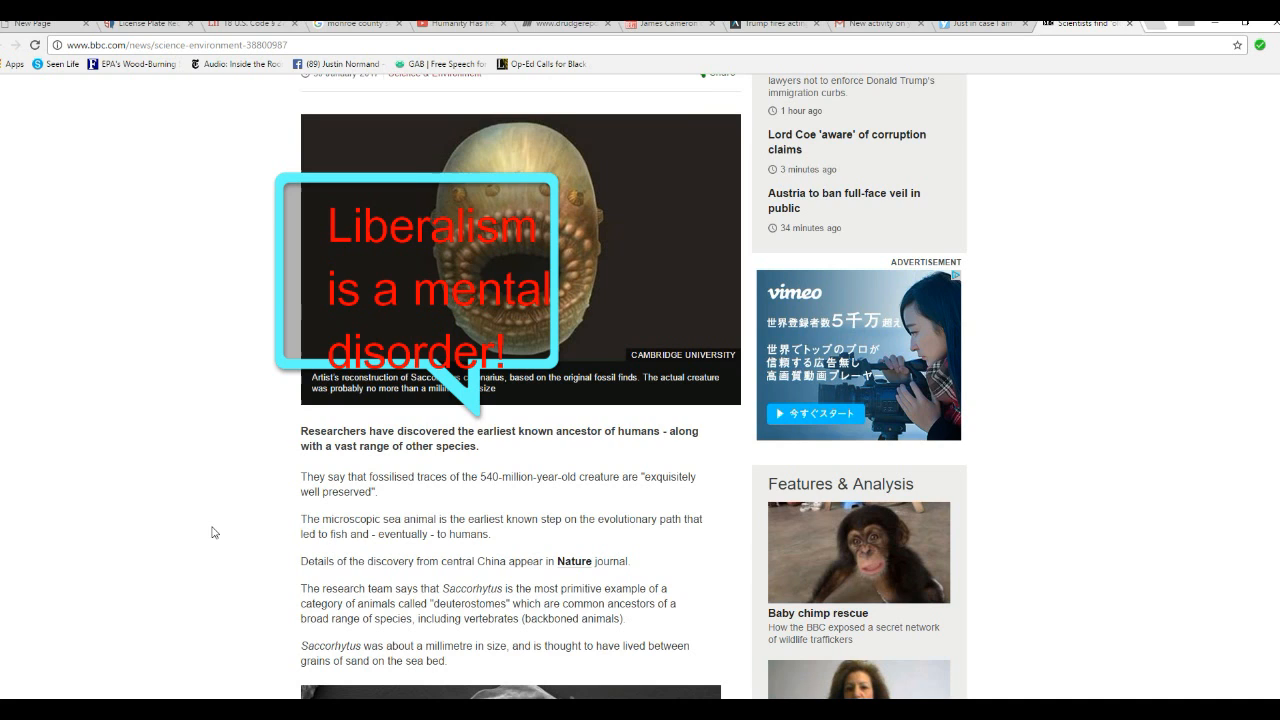
scroll("down", 3)
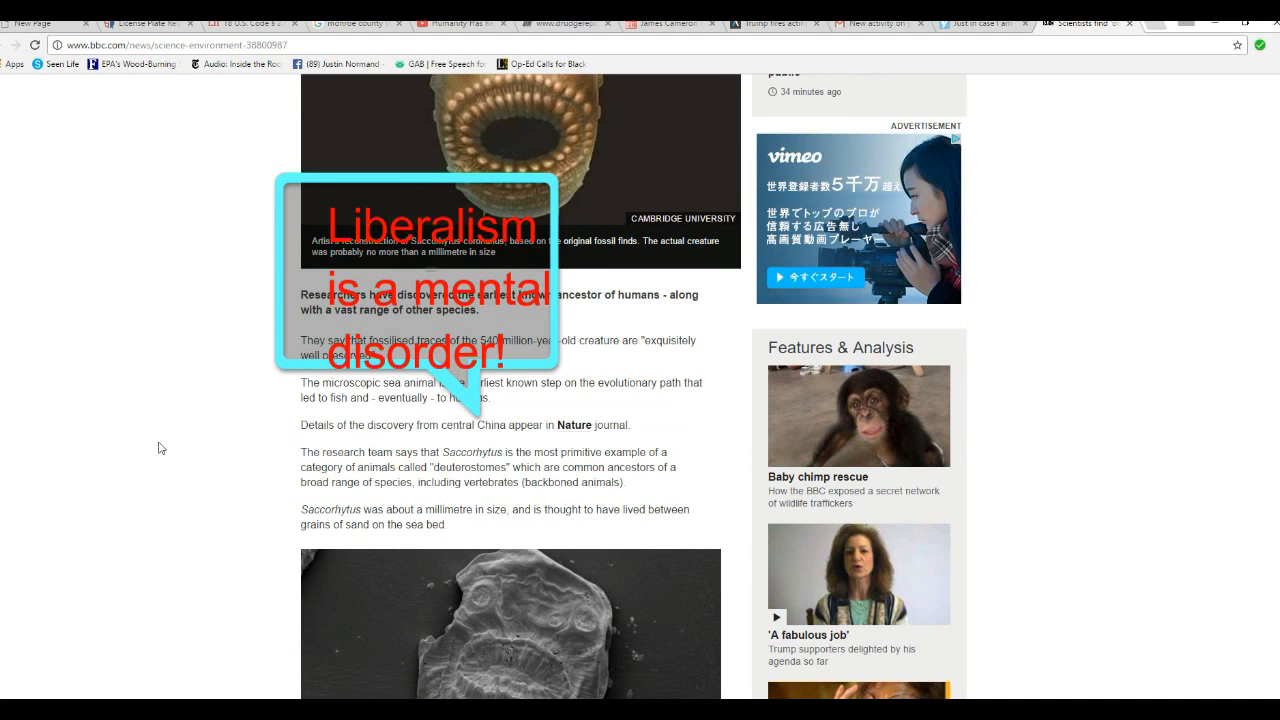
mouse_move(252, 478)
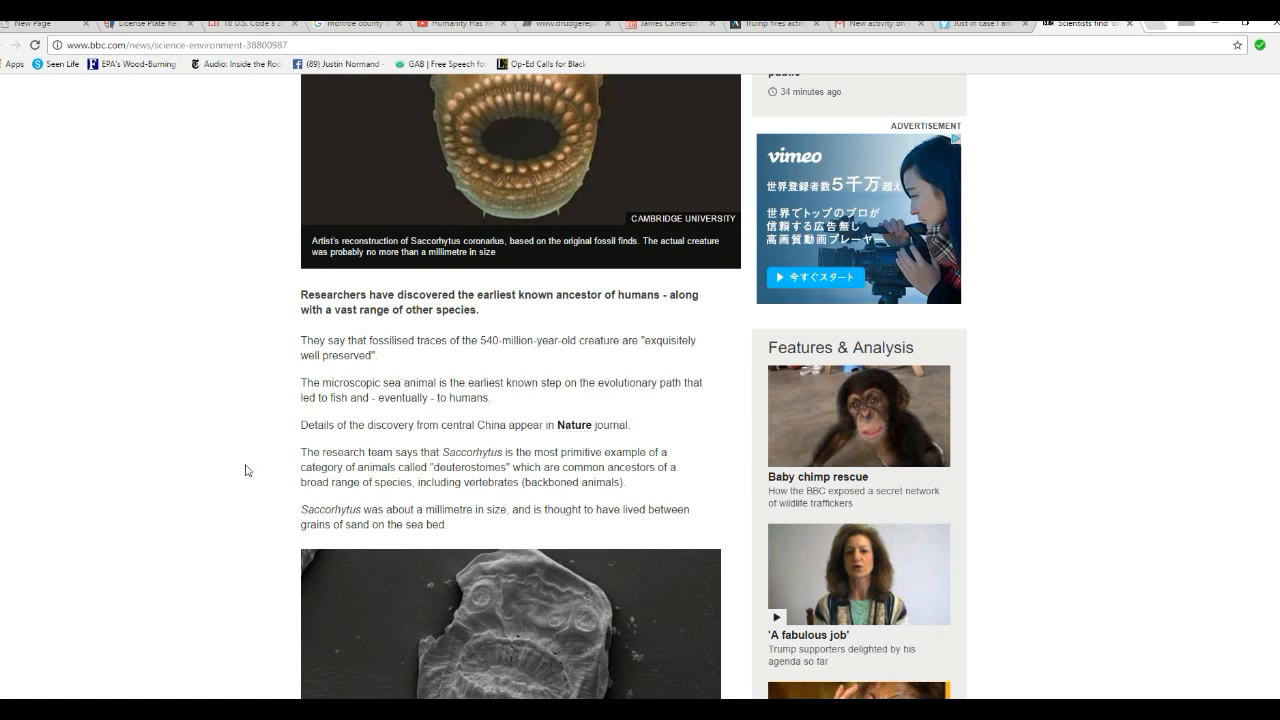
mouse_move(240, 610)
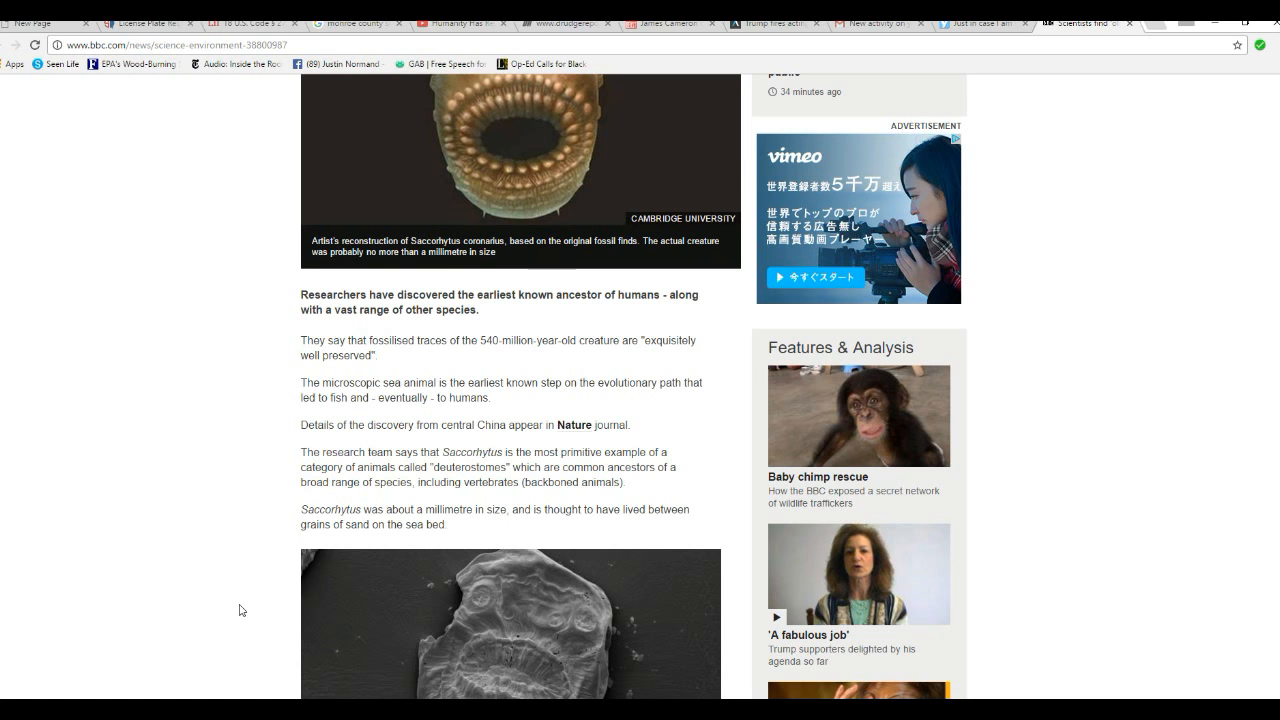
scroll("down", 3)
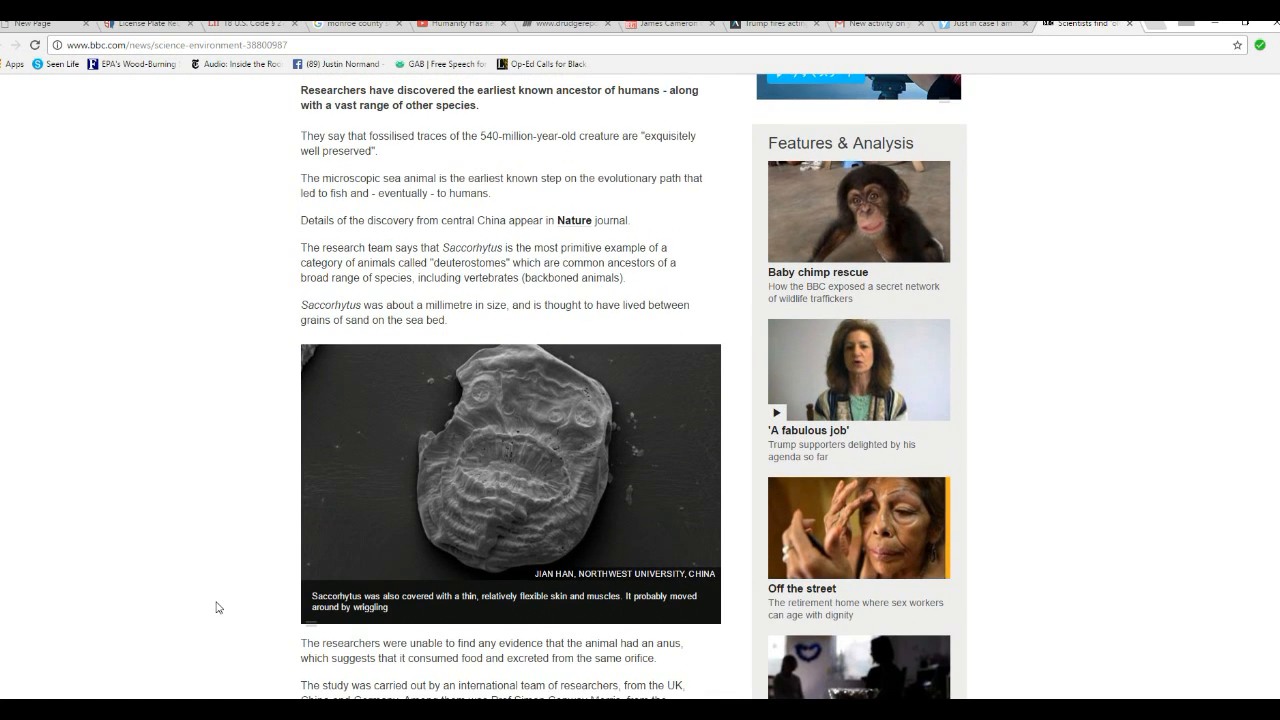
scroll("down", 3)
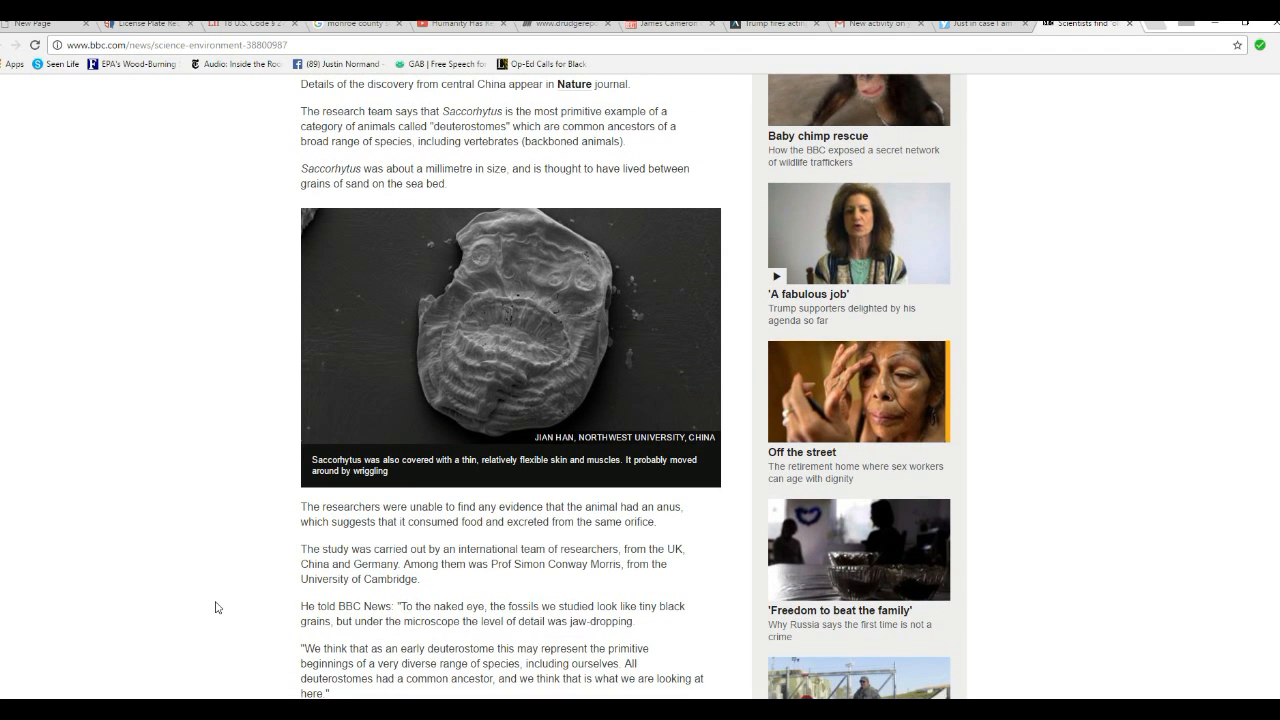
mouse_move(156, 424)
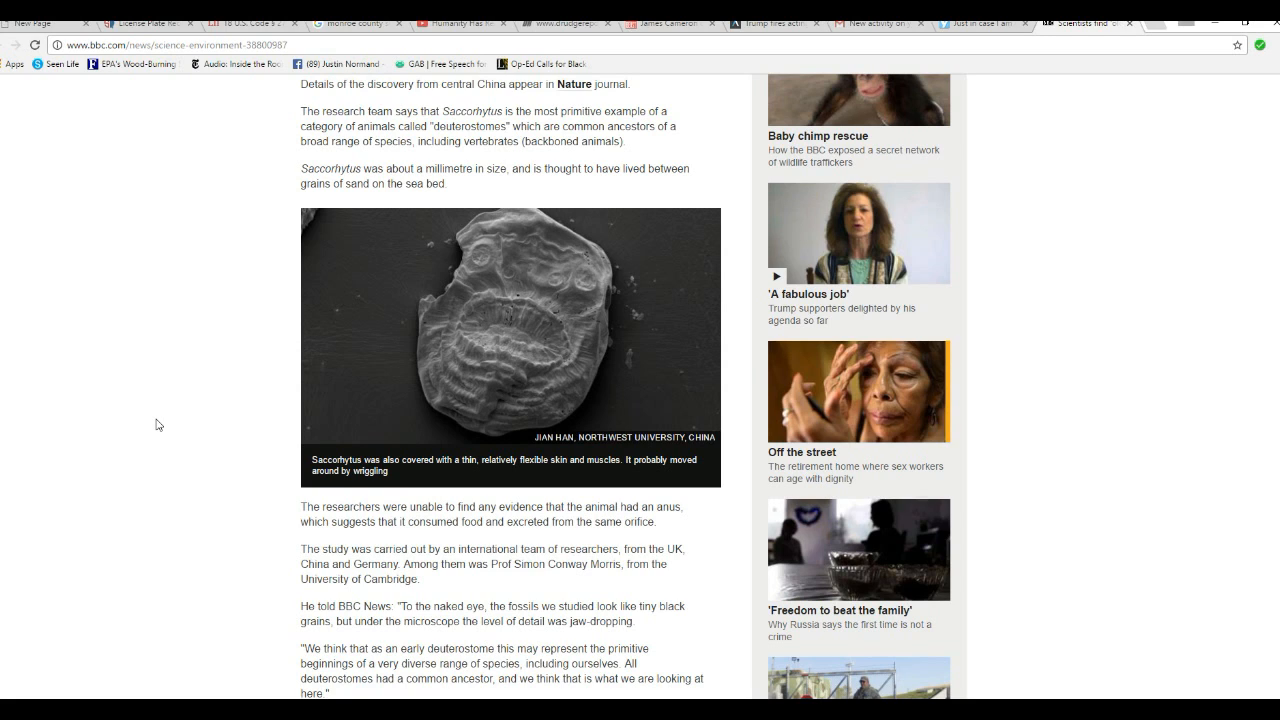
mouse_move(84, 390)
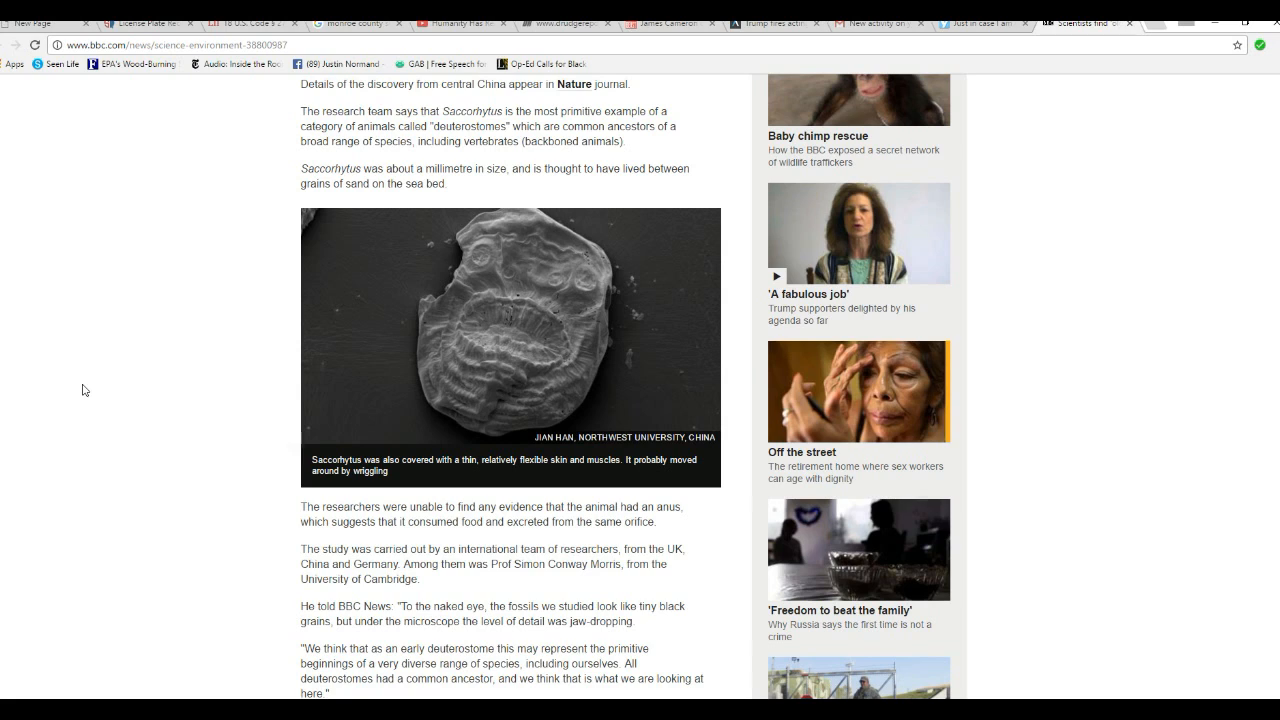
mouse_move(84, 424)
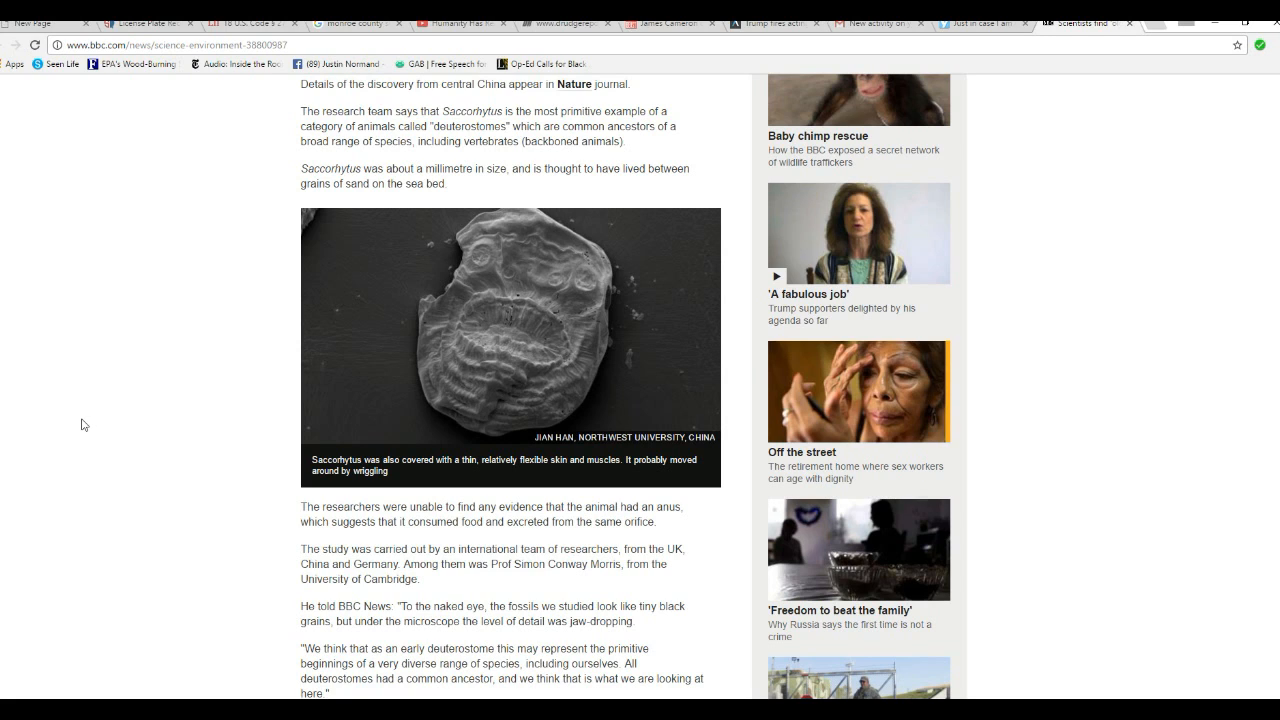
mouse_move(184, 398)
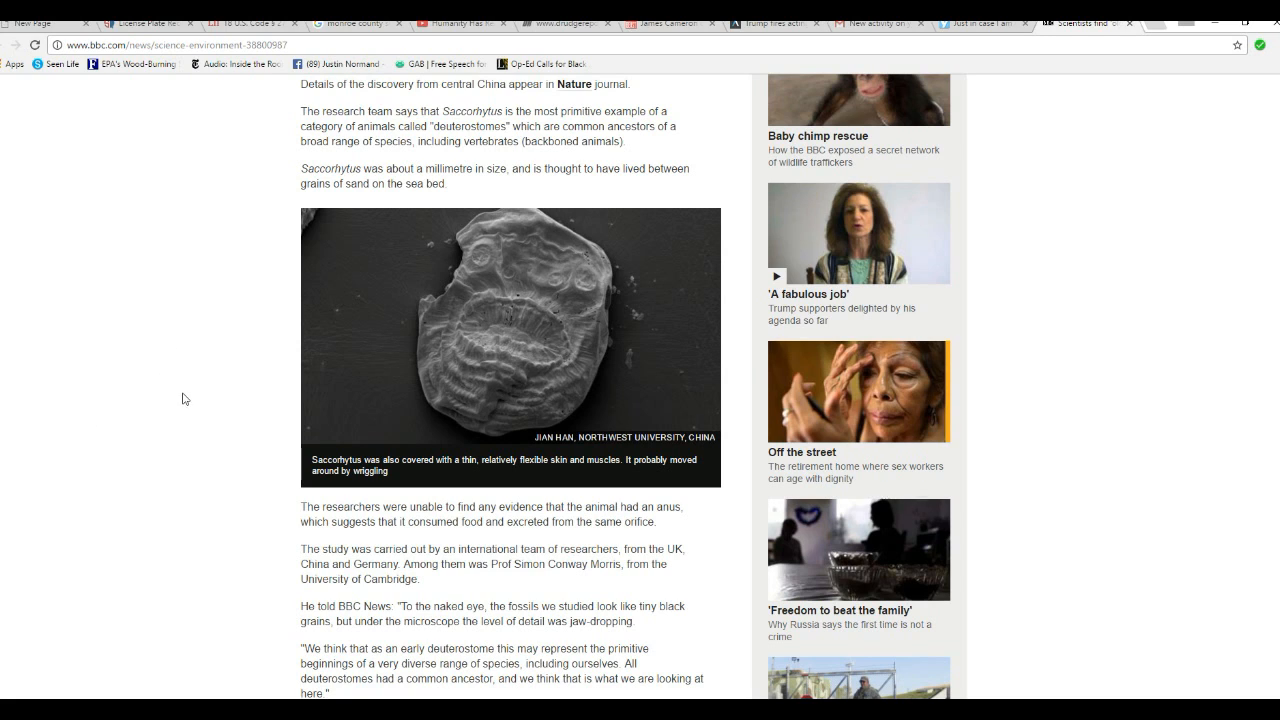
mouse_move(198, 492)
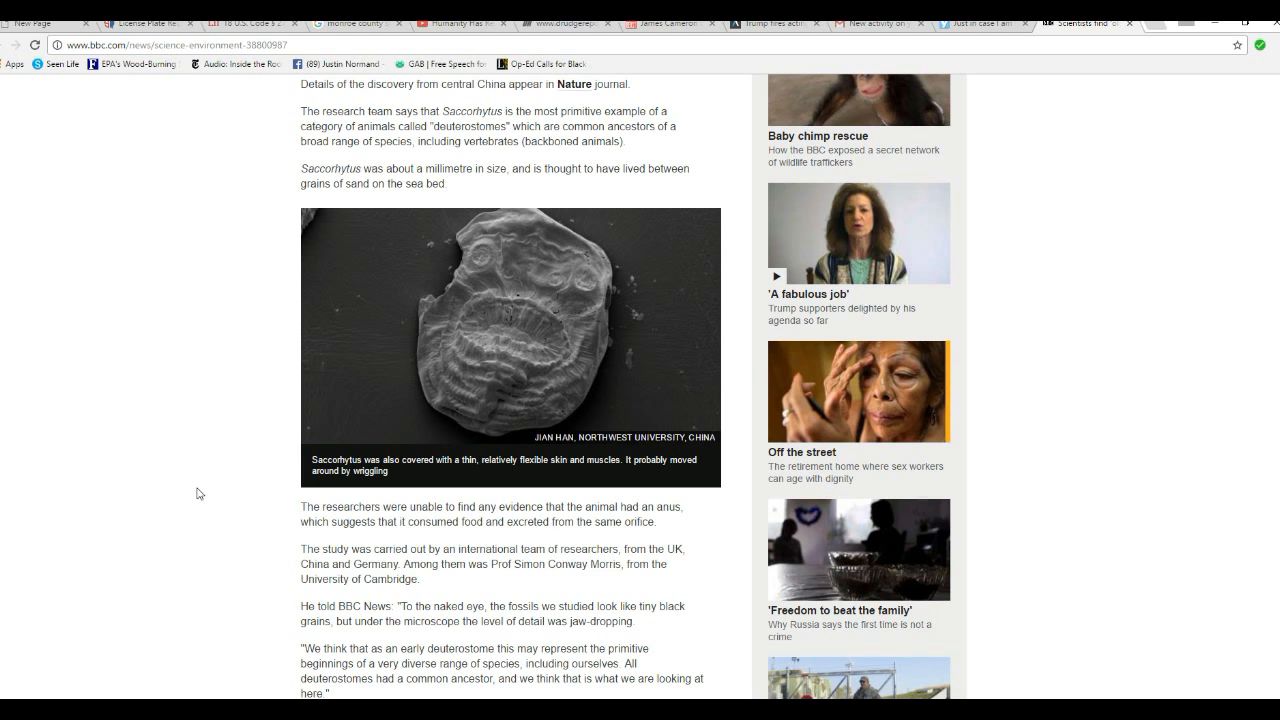
mouse_move(148, 584)
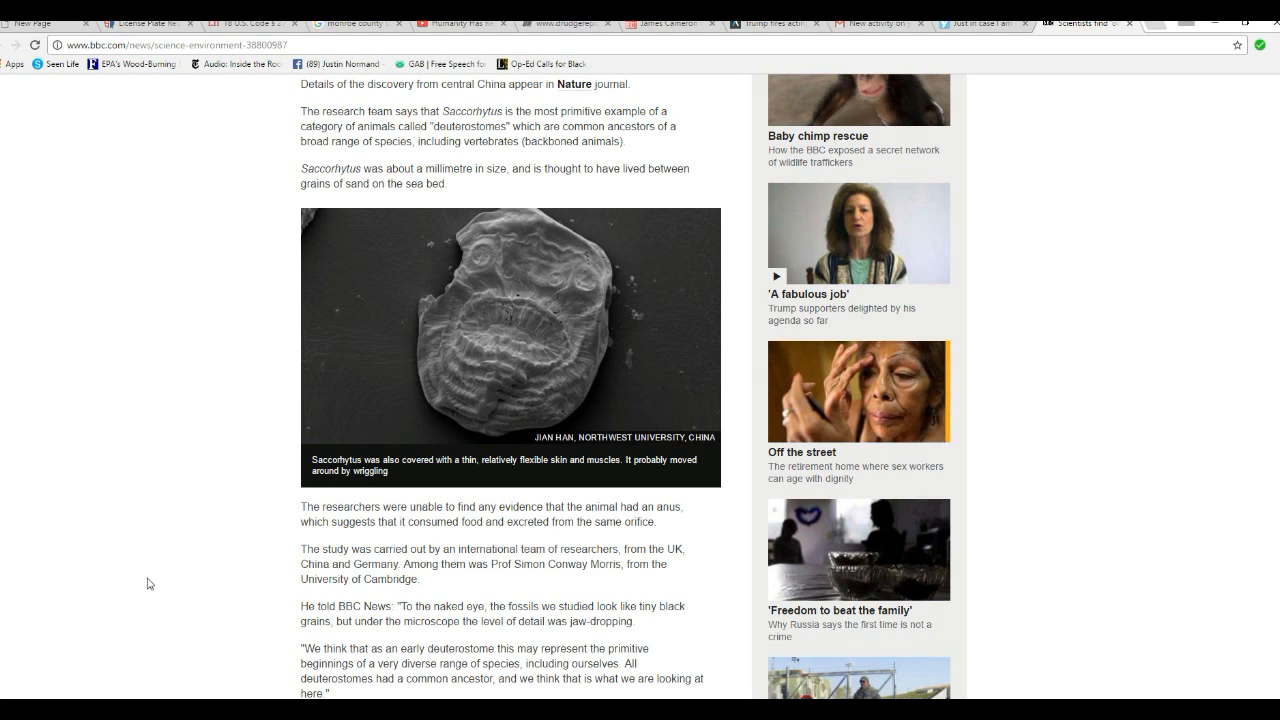
scroll("down", 3)
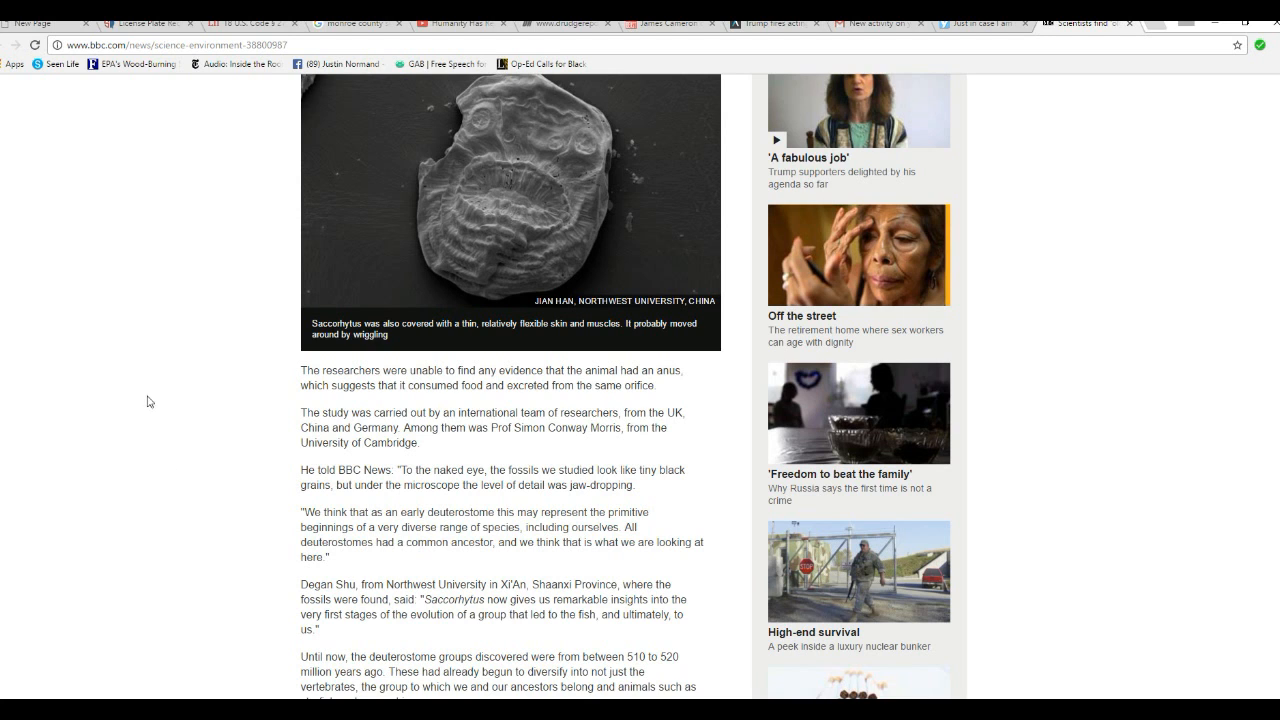
scroll("down", 3)
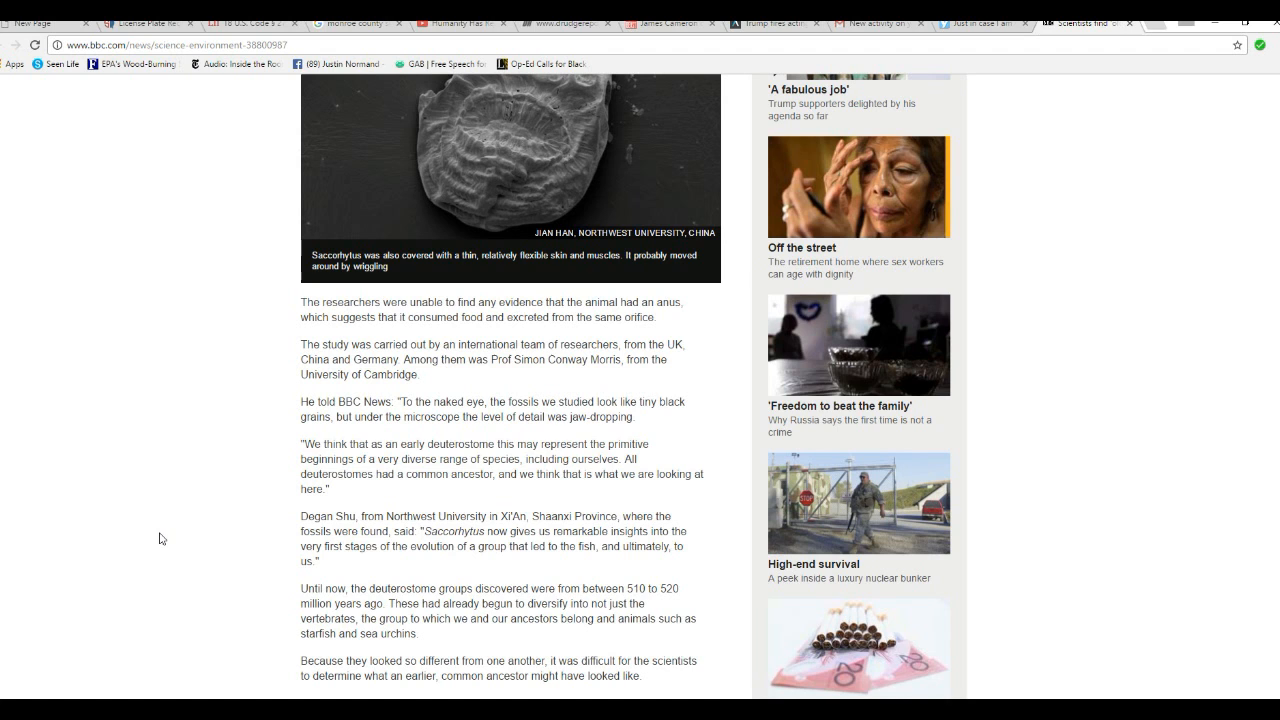
scroll("down", 3)
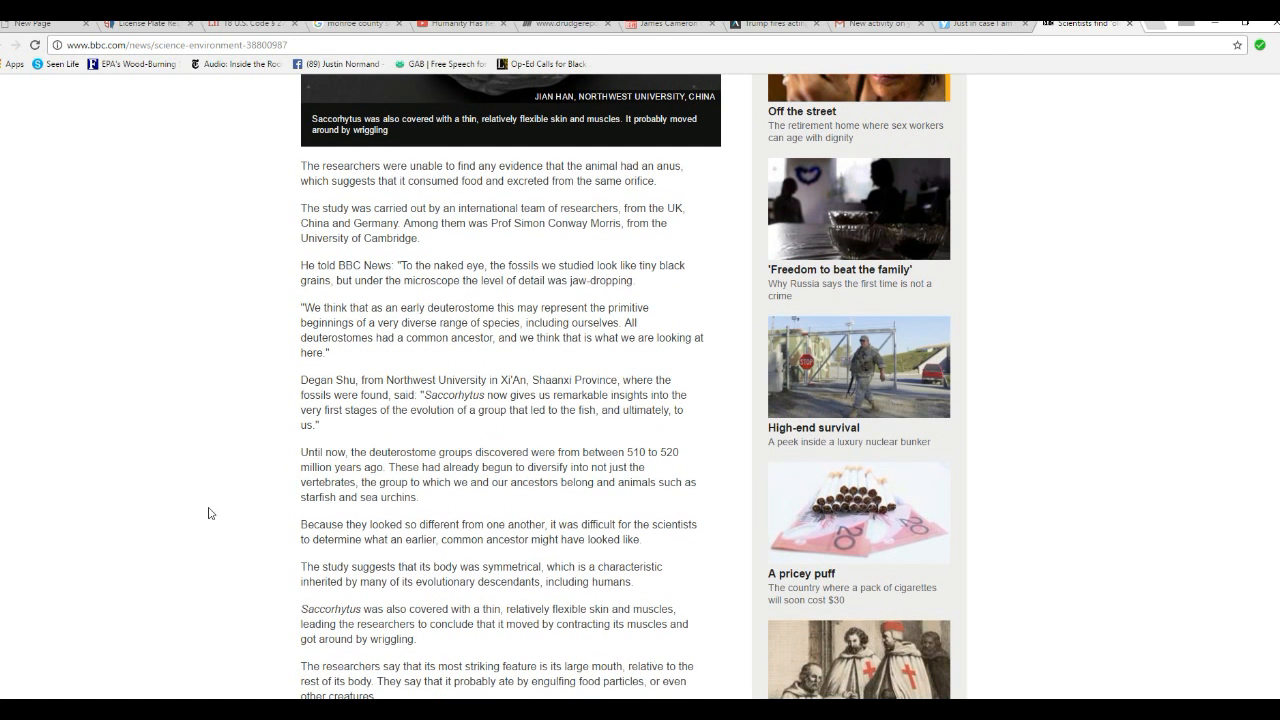
mouse_move(228, 496)
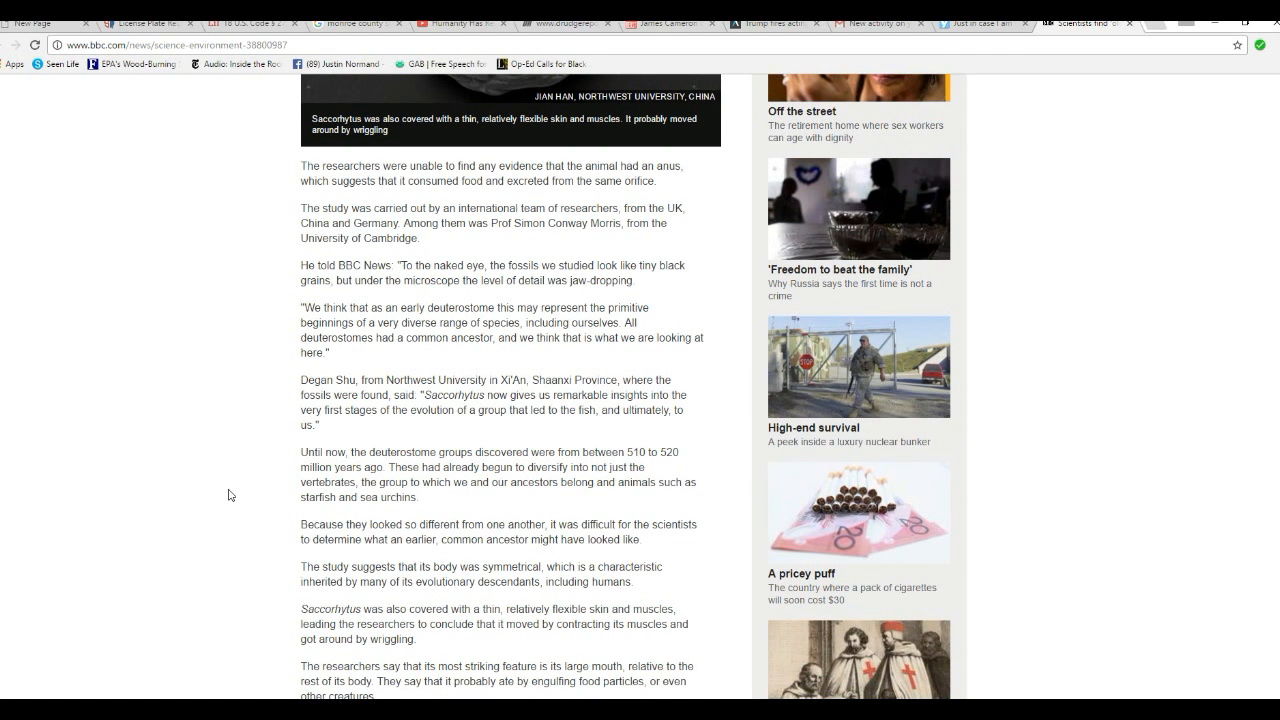
mouse_move(500, 500)
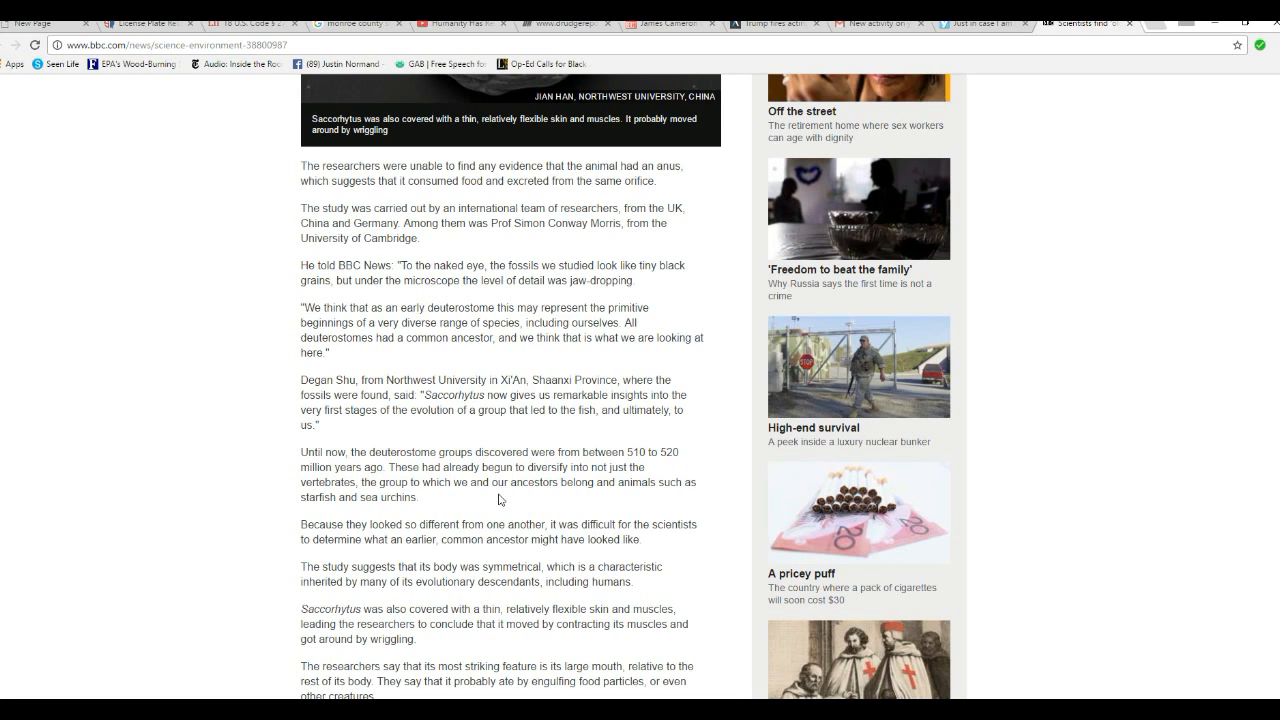
mouse_move(464, 504)
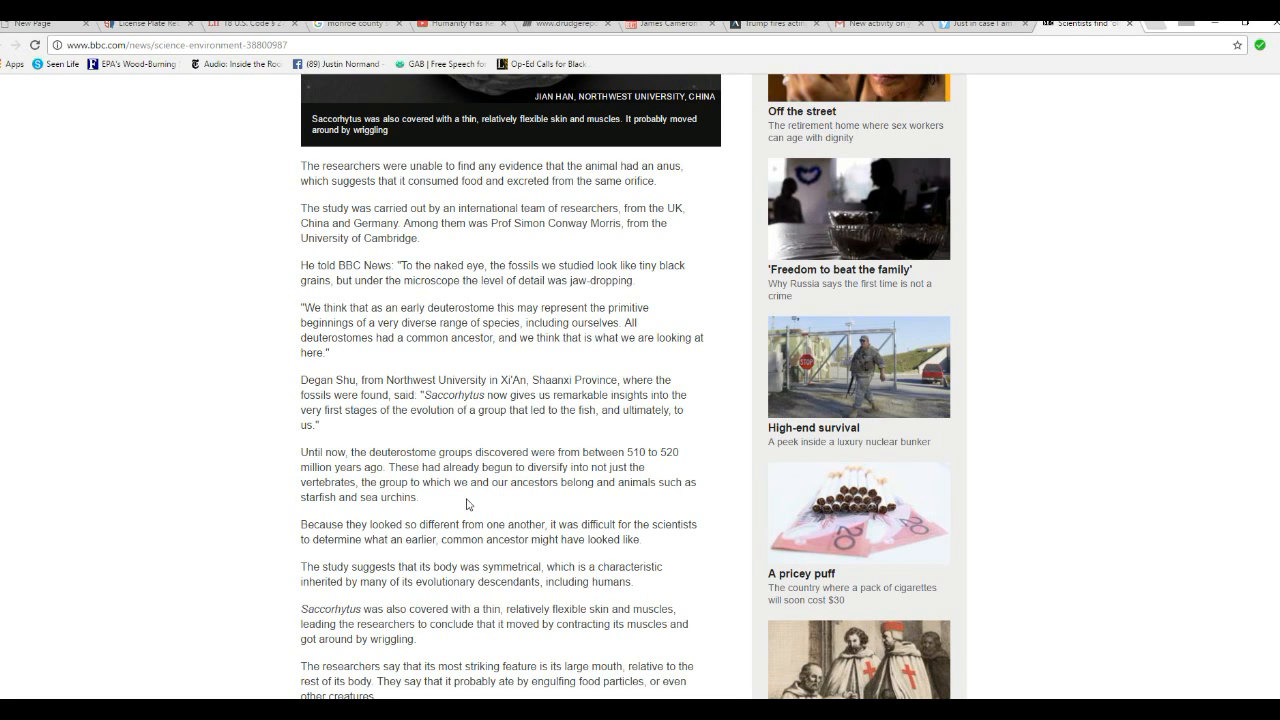
mouse_move(220, 480)
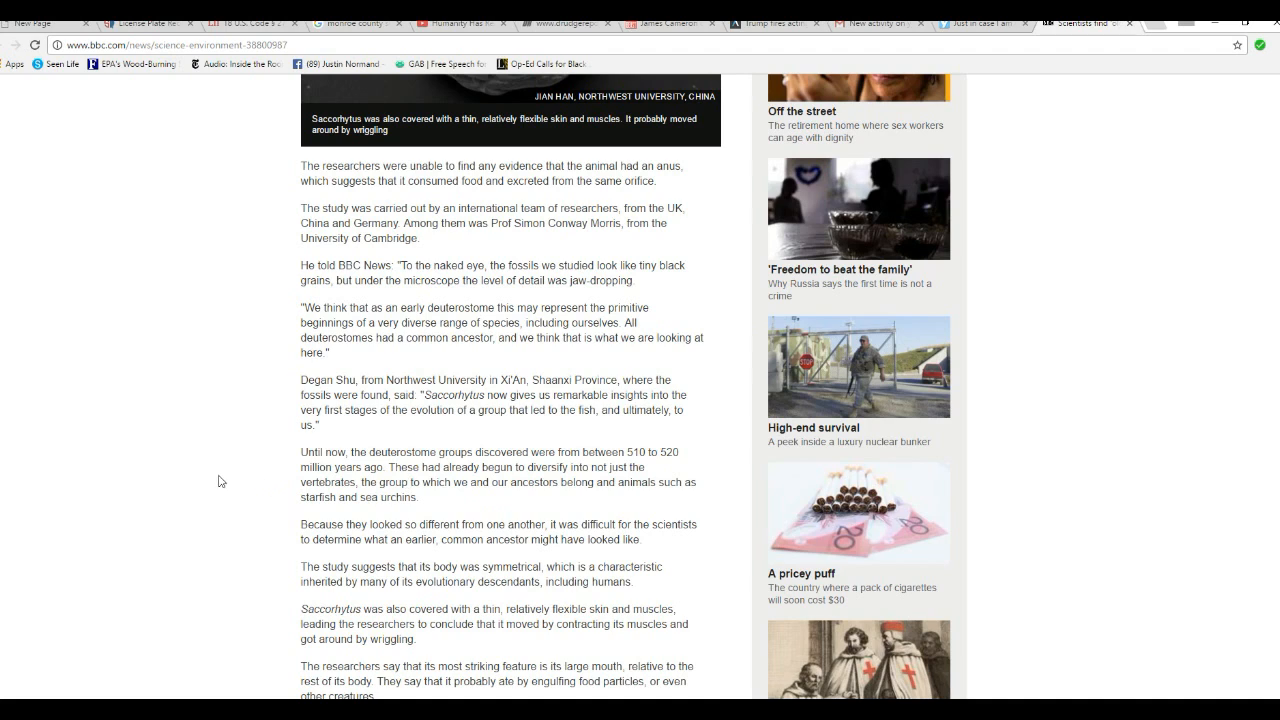
mouse_move(264, 480)
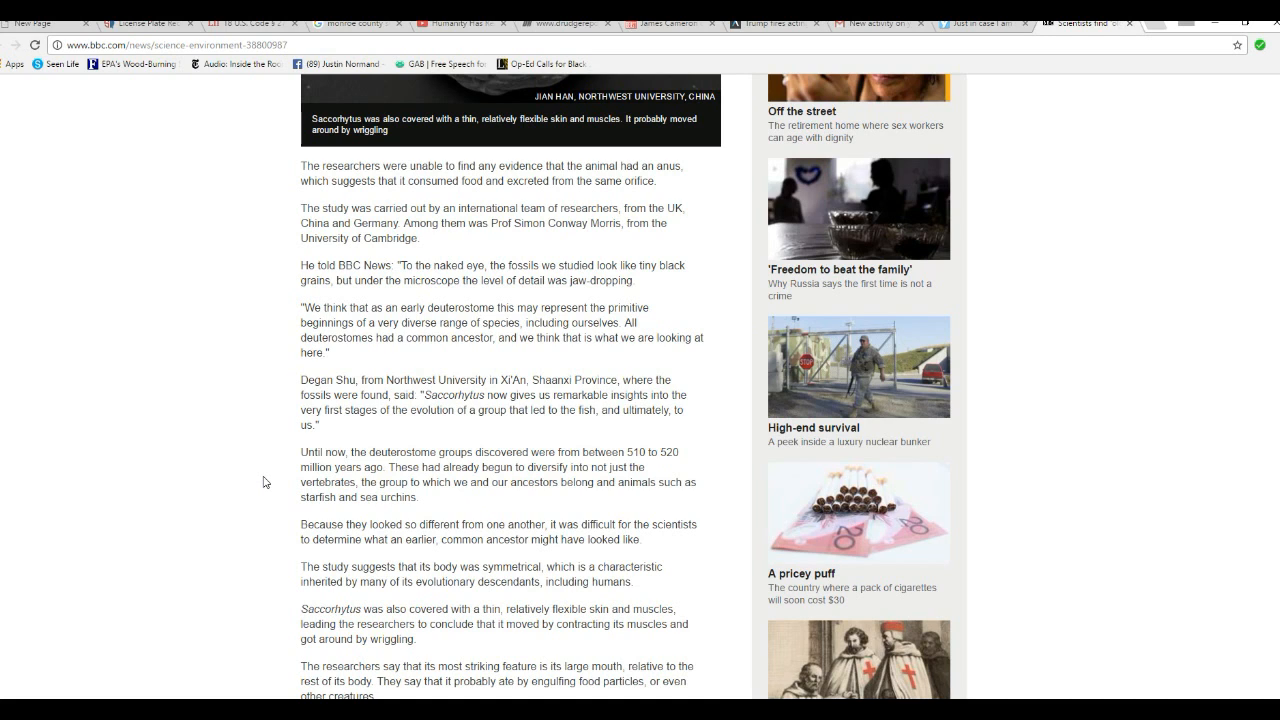
mouse_move(208, 500)
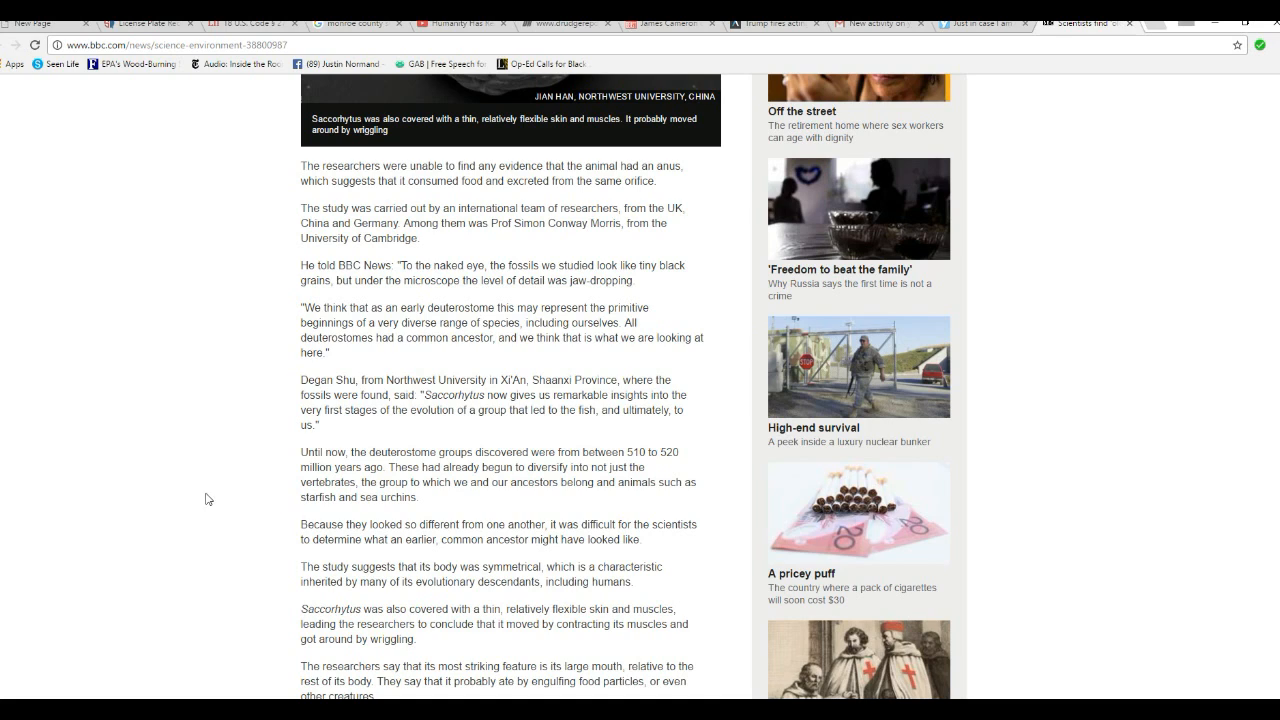
mouse_move(232, 500)
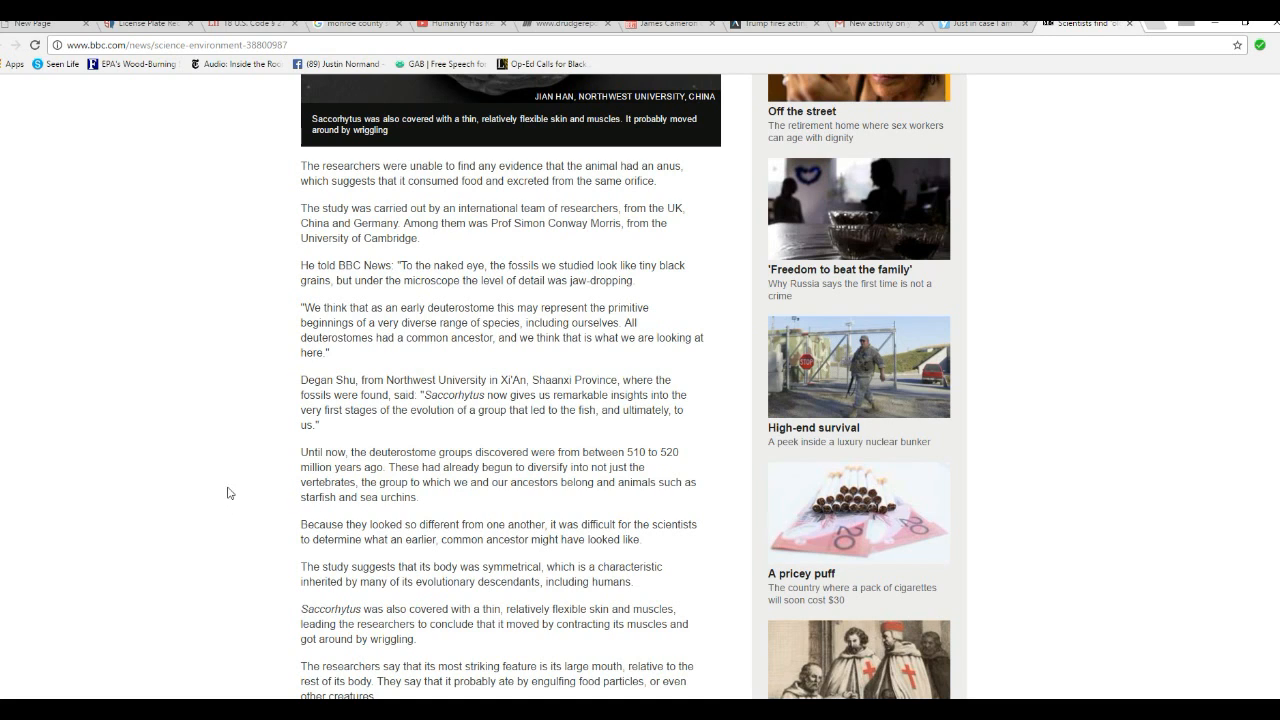
mouse_move(252, 492)
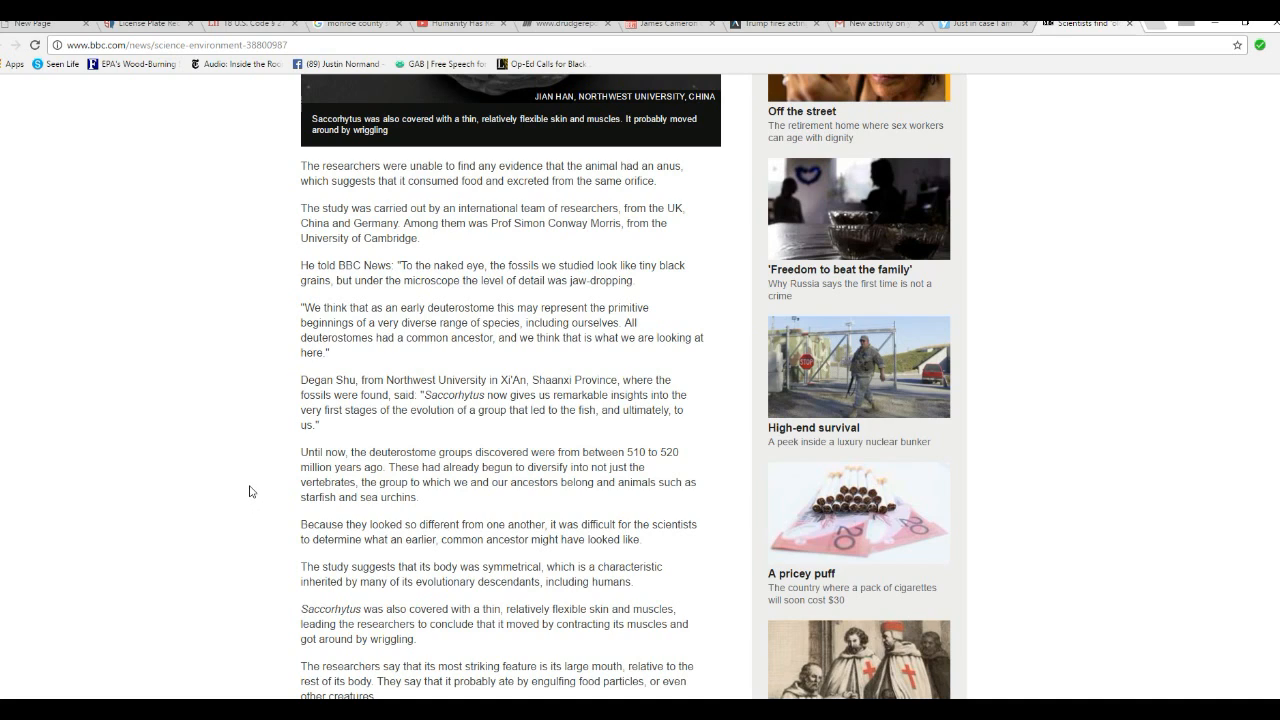
mouse_move(288, 490)
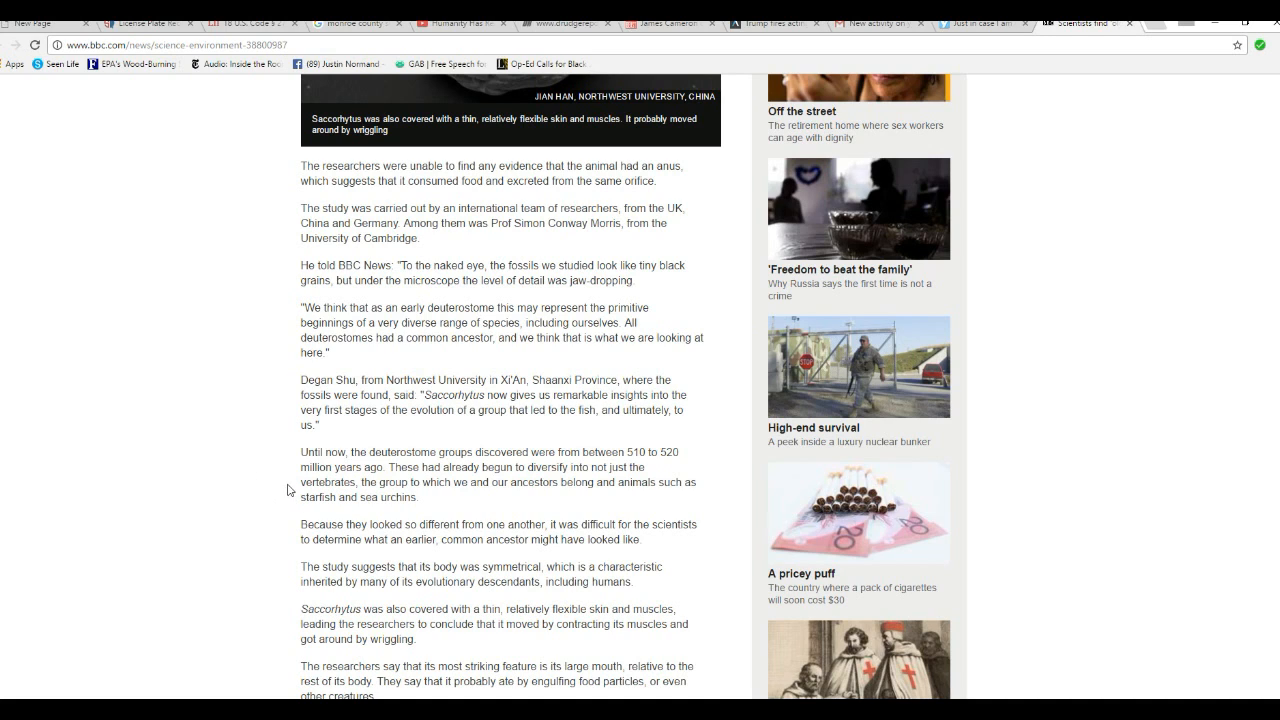
mouse_move(292, 544)
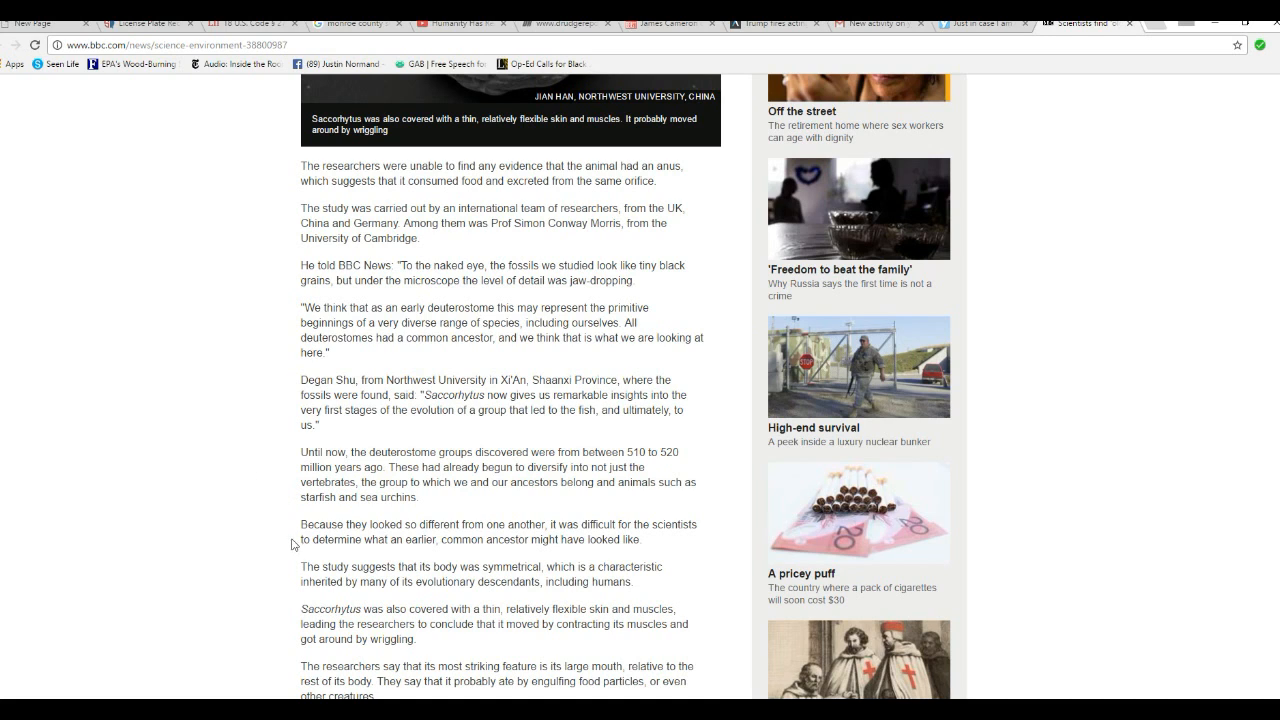
mouse_move(268, 480)
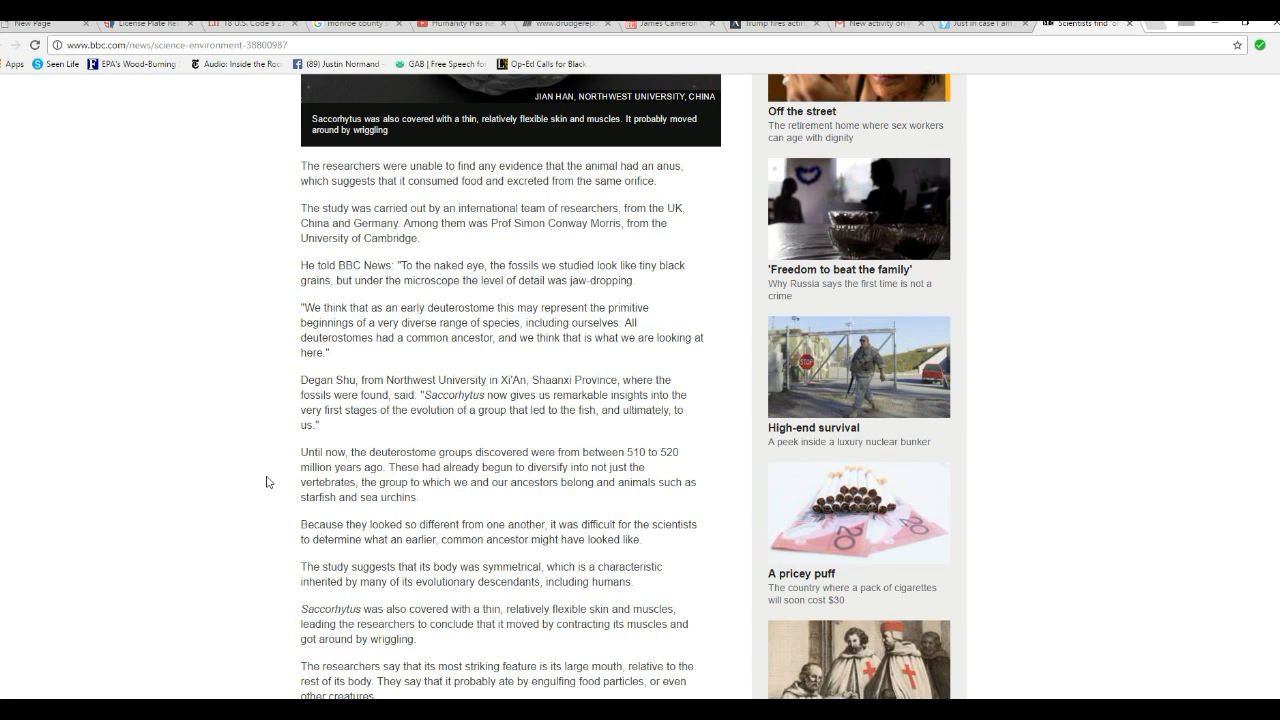
mouse_move(262, 510)
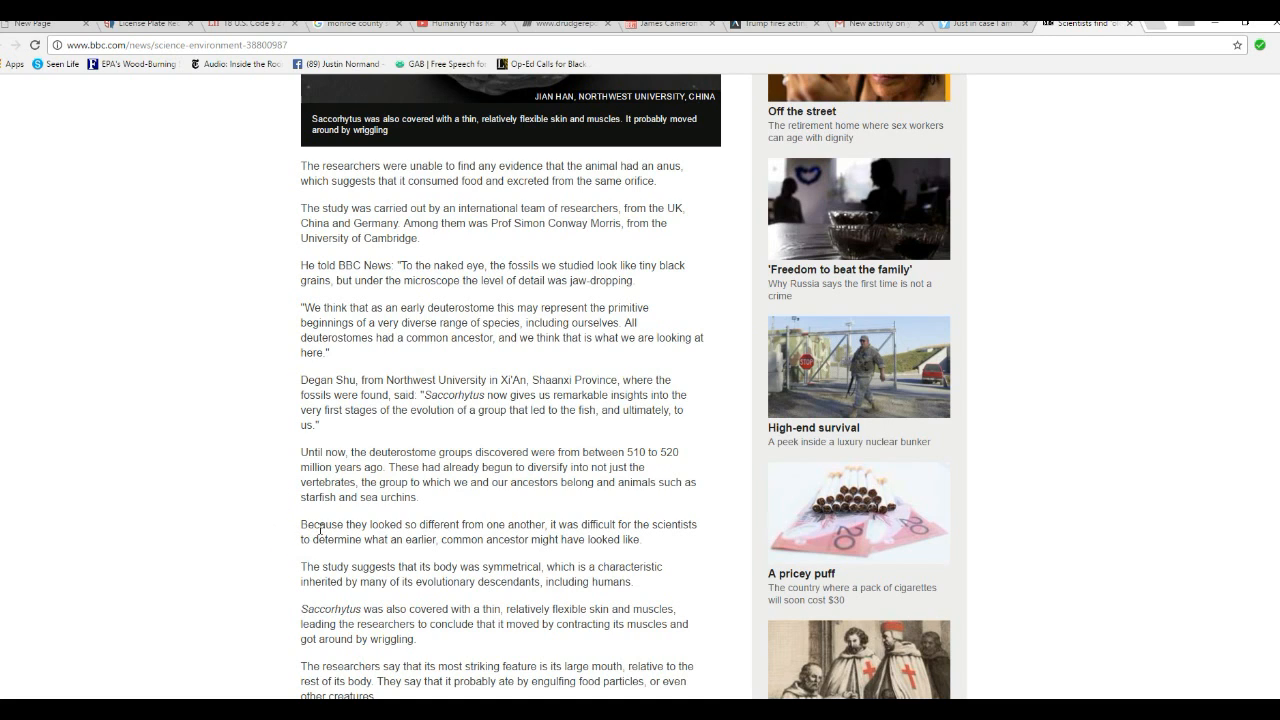
mouse_move(294, 522)
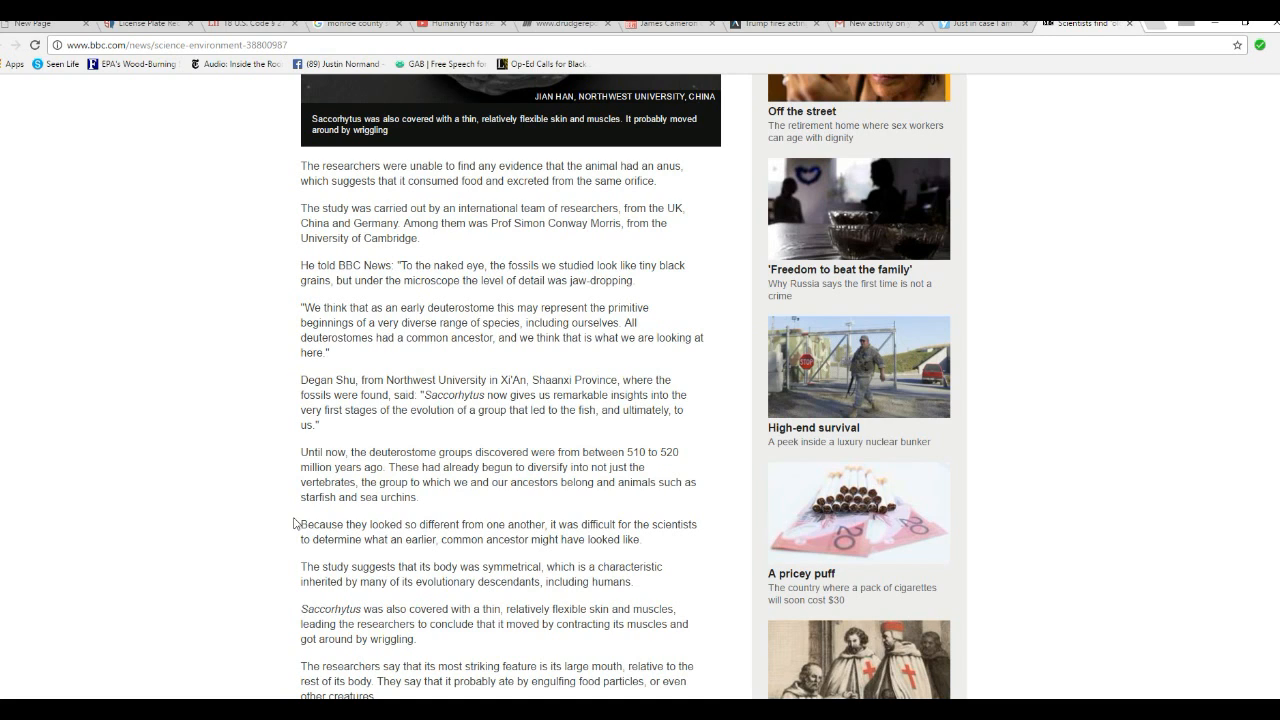
mouse_move(314, 520)
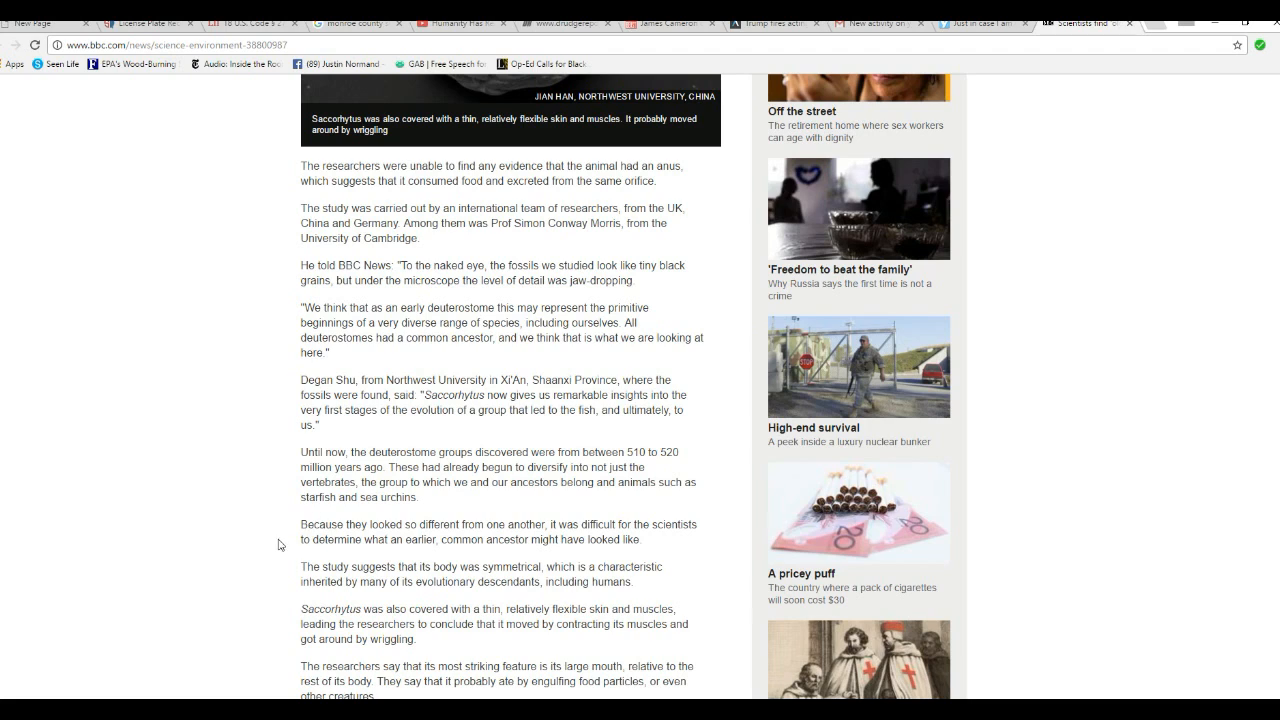
mouse_move(288, 534)
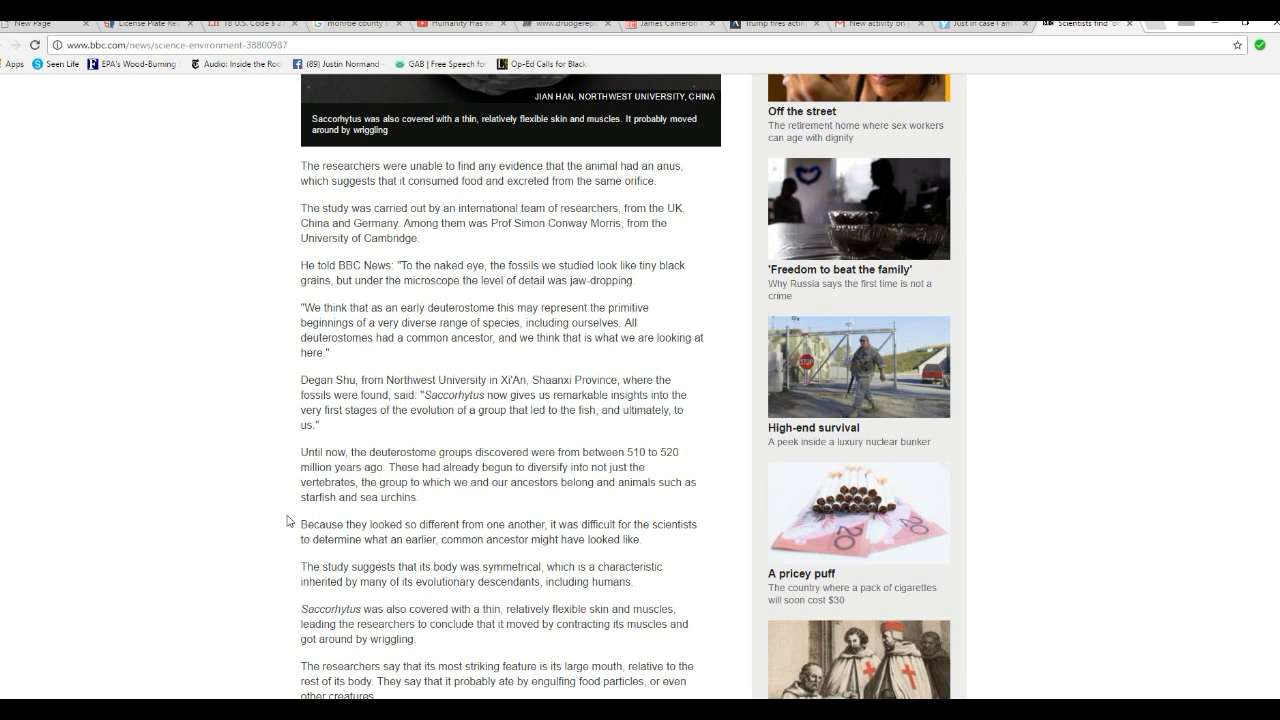
mouse_move(278, 534)
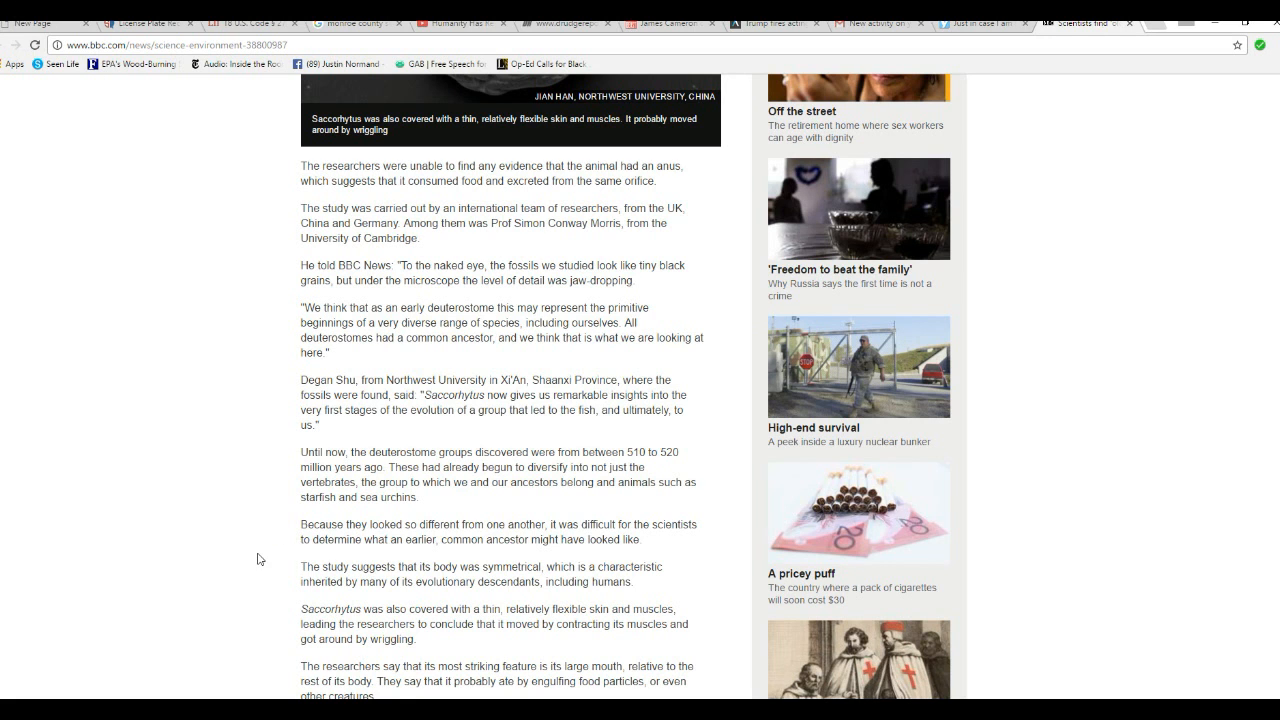
mouse_move(272, 540)
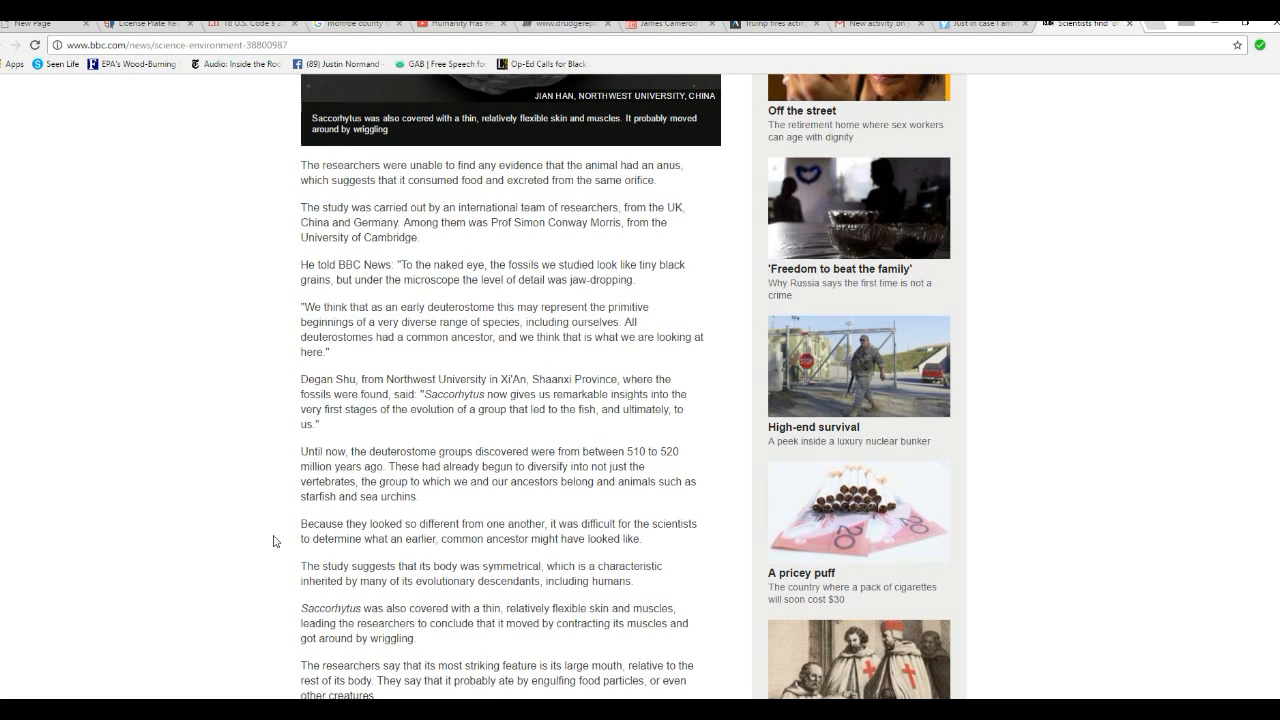
scroll("down", 3)
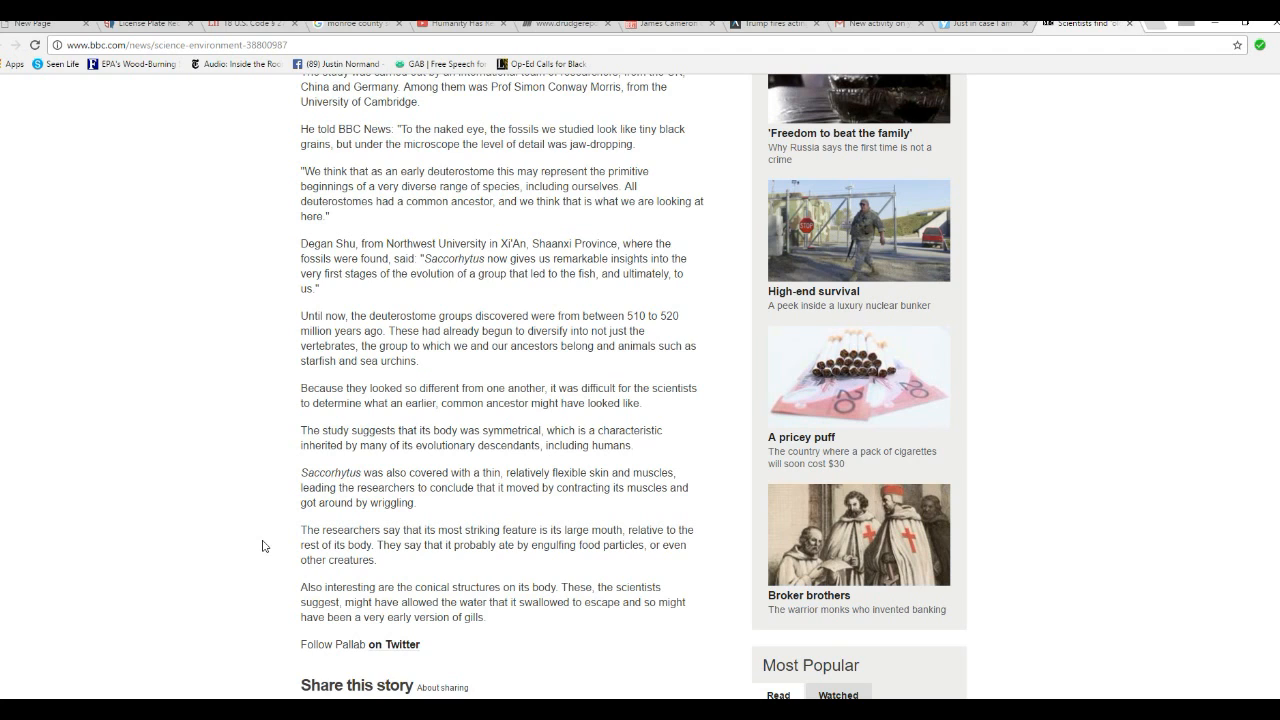
mouse_move(408, 630)
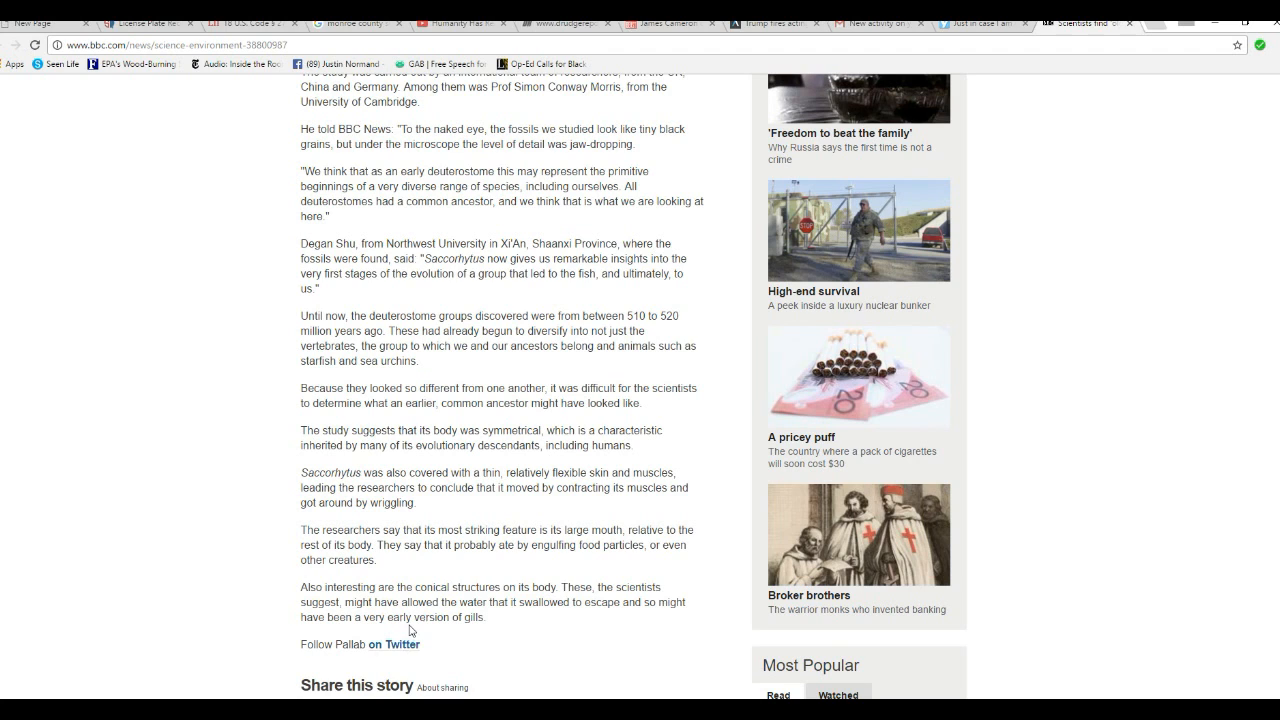
scroll("down", 3)
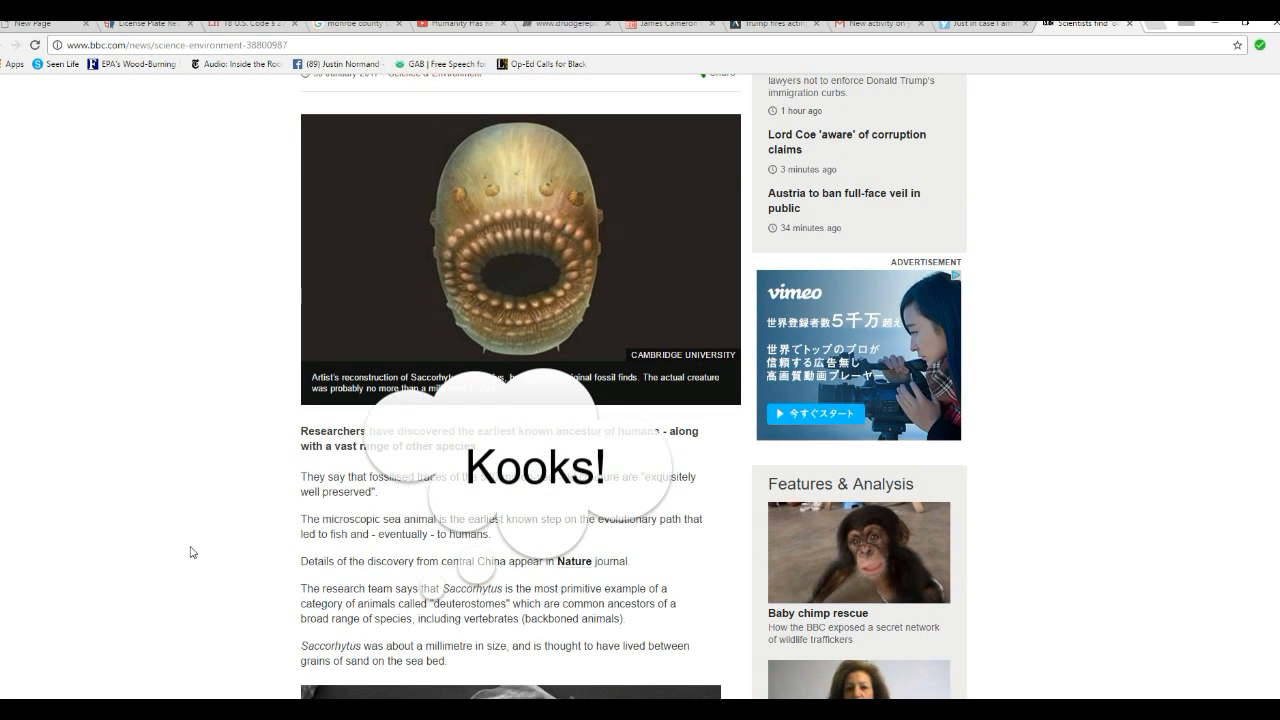
mouse_move(184, 560)
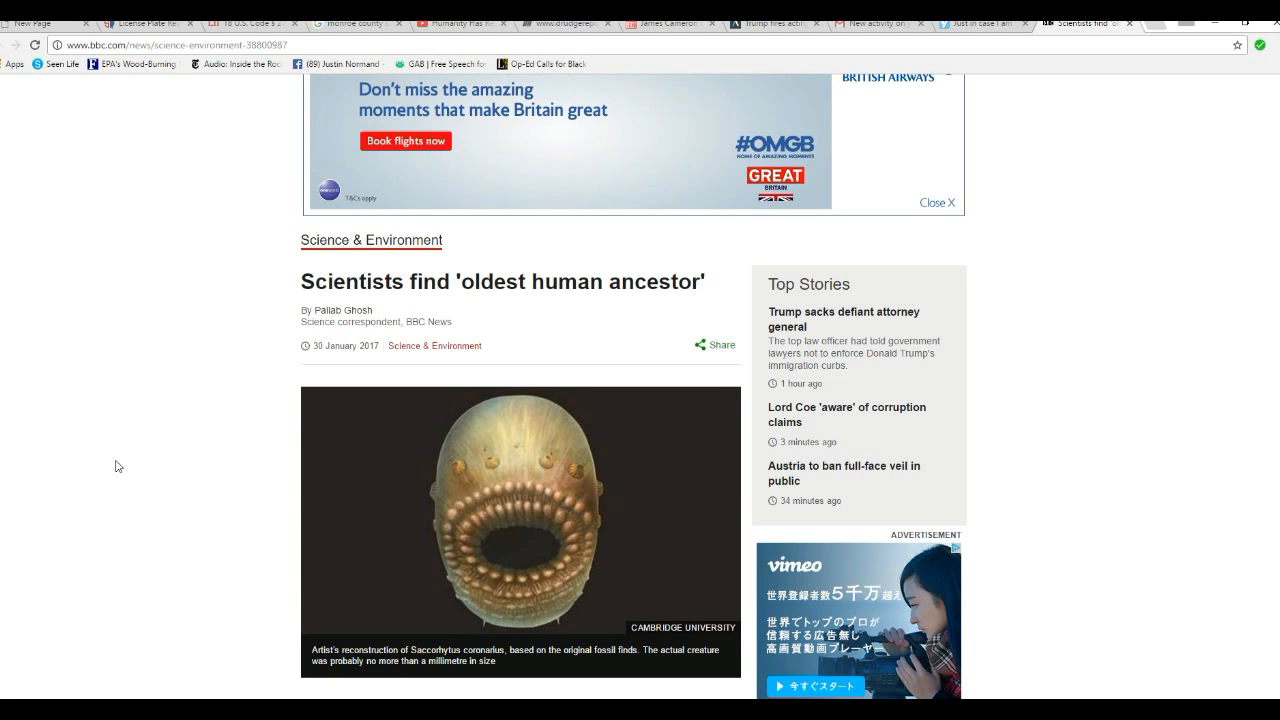
mouse_move(162, 476)
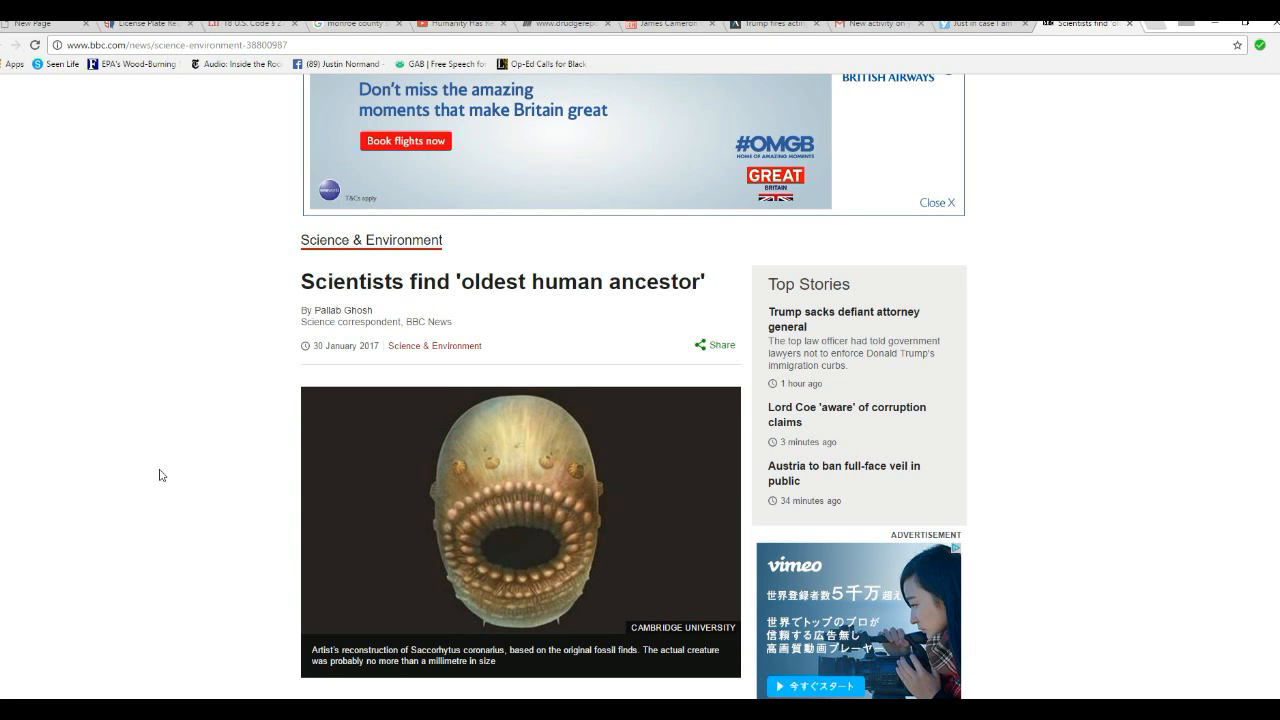
mouse_move(92, 496)
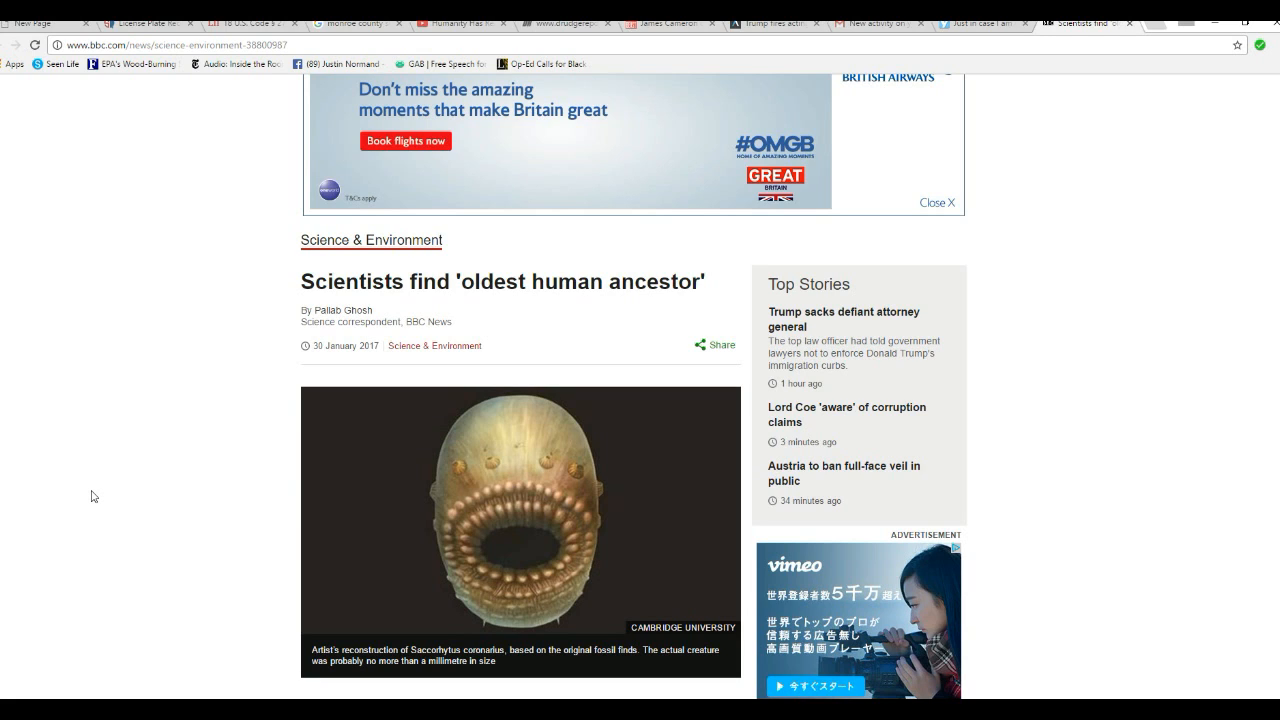
mouse_move(72, 520)
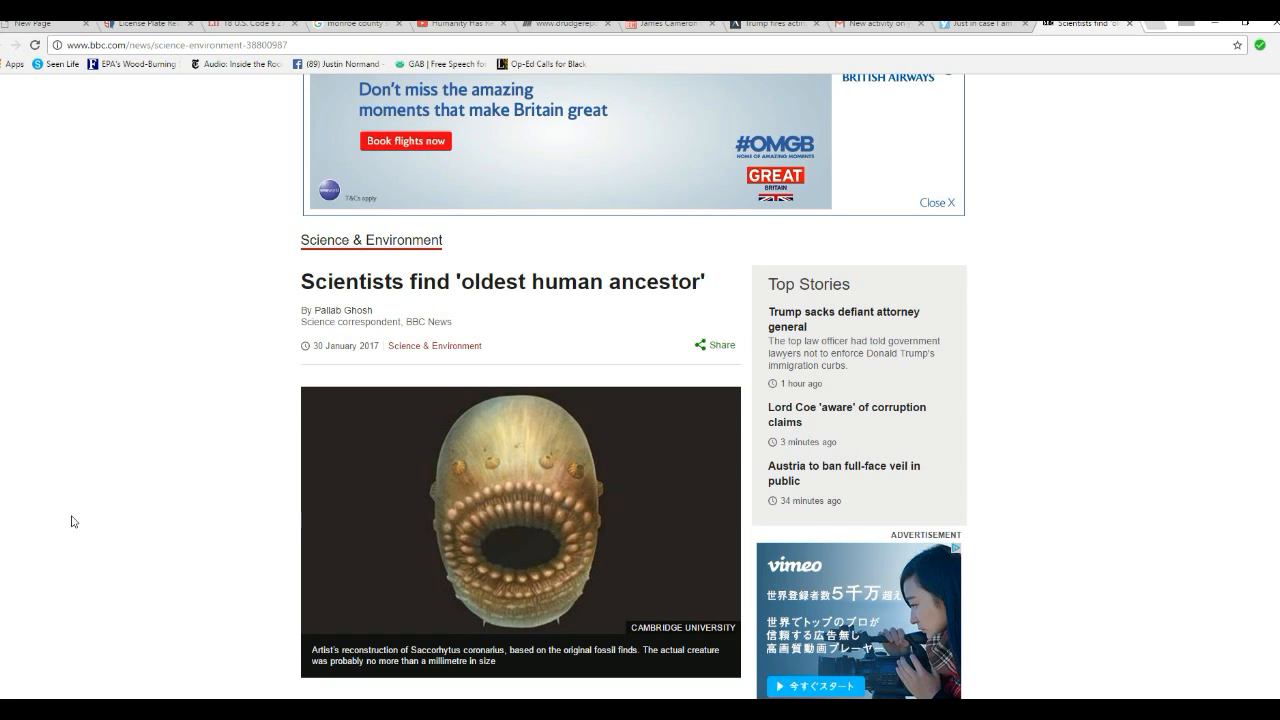
mouse_move(98, 480)
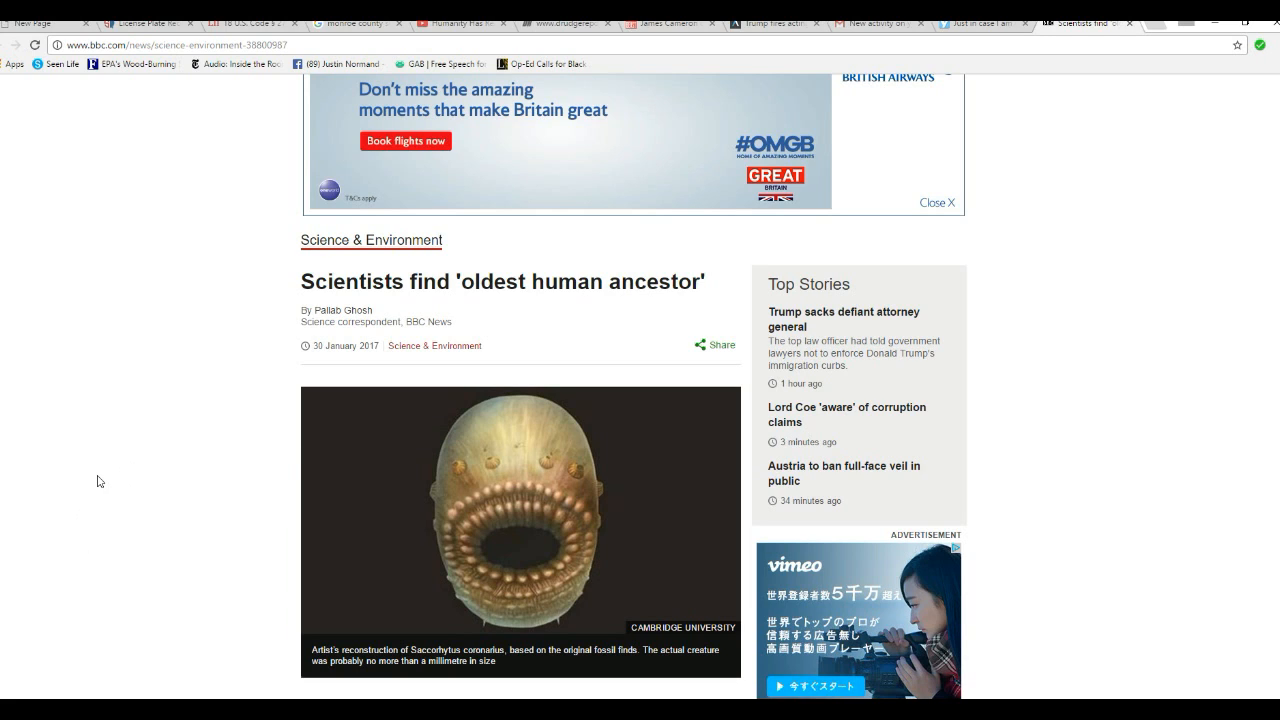
mouse_move(78, 474)
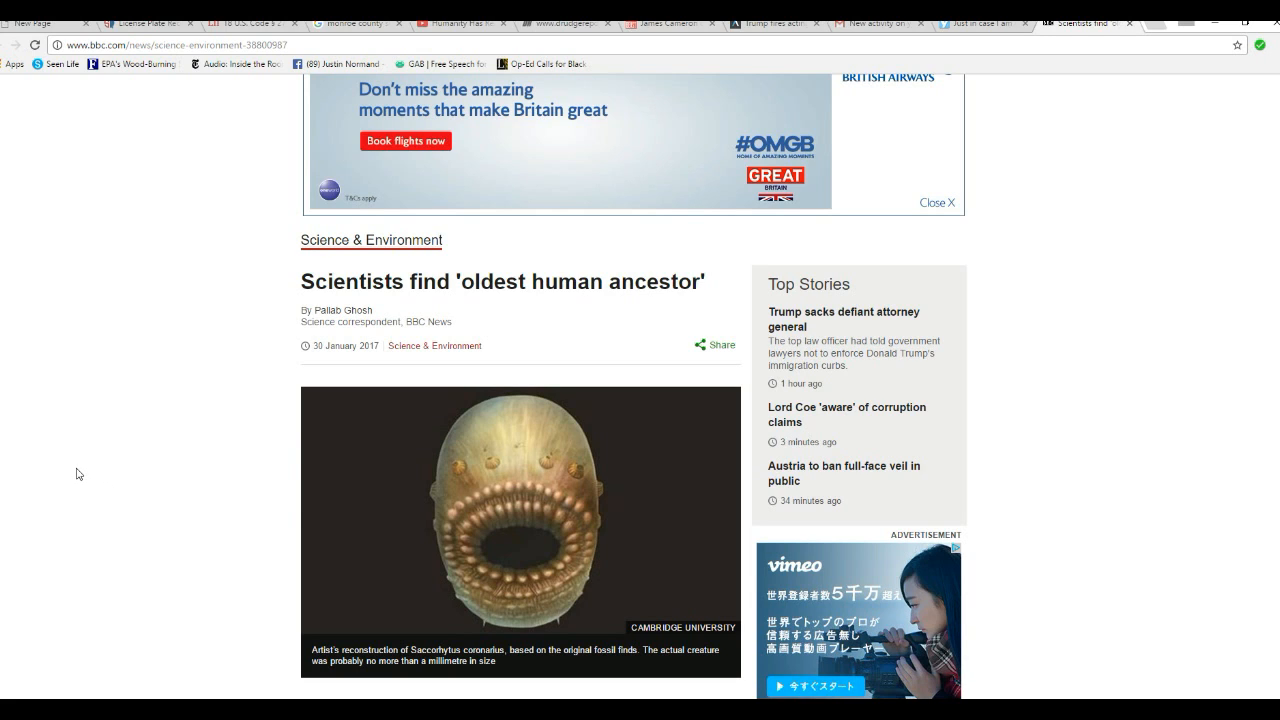
mouse_move(112, 492)
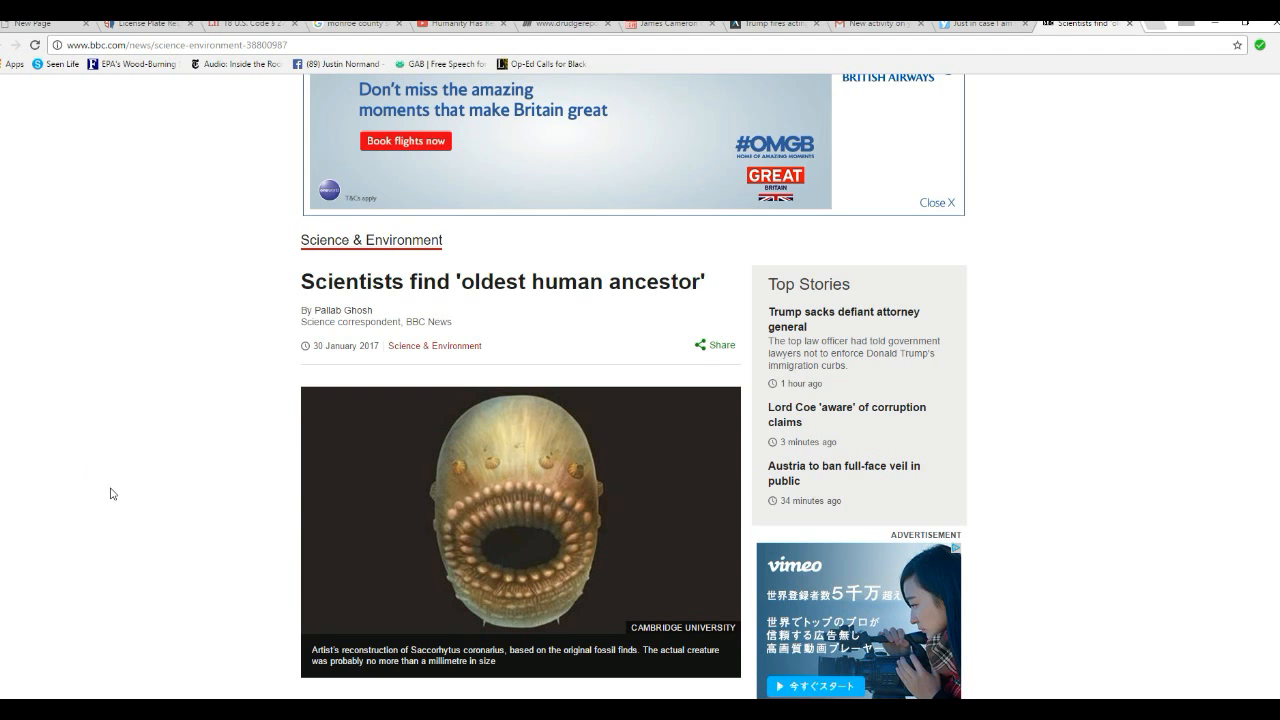
scroll("up", 3)
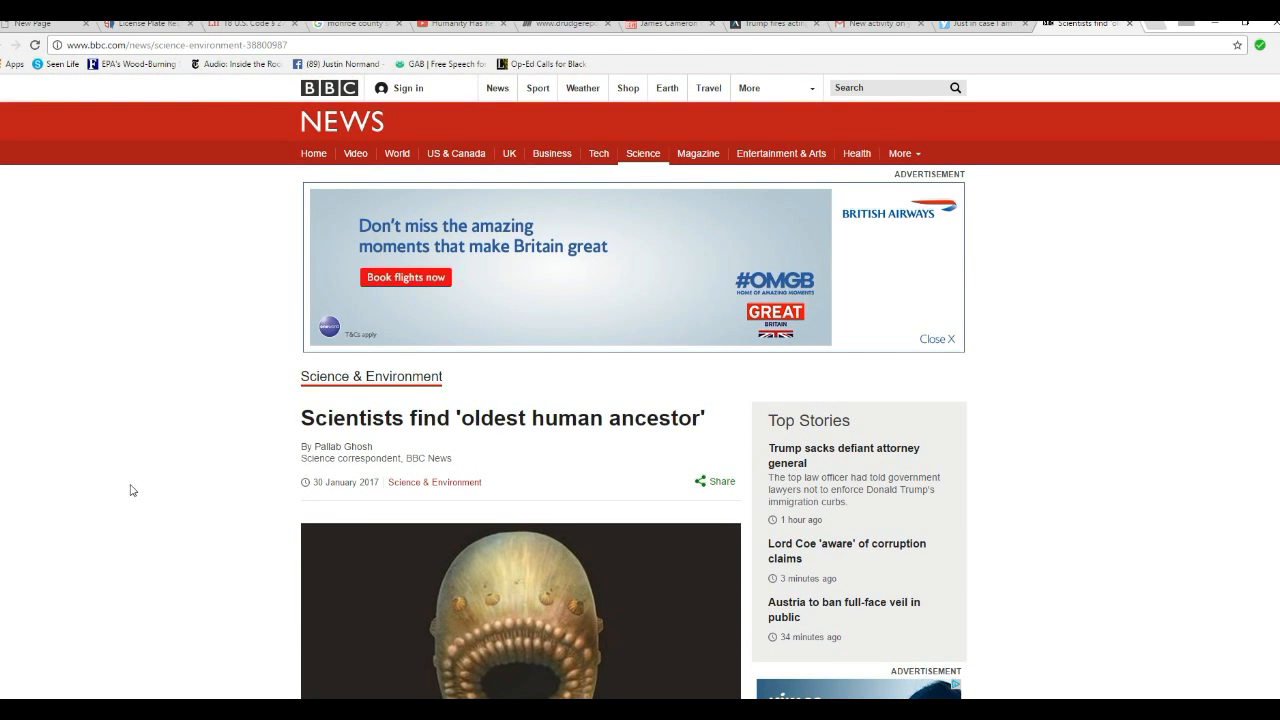
mouse_move(176, 472)
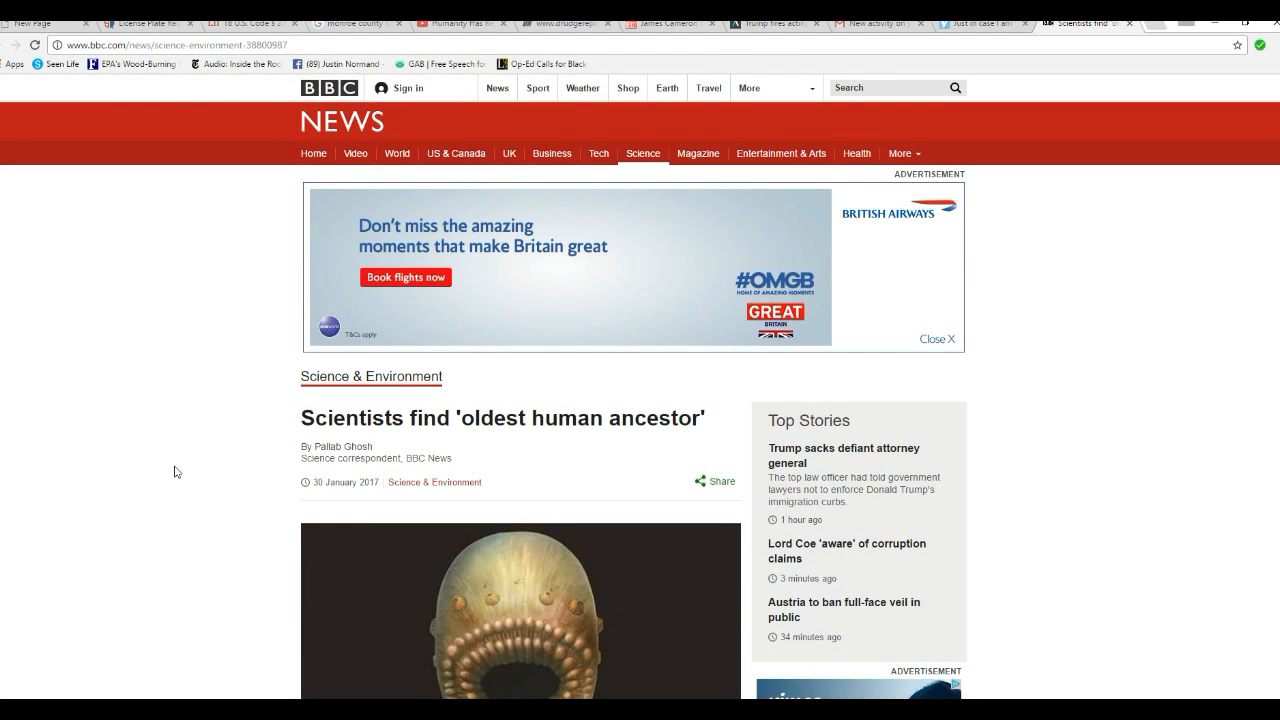
scroll("down", 3)
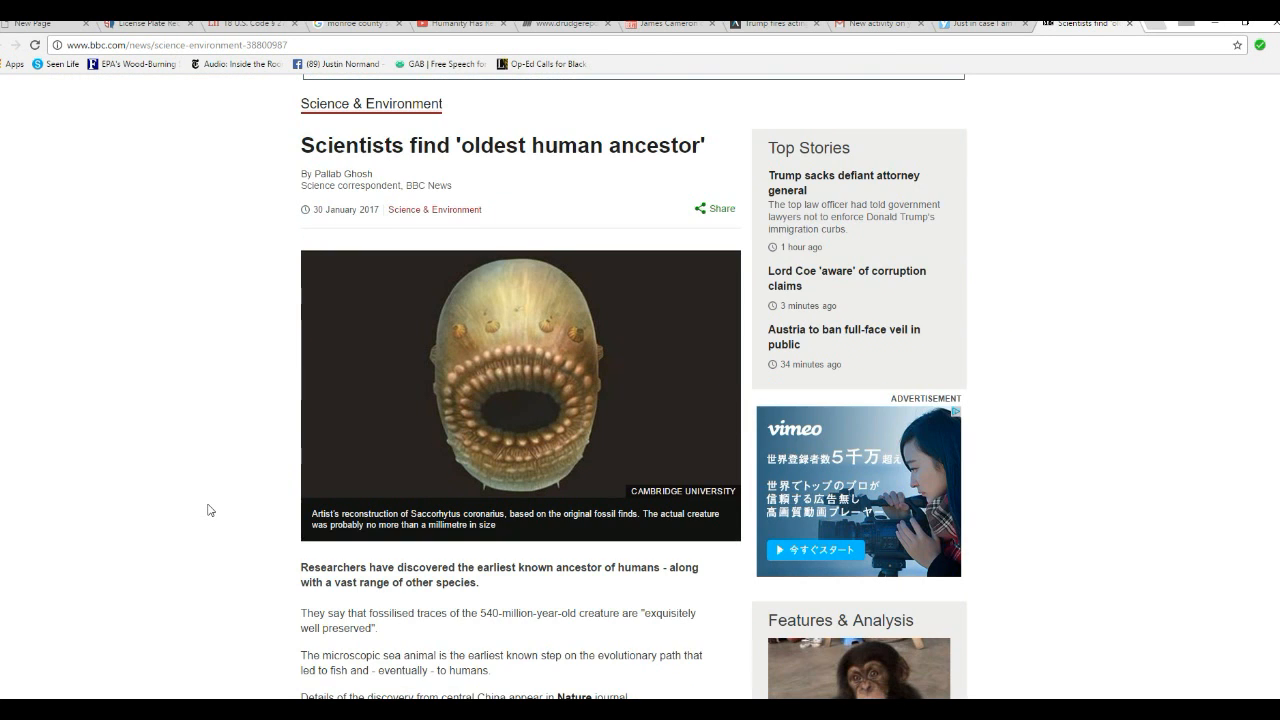
scroll("down", 3)
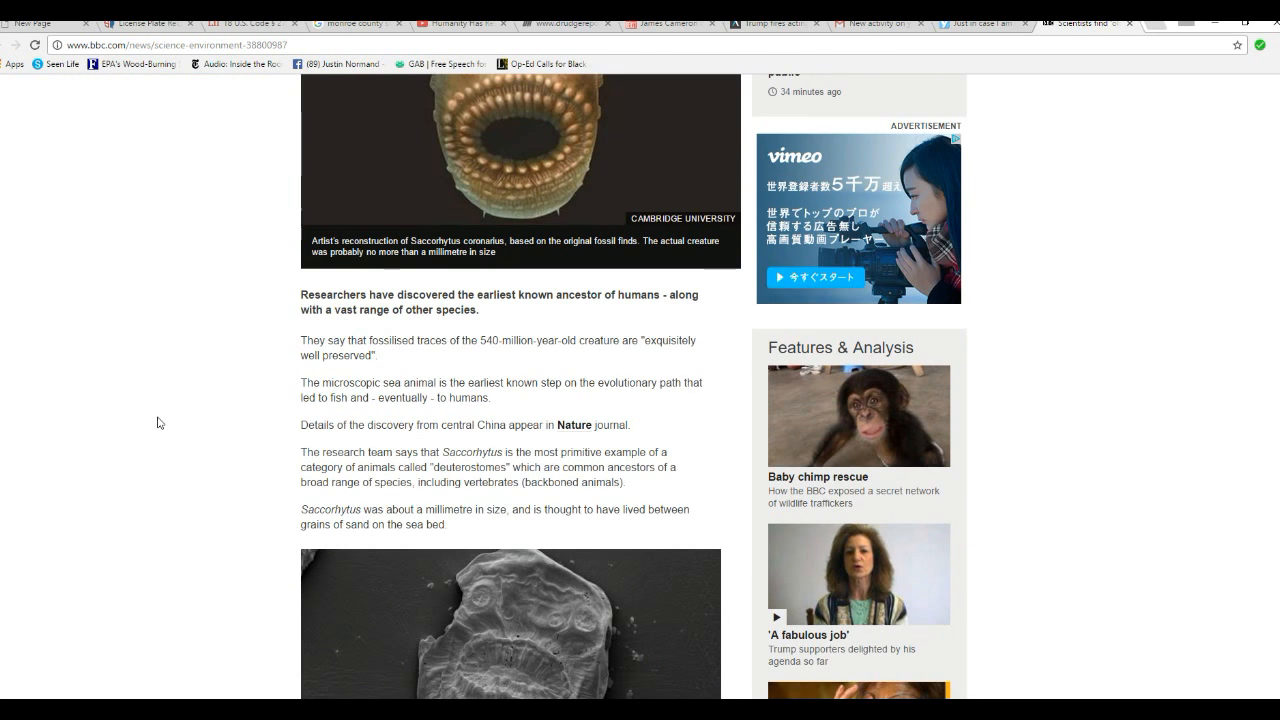
mouse_move(260, 432)
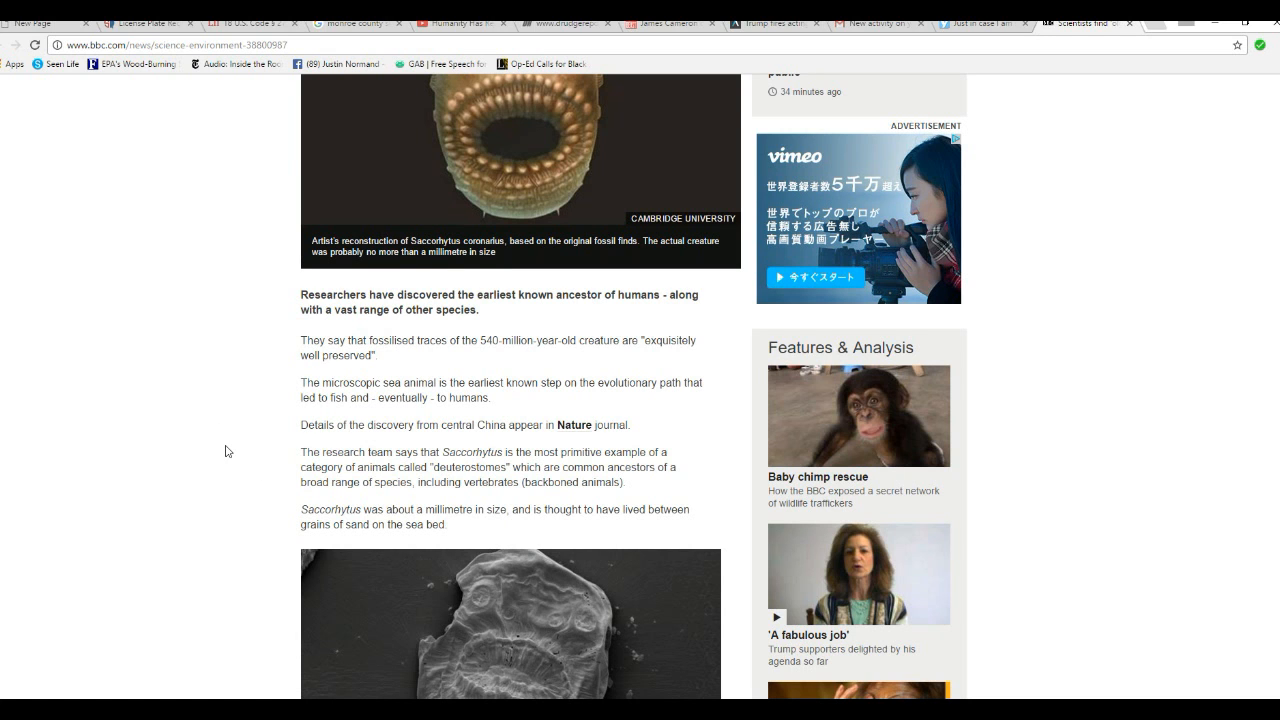
scroll("up", 3)
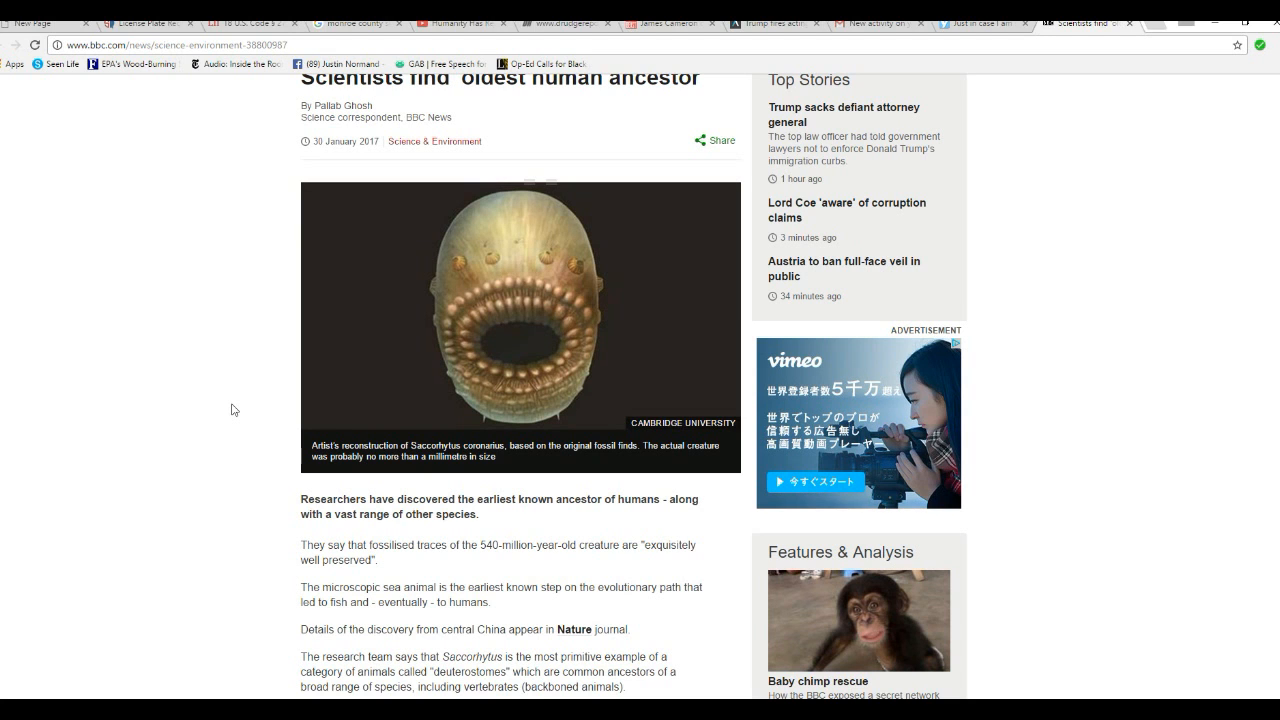
mouse_move(228, 444)
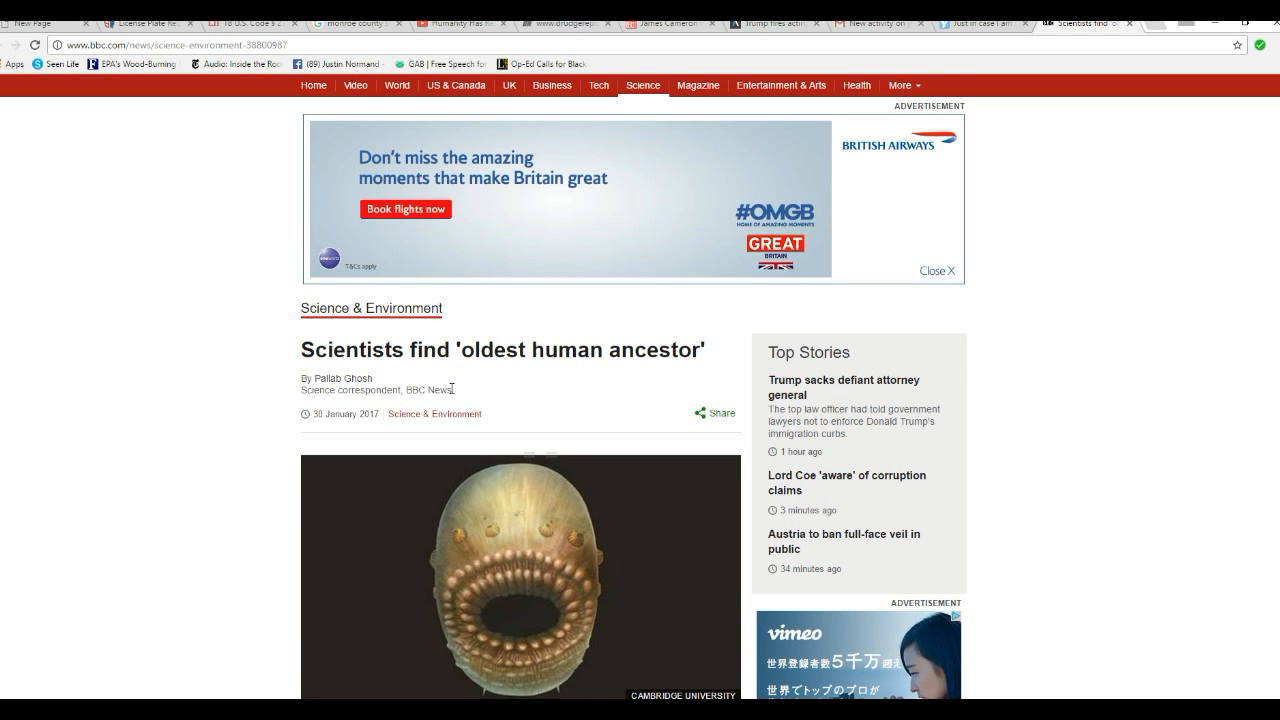
scroll("down", 3)
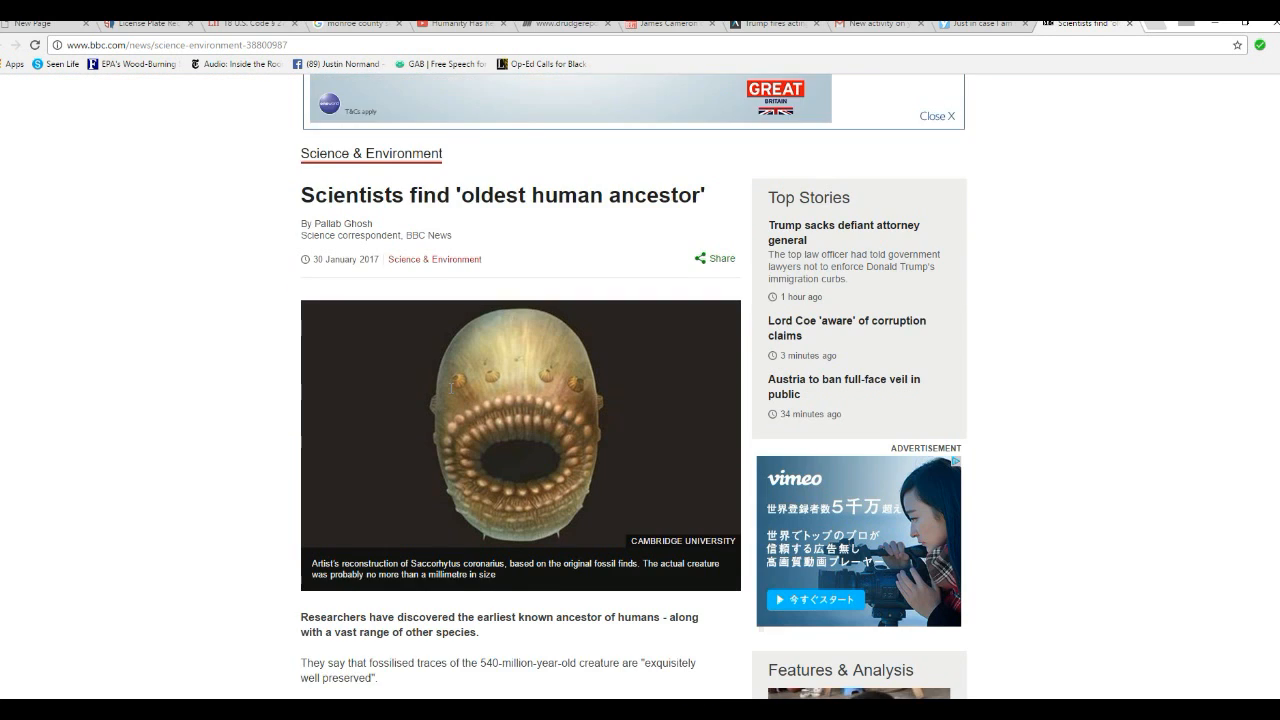
scroll("down", 3)
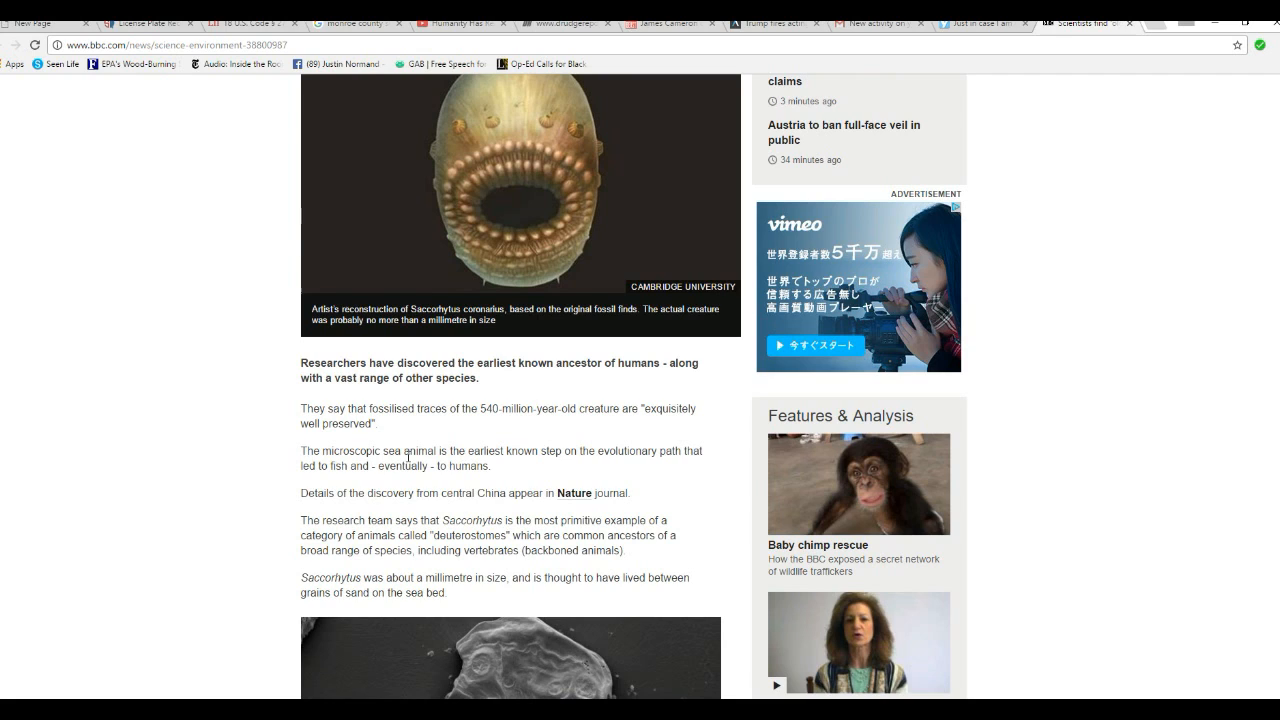
mouse_move(226, 444)
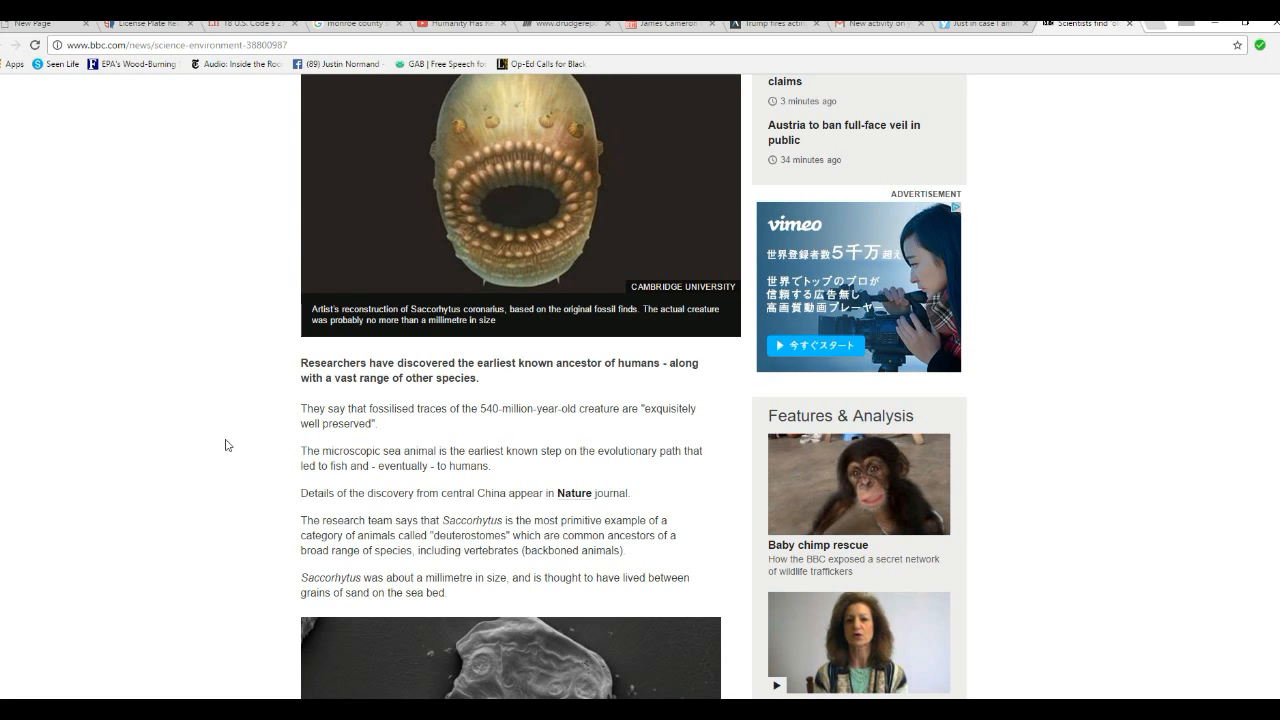
mouse_move(242, 458)
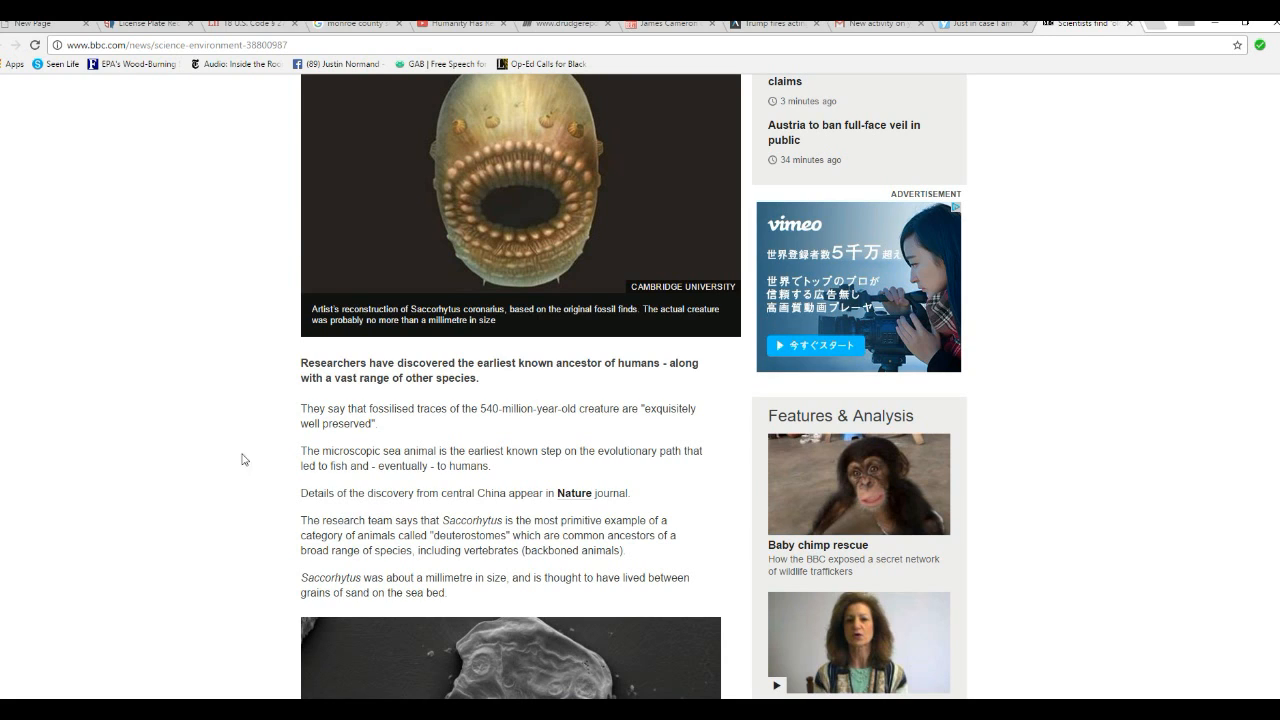
scroll("down", 3)
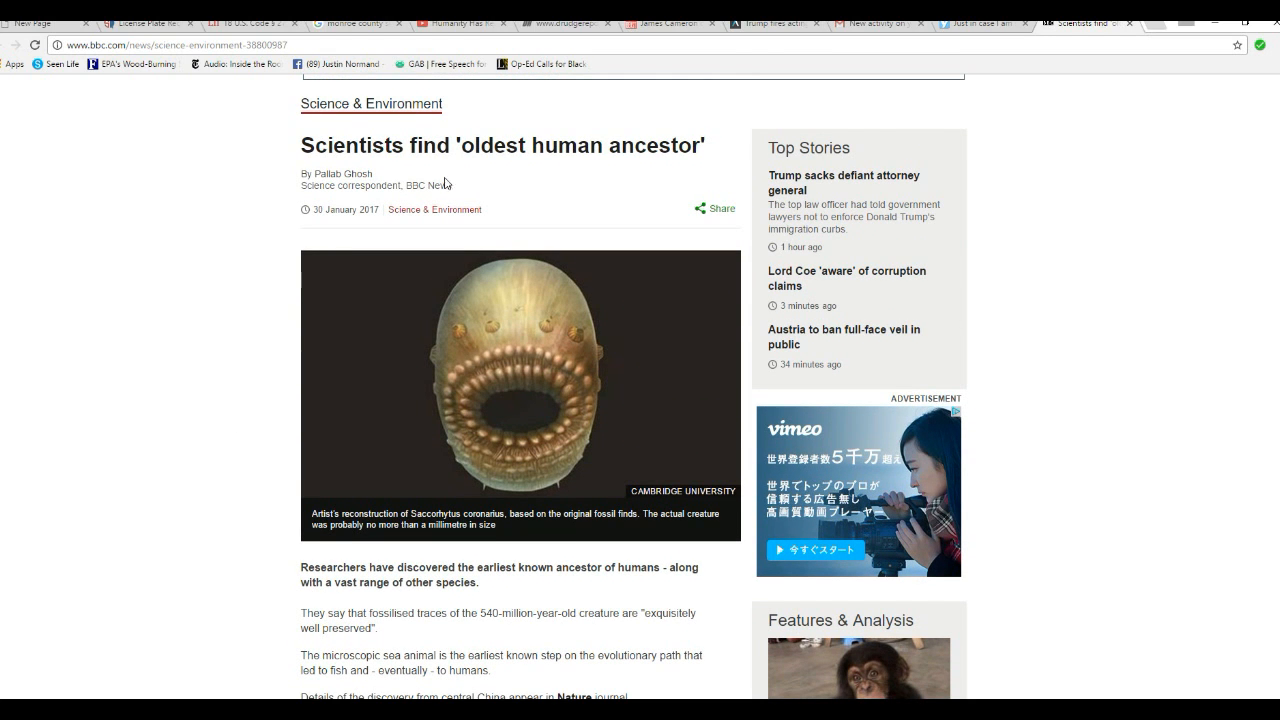
mouse_move(224, 300)
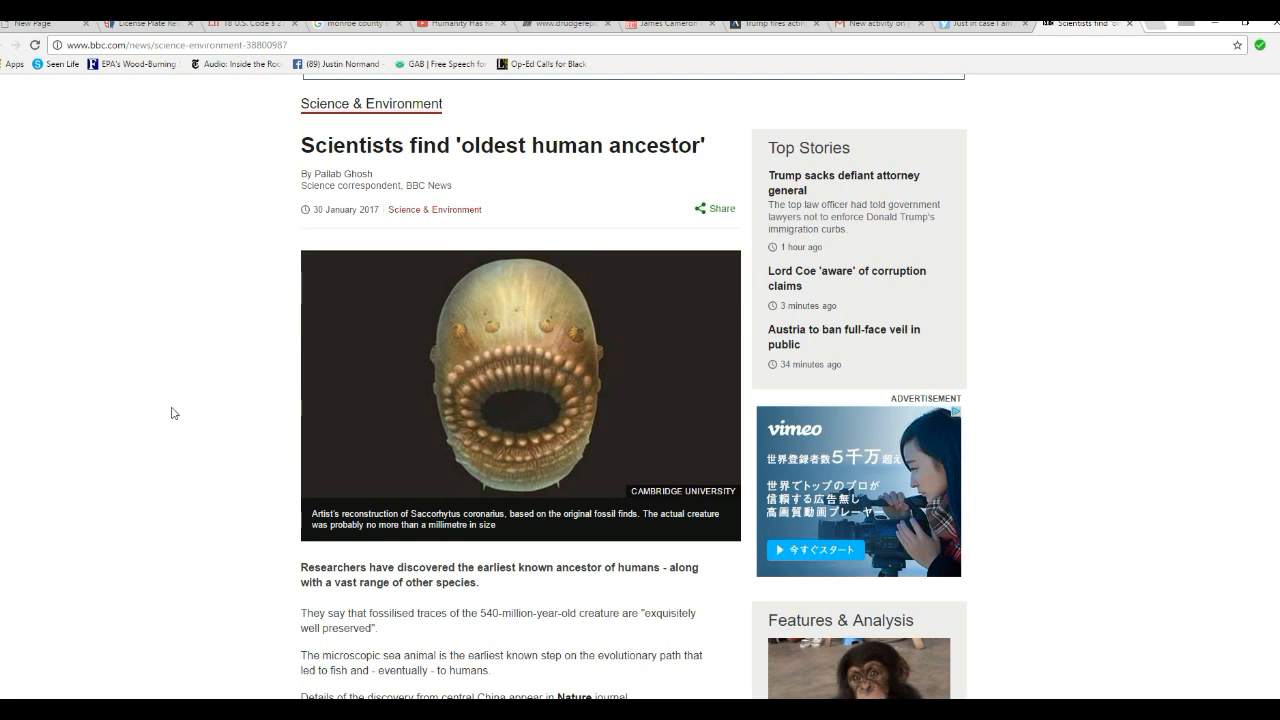
mouse_move(256, 408)
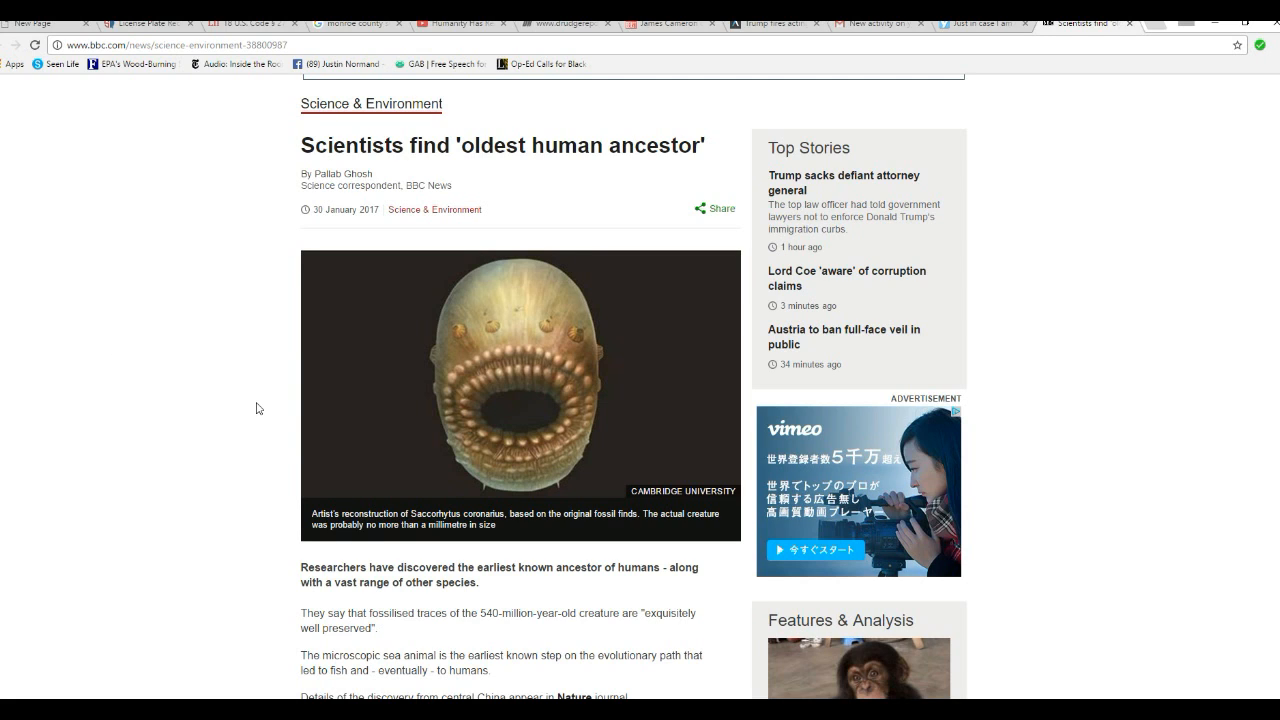
mouse_move(244, 364)
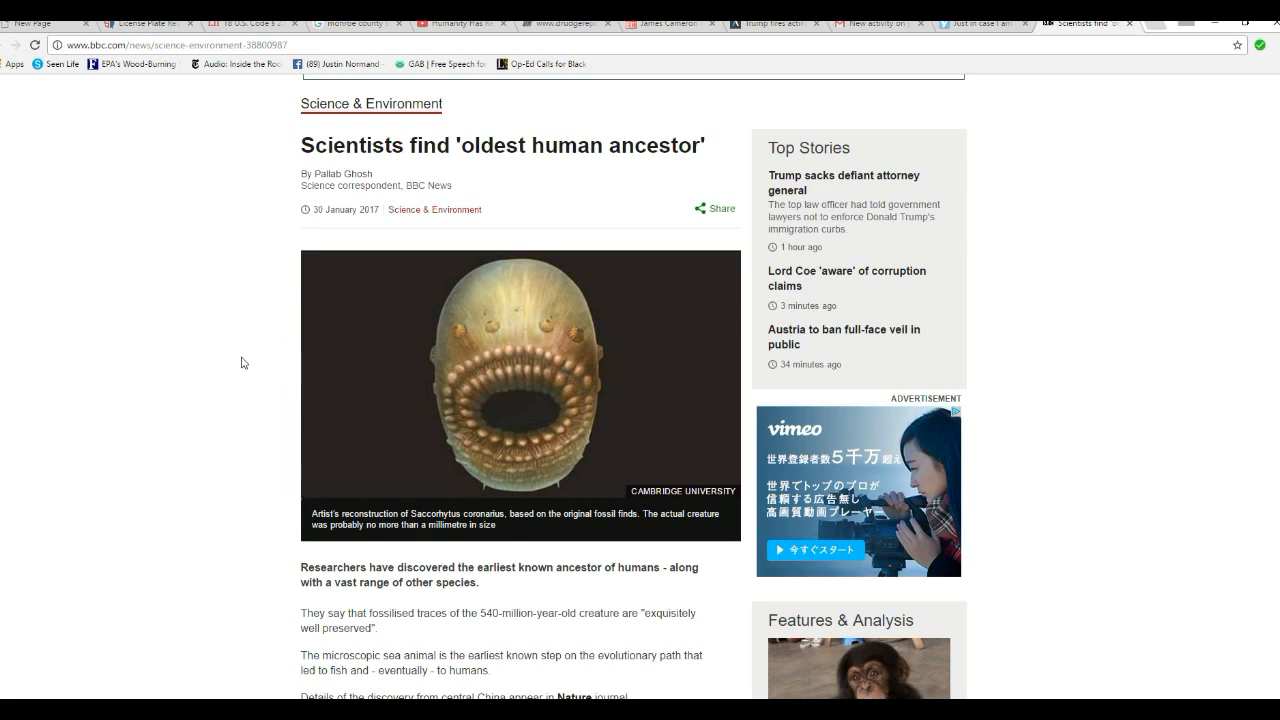
mouse_move(312, 304)
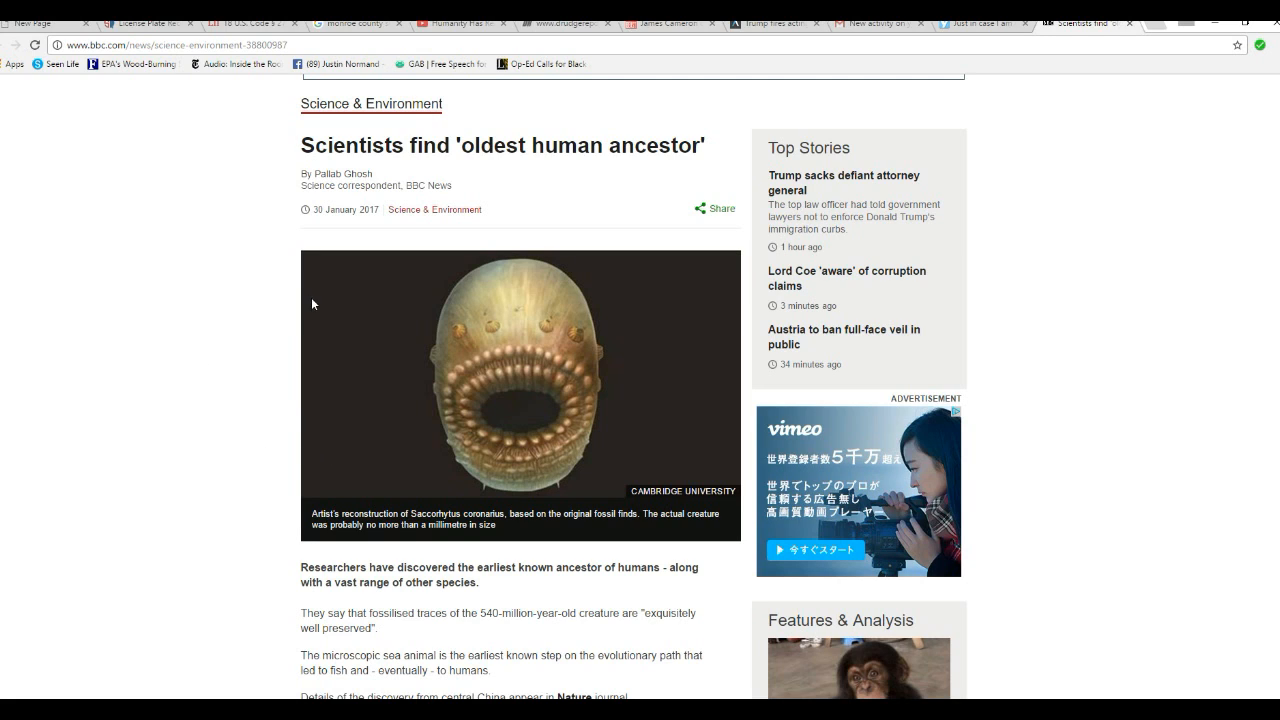
mouse_move(260, 426)
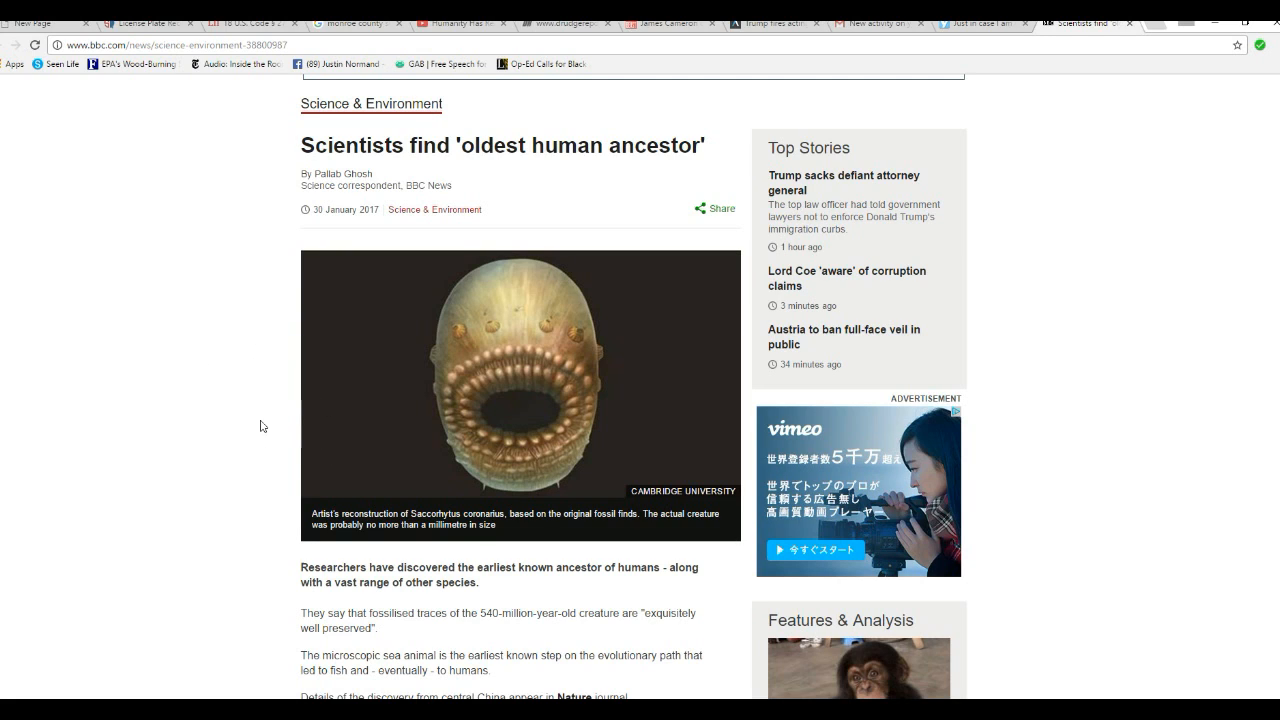
mouse_move(126, 382)
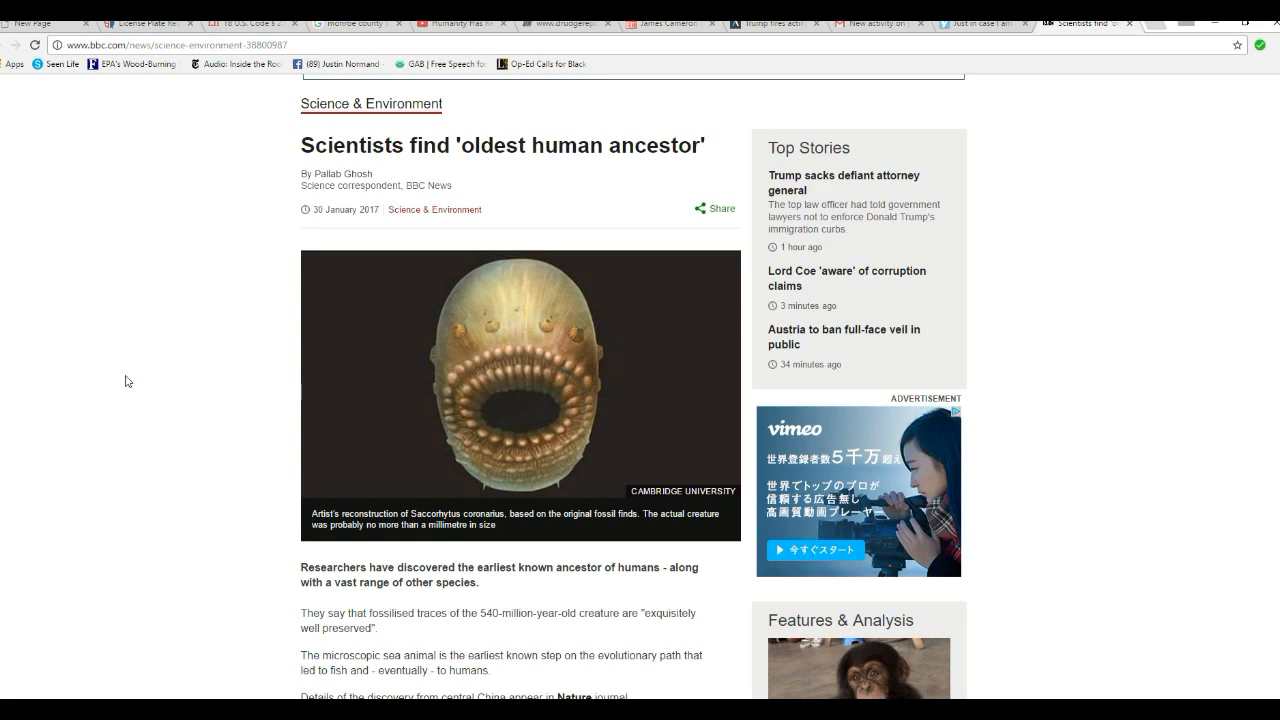